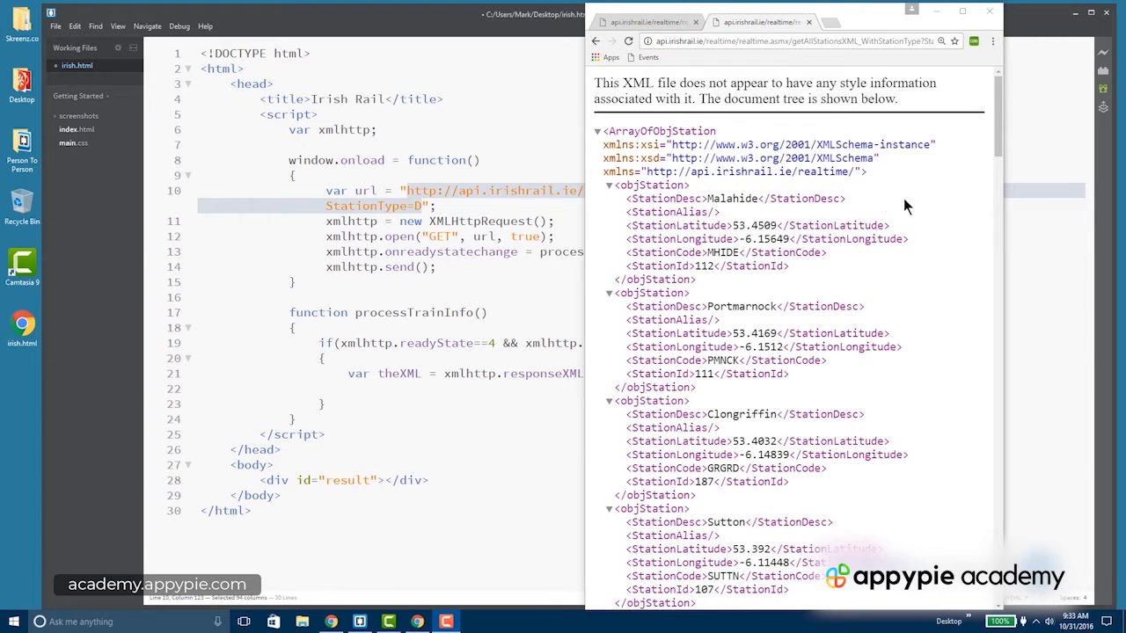
Step: Collapse the Malahide and other leading objStation entries in Chrome's XML tree, and select the StationDesc tag
click(599, 131)
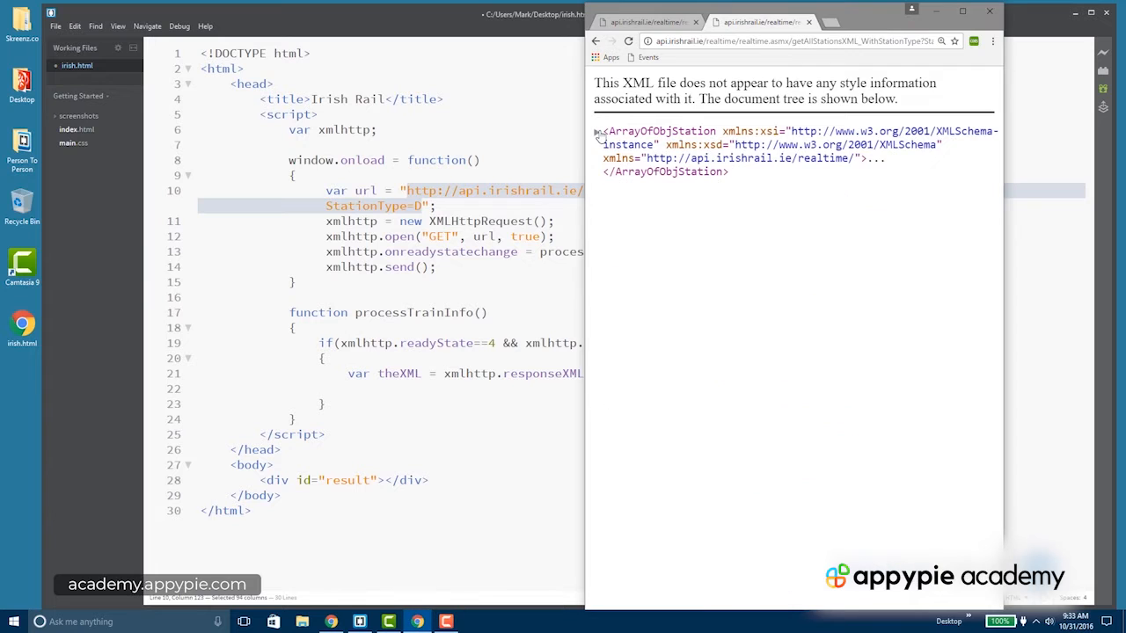
click(600, 130)
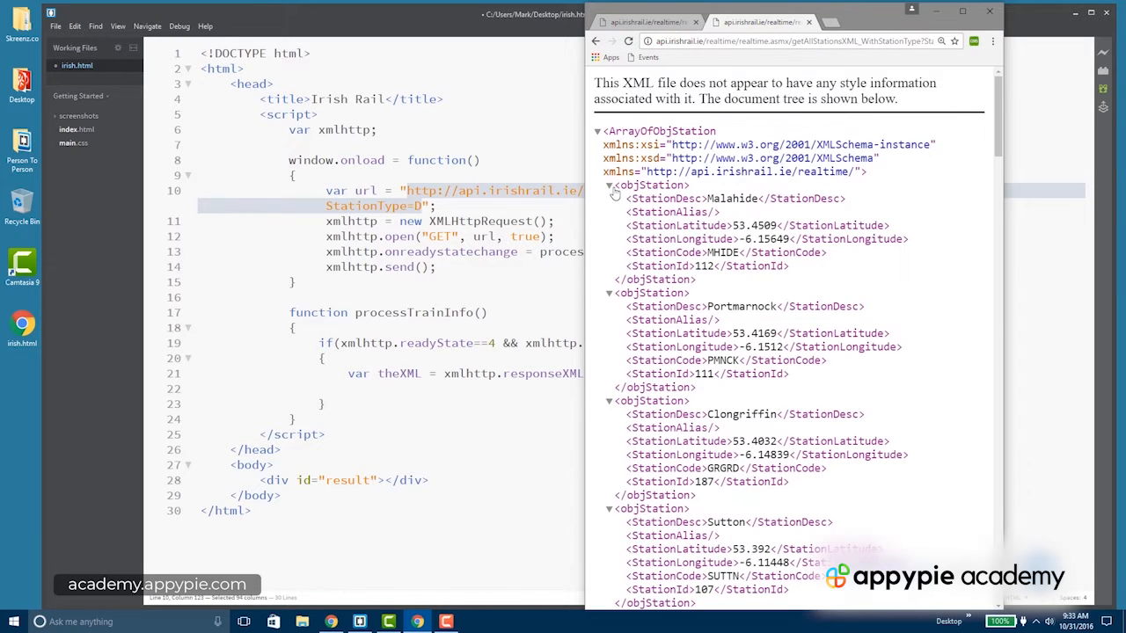
click(609, 185)
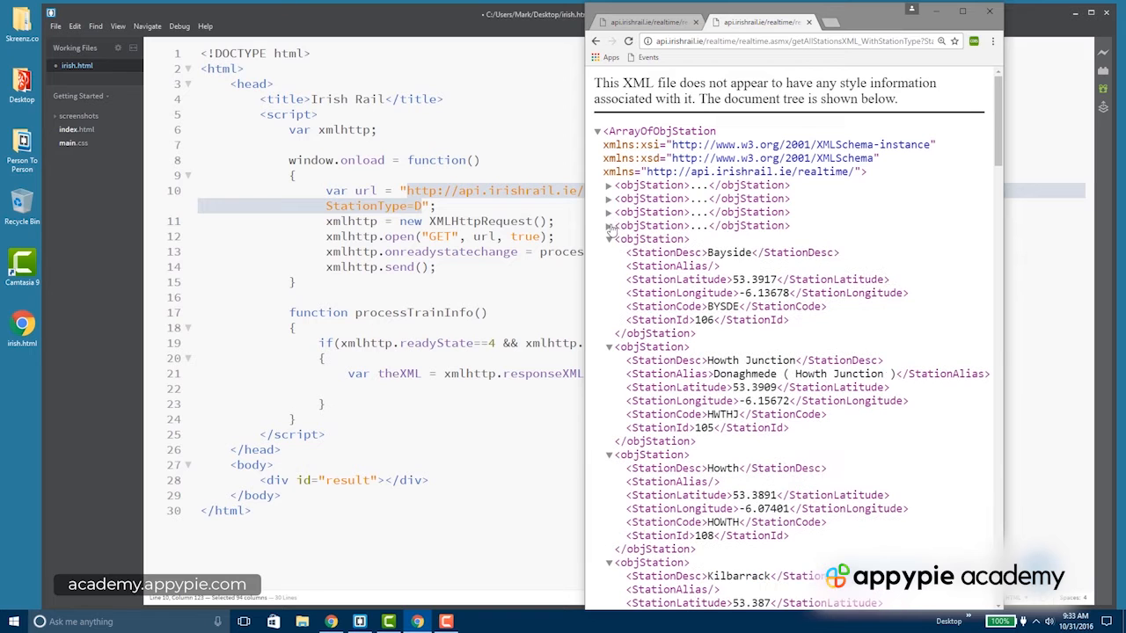
click(608, 238)
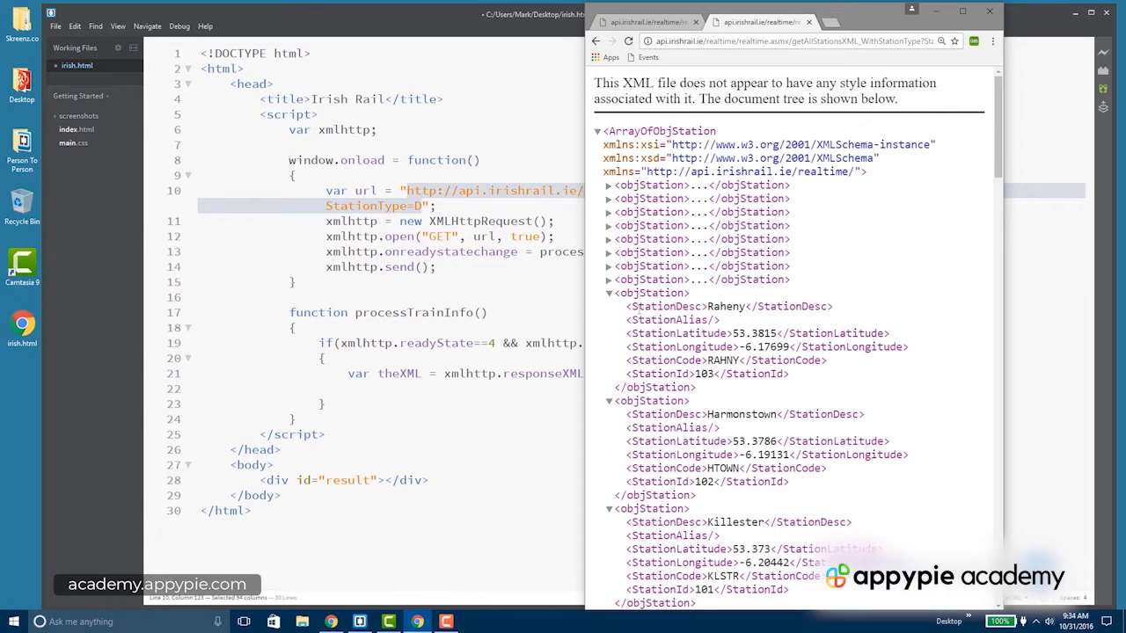
double_click(666, 306)
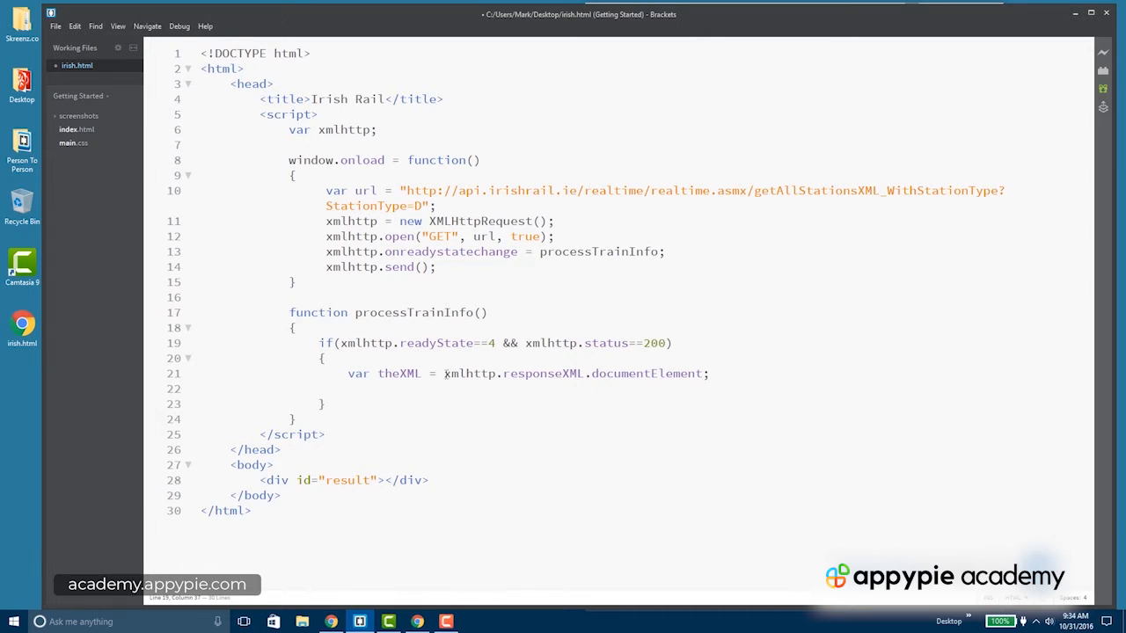
click(444, 373)
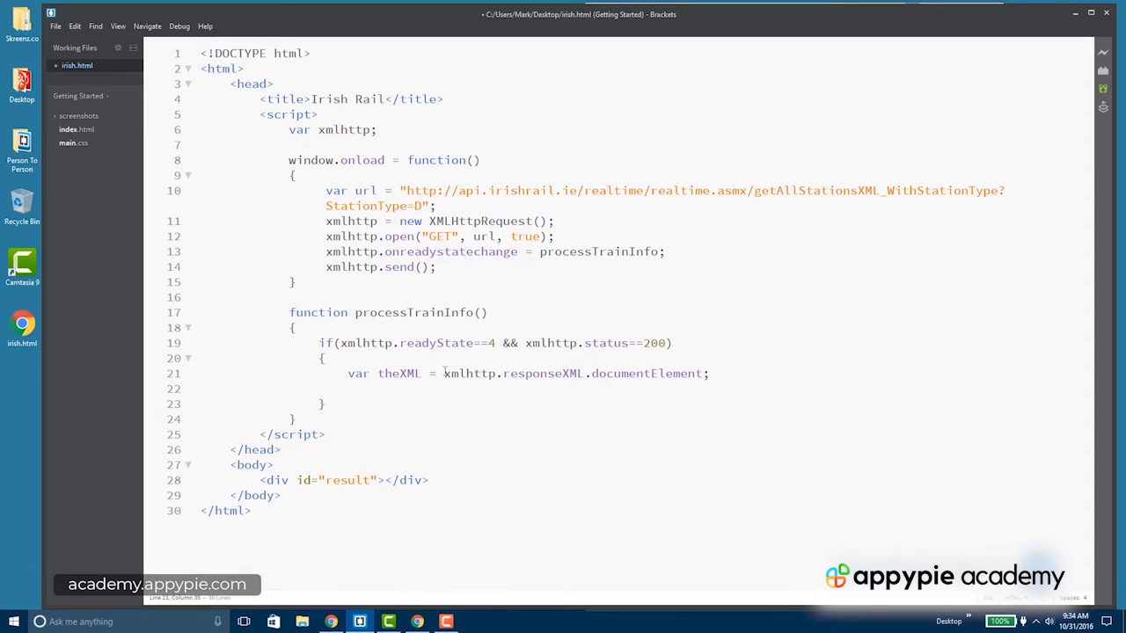
double_click(469, 373)
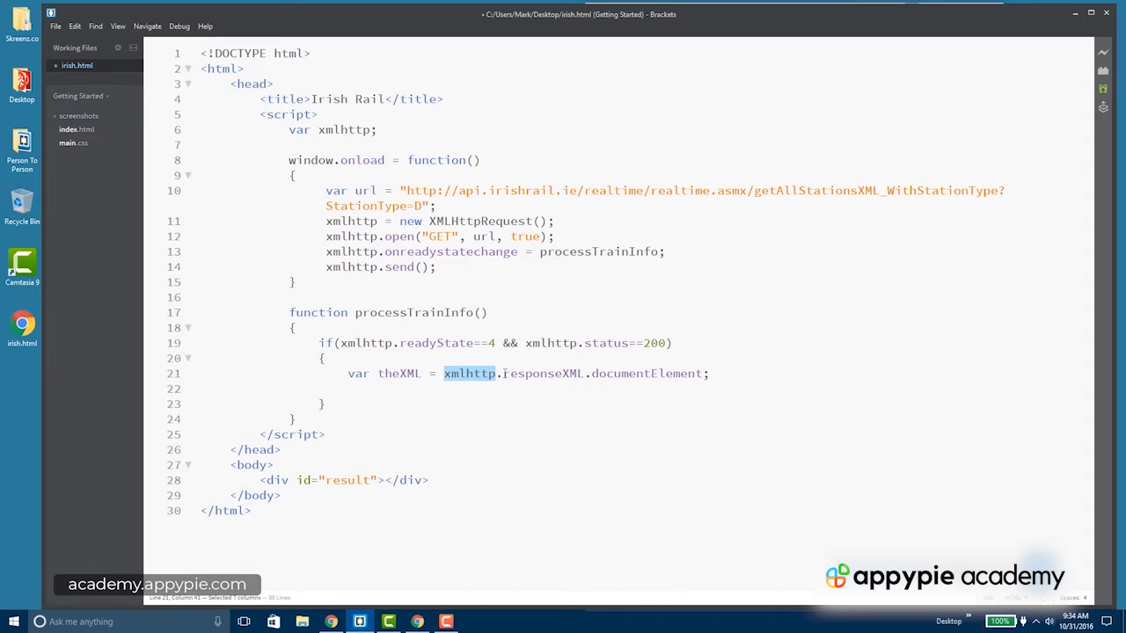
double_click(541, 373)
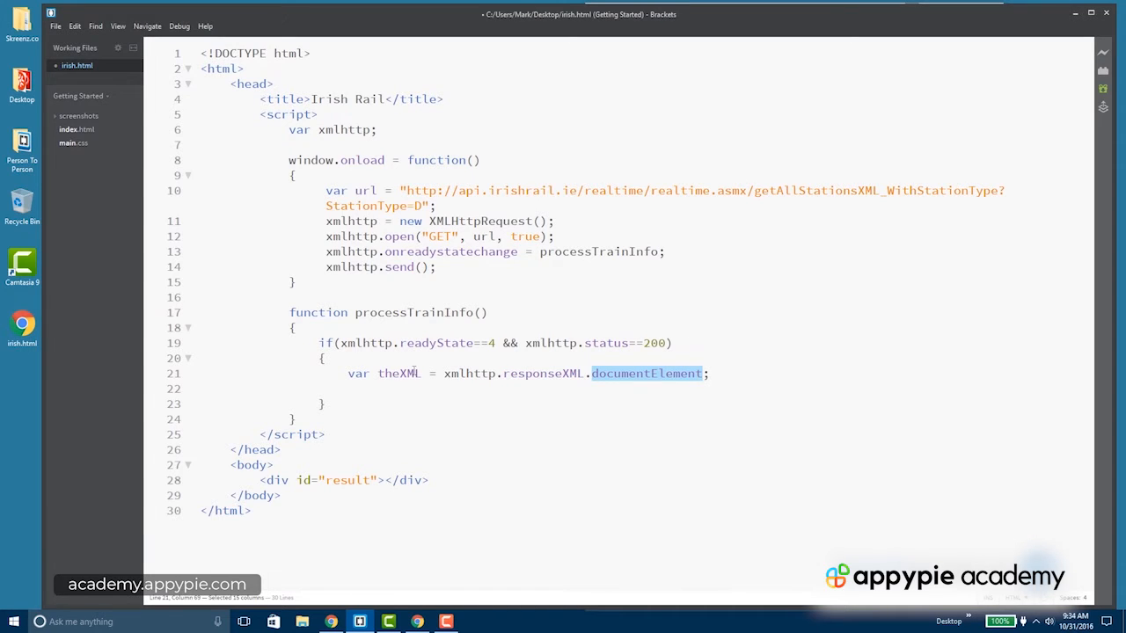
mouse_move(418, 622)
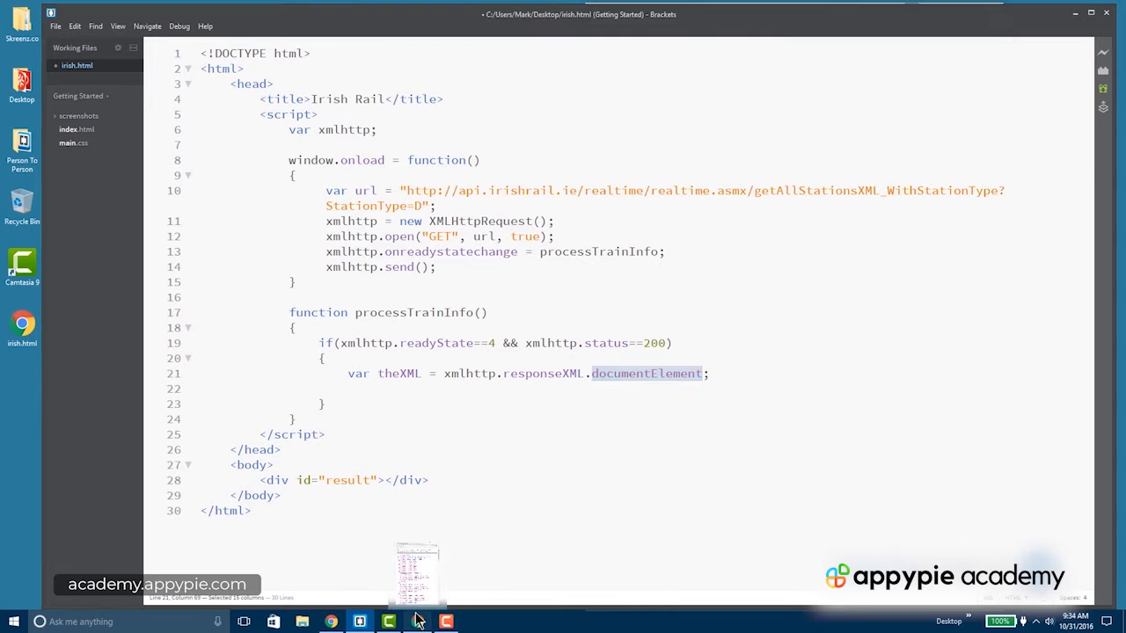
click(418, 622)
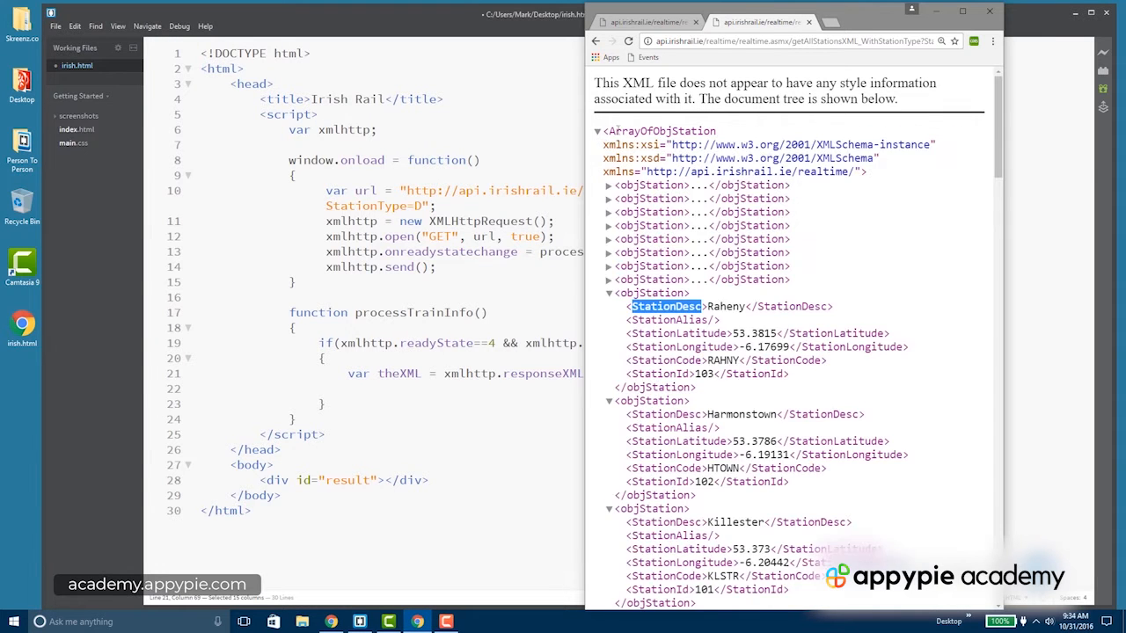
mouse_move(603, 201)
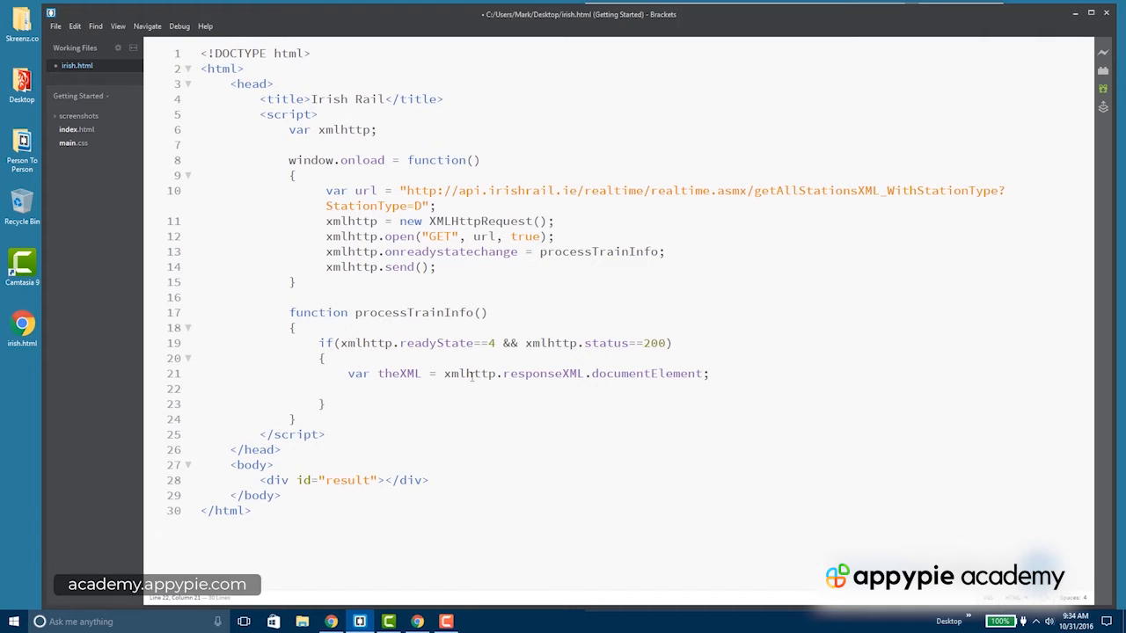
Step: Write an empty for(var i = 0; i < theXML.length; i++) { } loop on line 22
text(for)
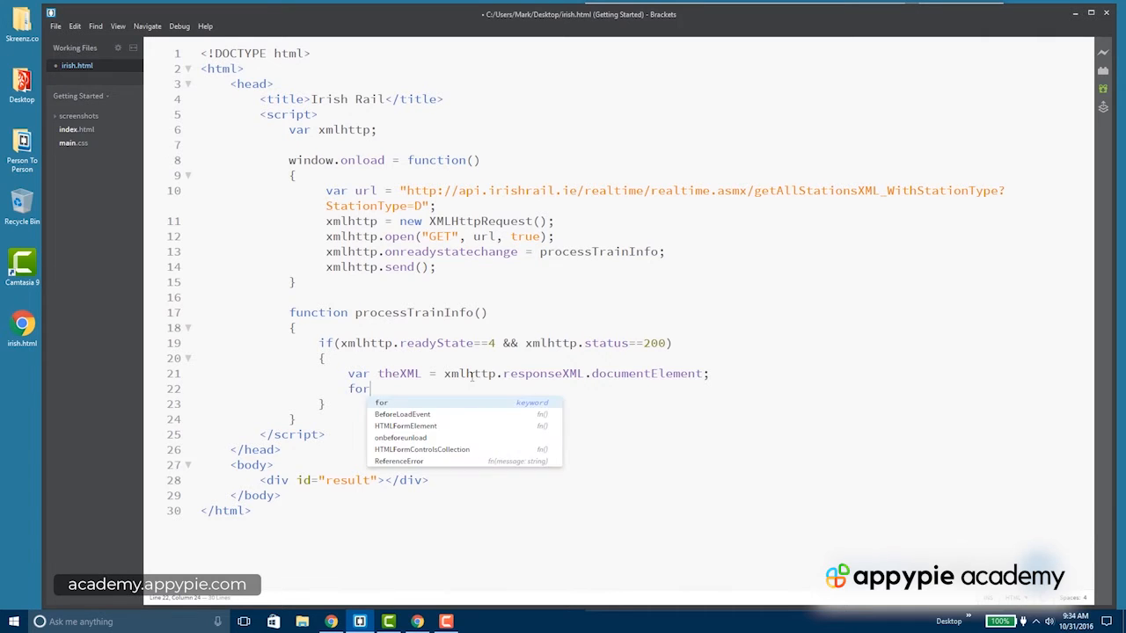
text((var i =0)
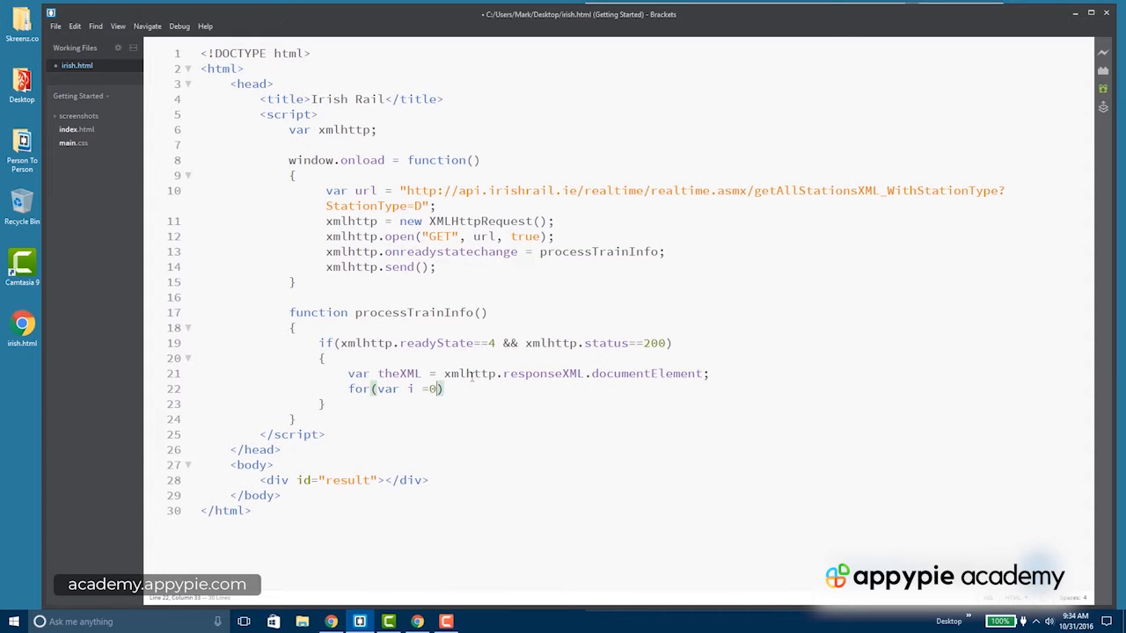
text(;)
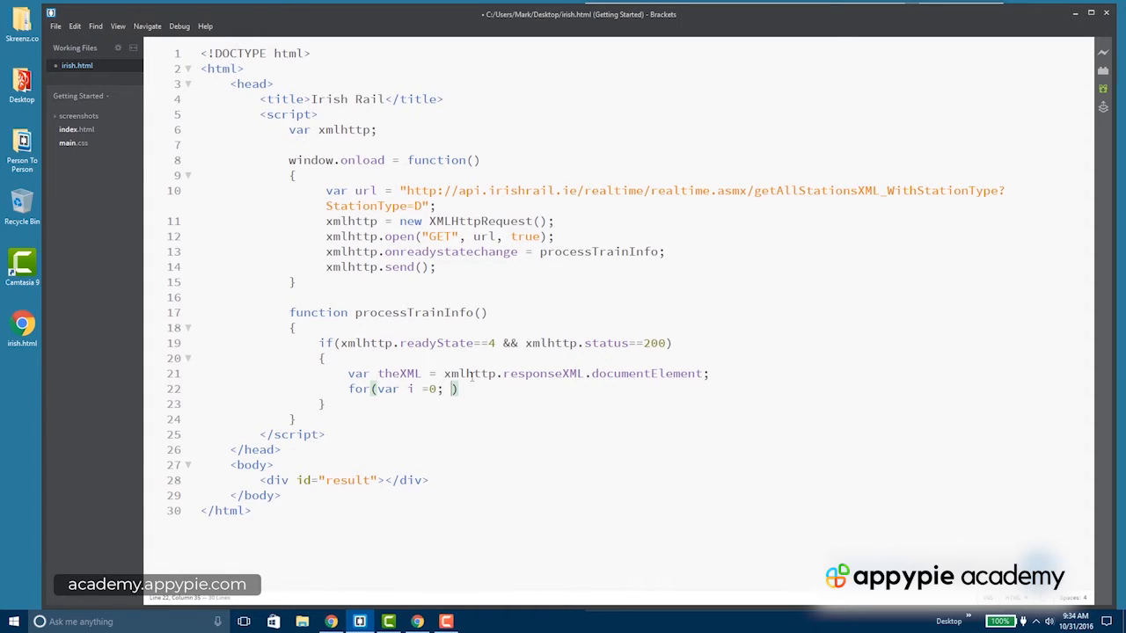
text(i < theXML.length; i++)
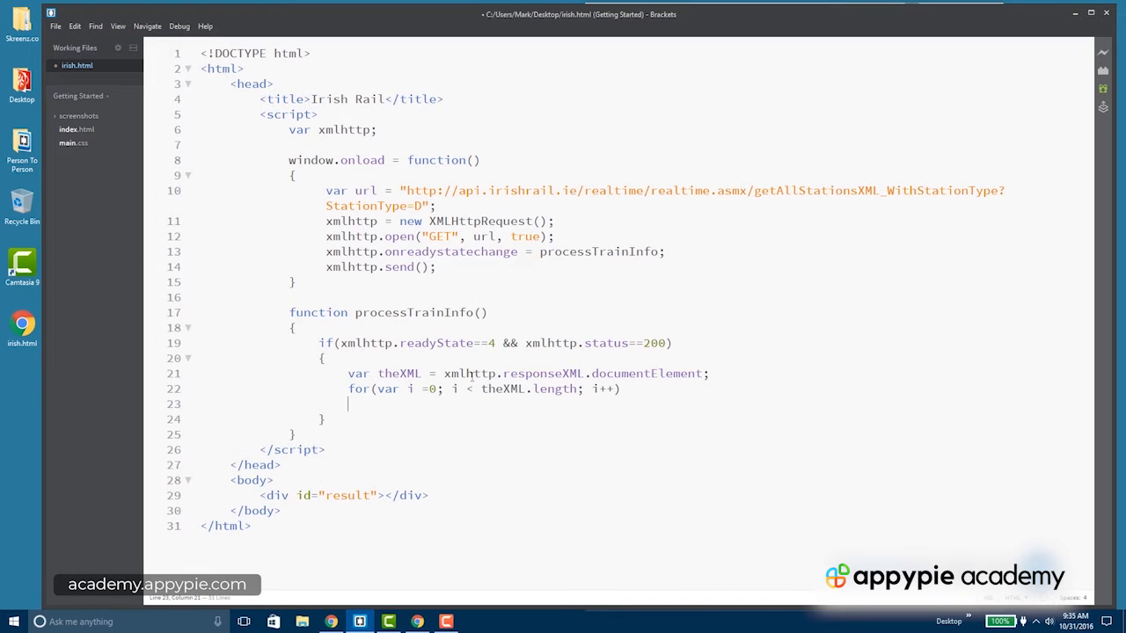
text({)
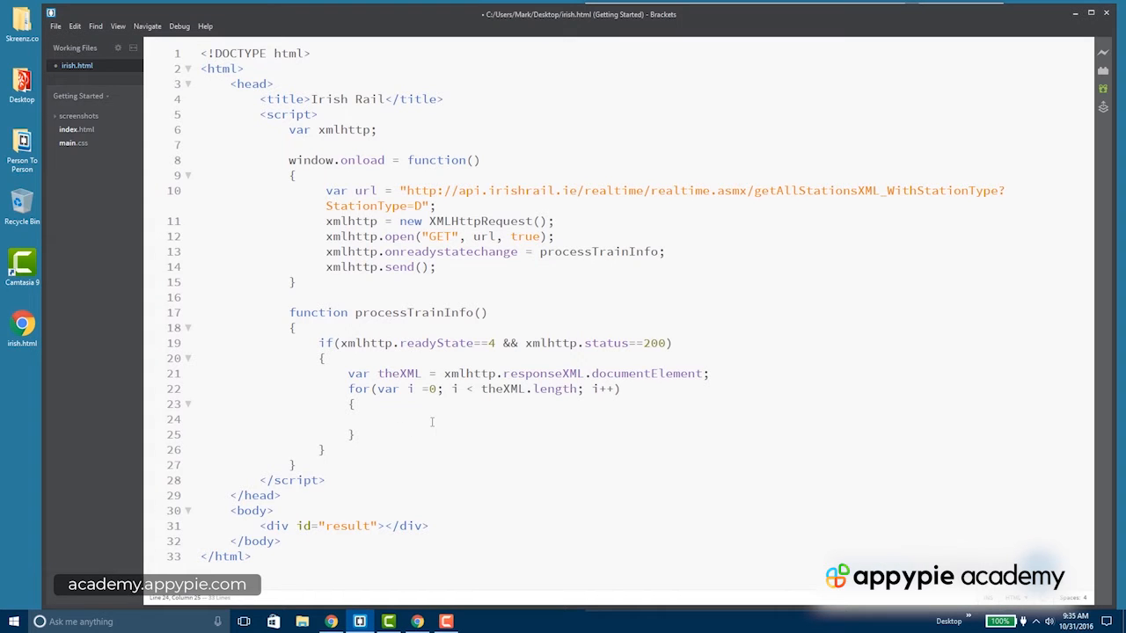
Step: Declare the station name as theXML[i].getElementsByTagName('StationDesc')[0].firstChild.nodeValue inside the loop
text(var)
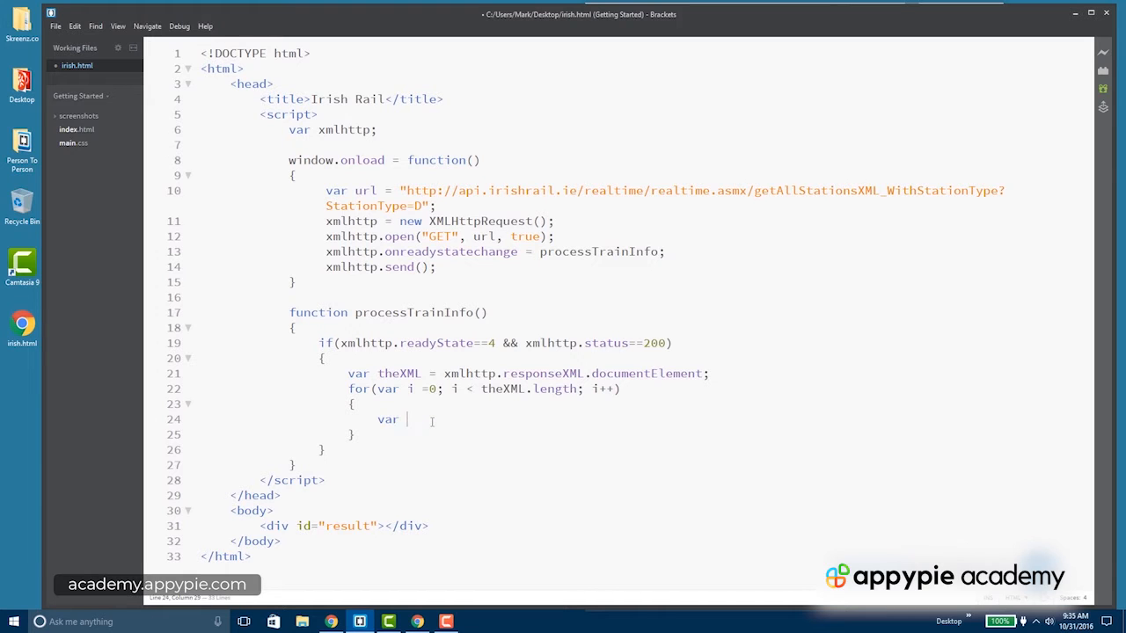
text(stationMae)
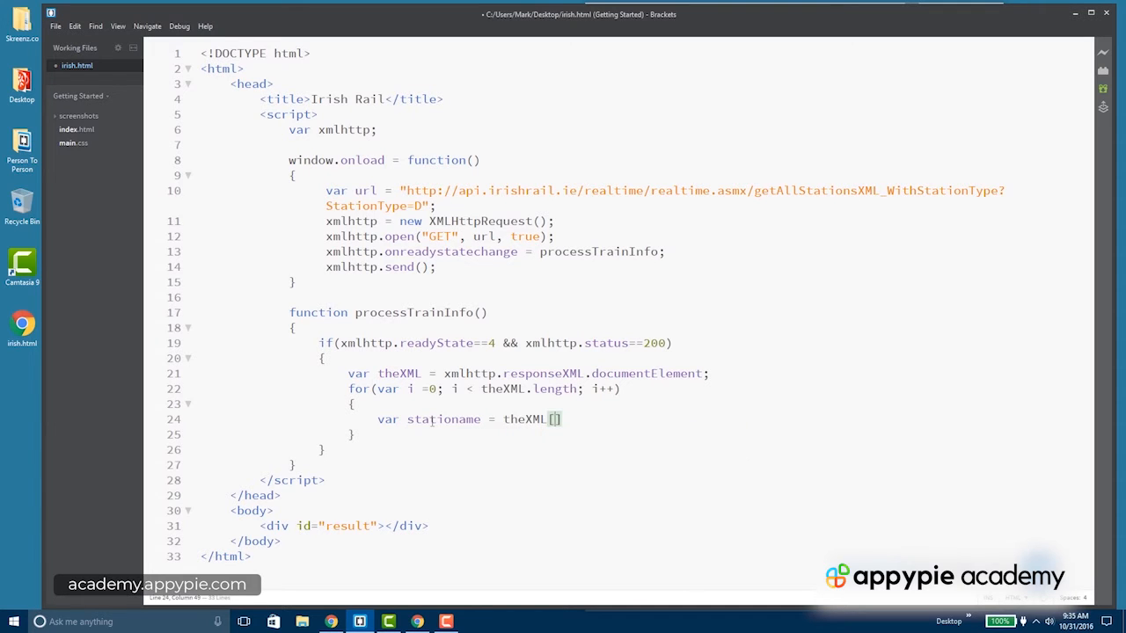
text(i)
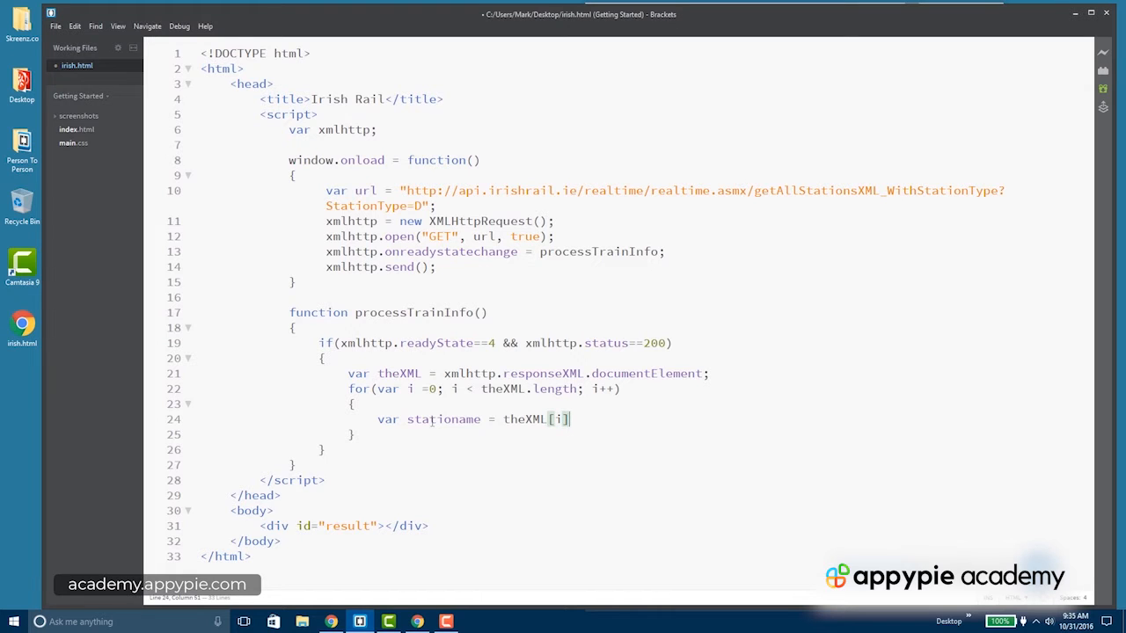
text(.)
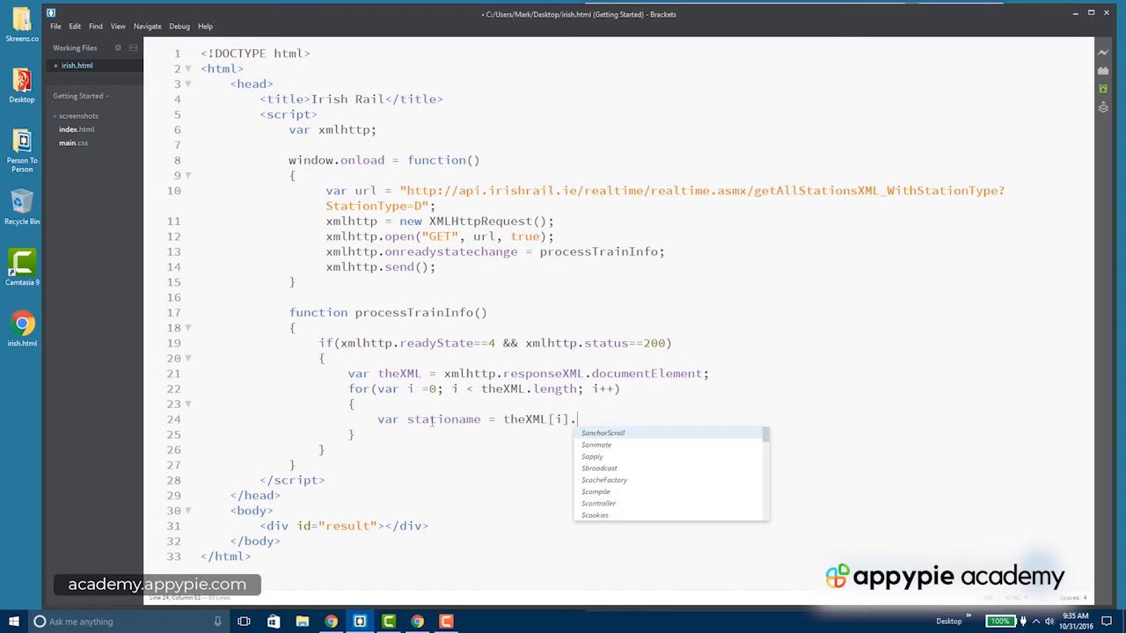
text(getElementsByTagName)
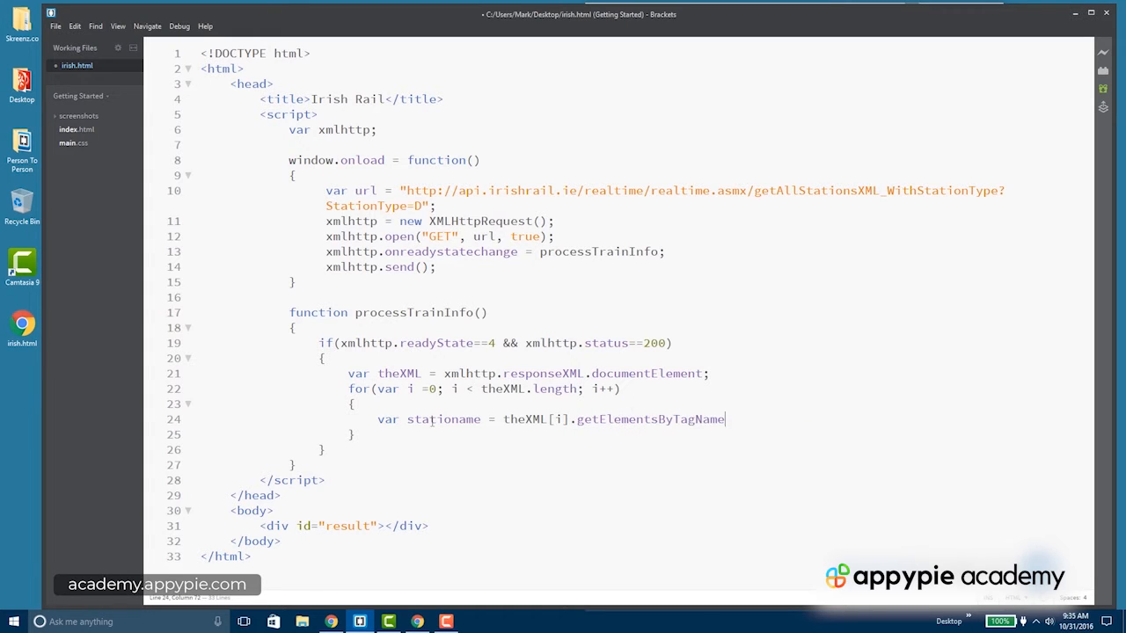
text((''))
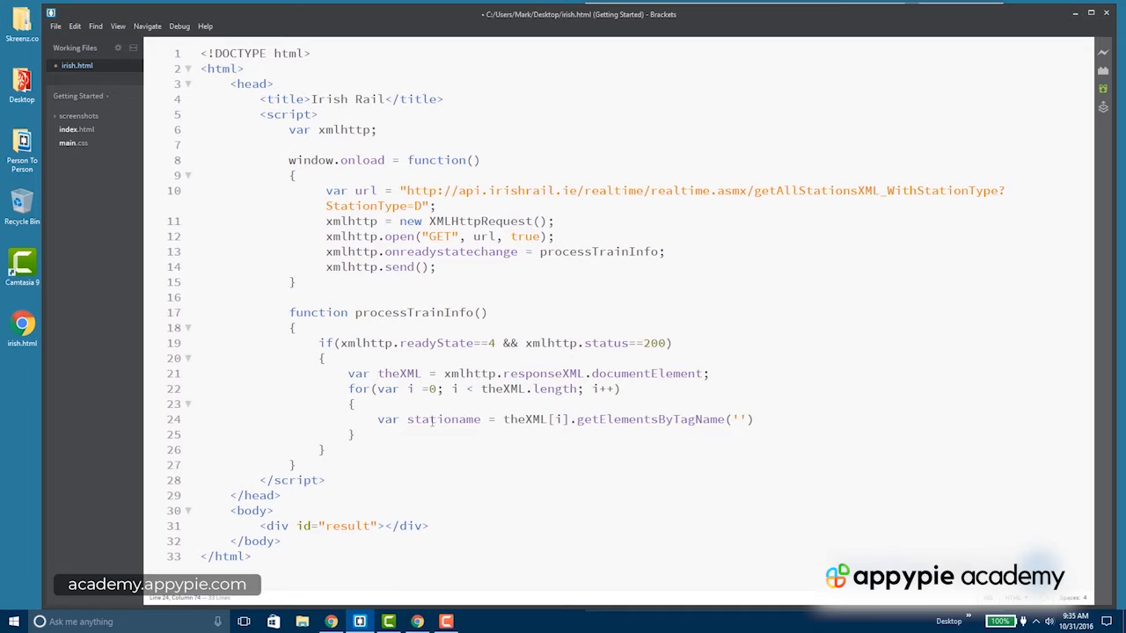
text(StationDesc)
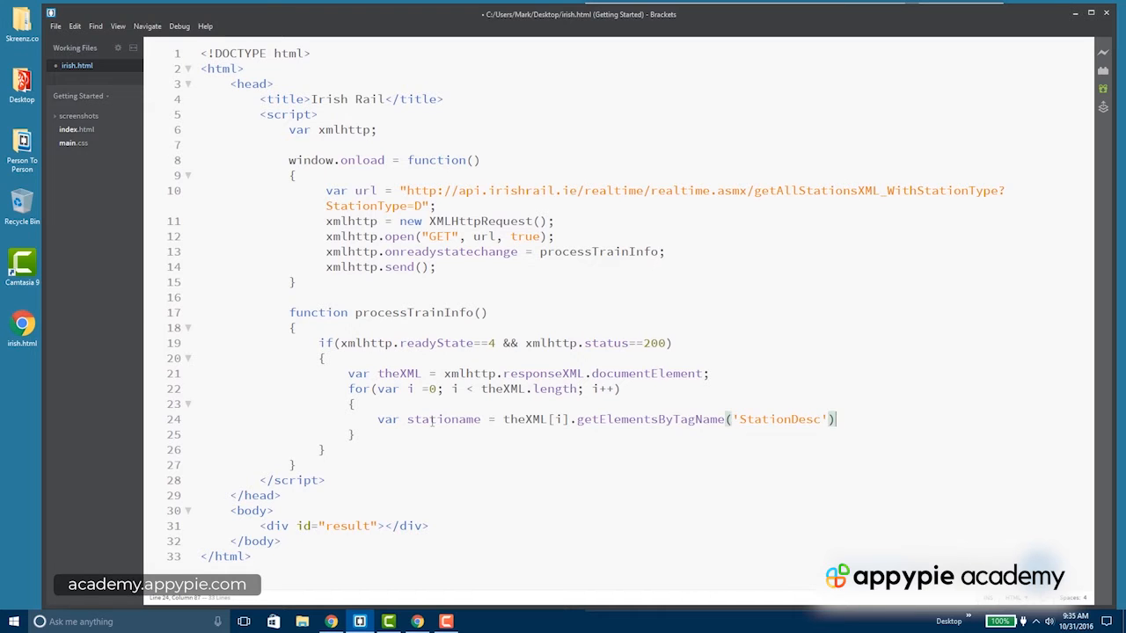
text([])
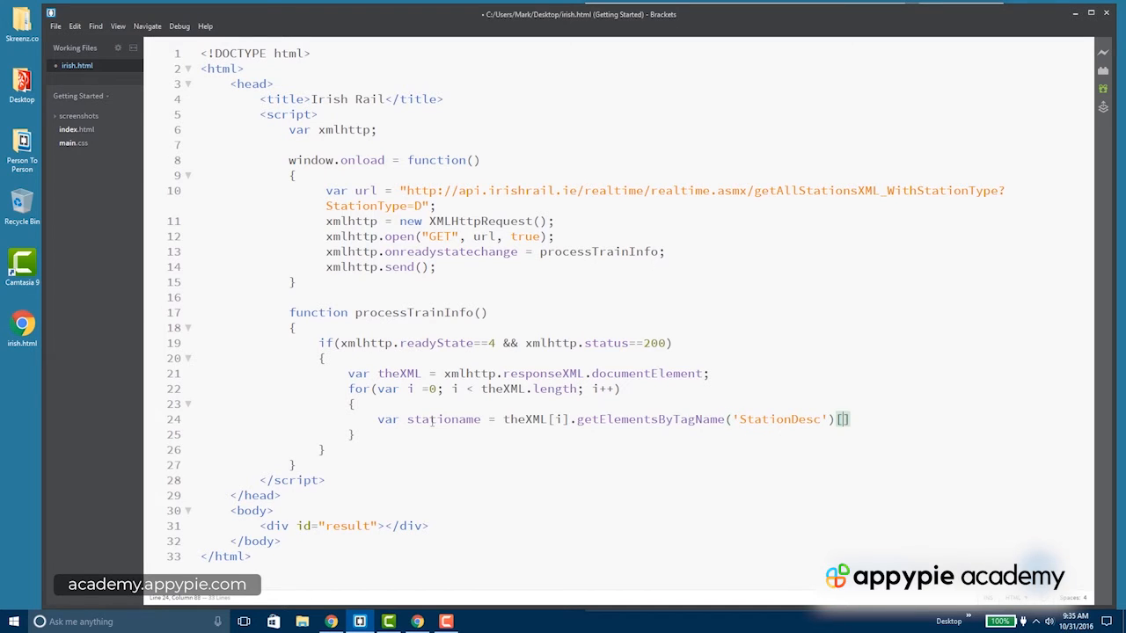
text(0)
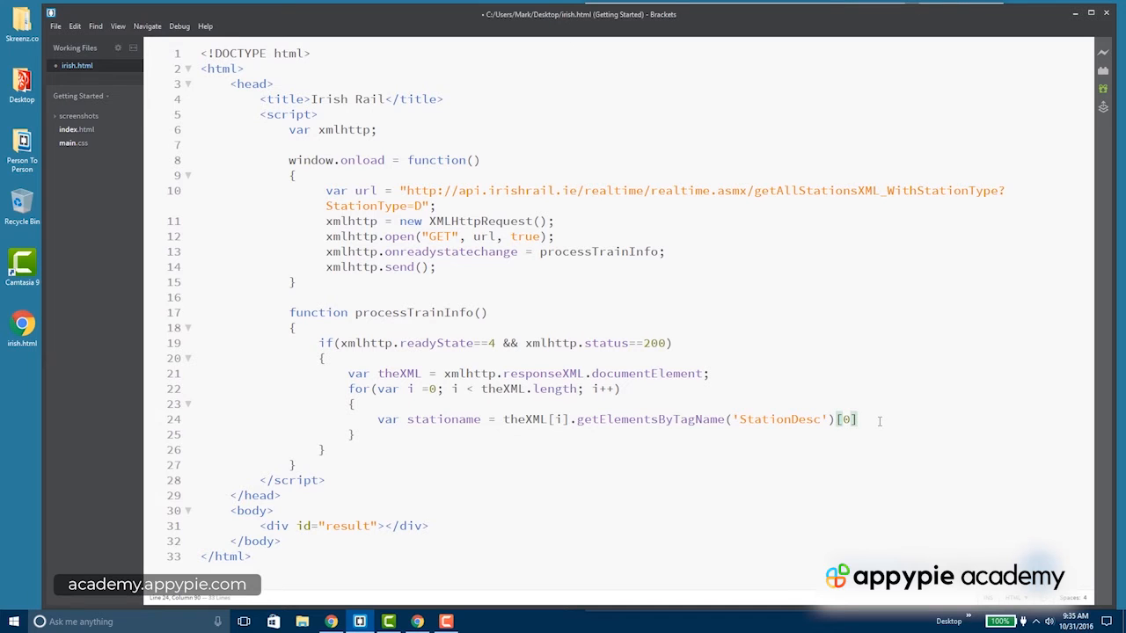
text(.first)
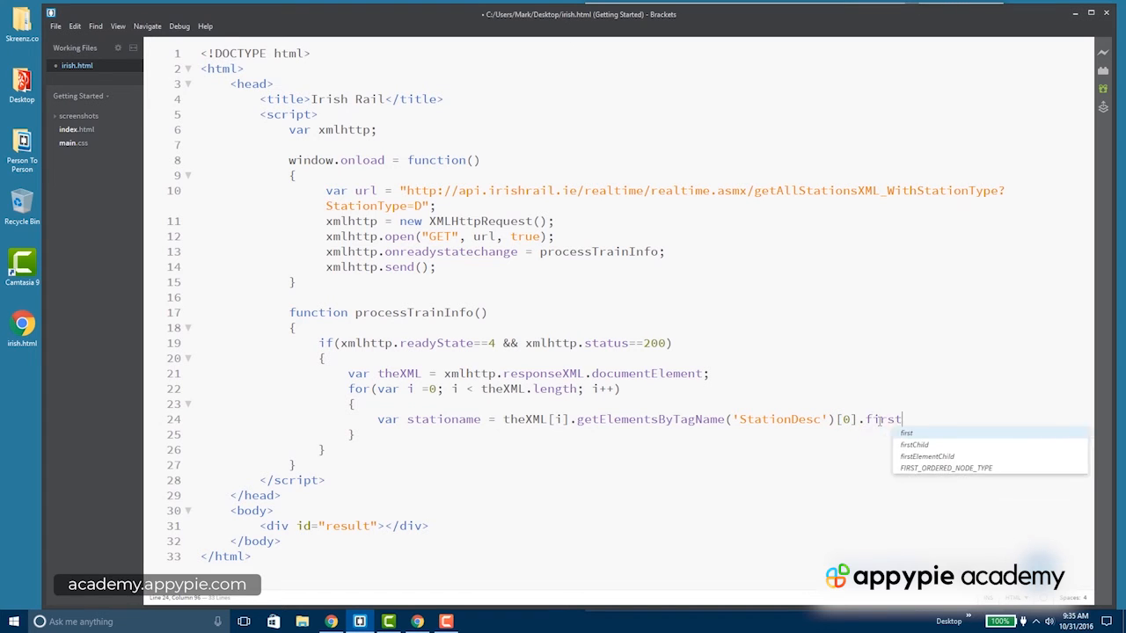
text(Child.node)
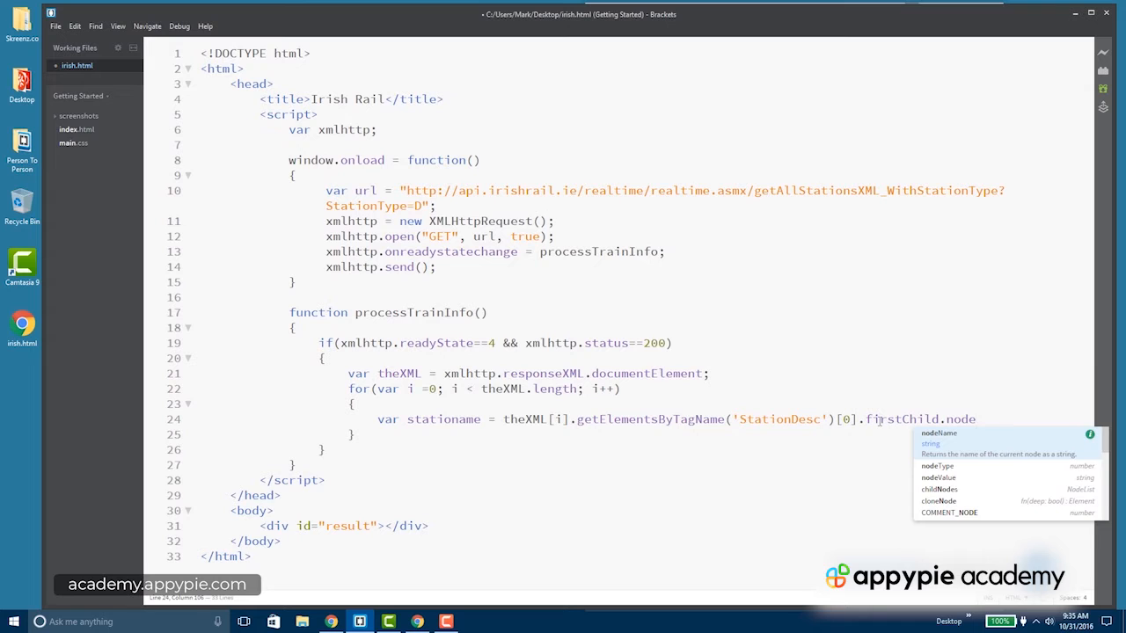
text(Value;)
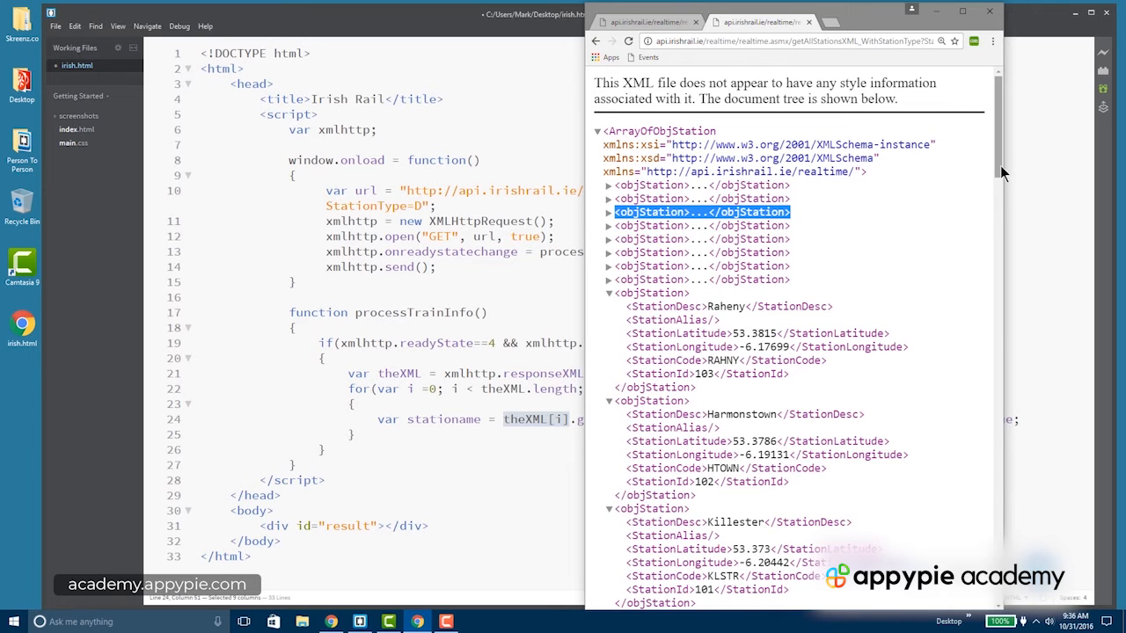
Step: Scroll the Chrome XML feed and select Raheny's StationDesc value
scroll(down, 3)
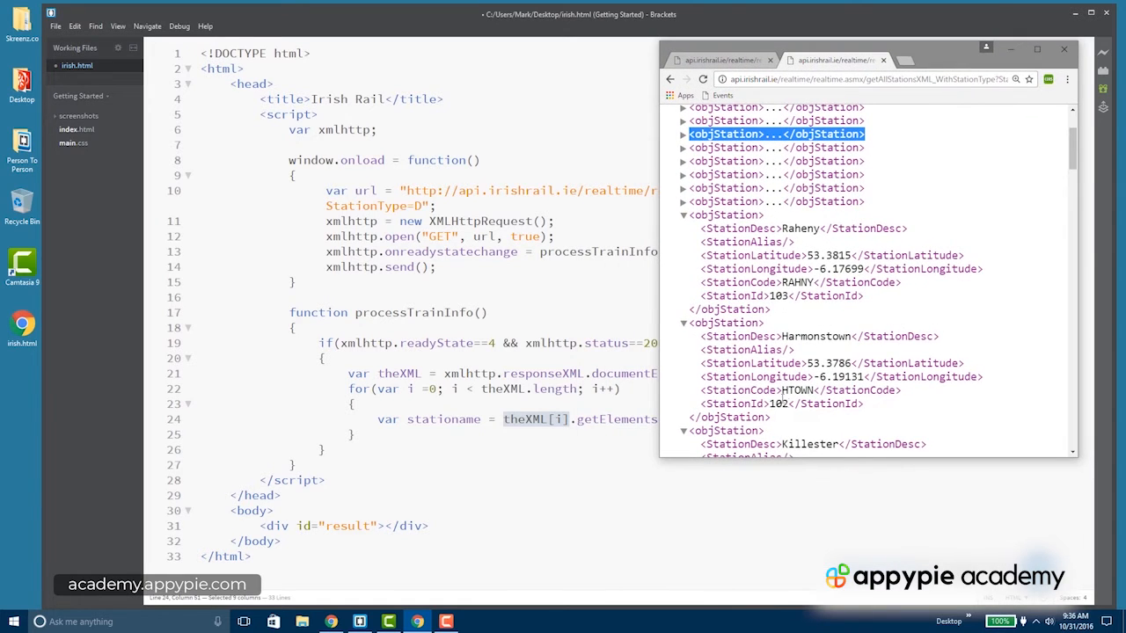
mouse_move(799, 466)
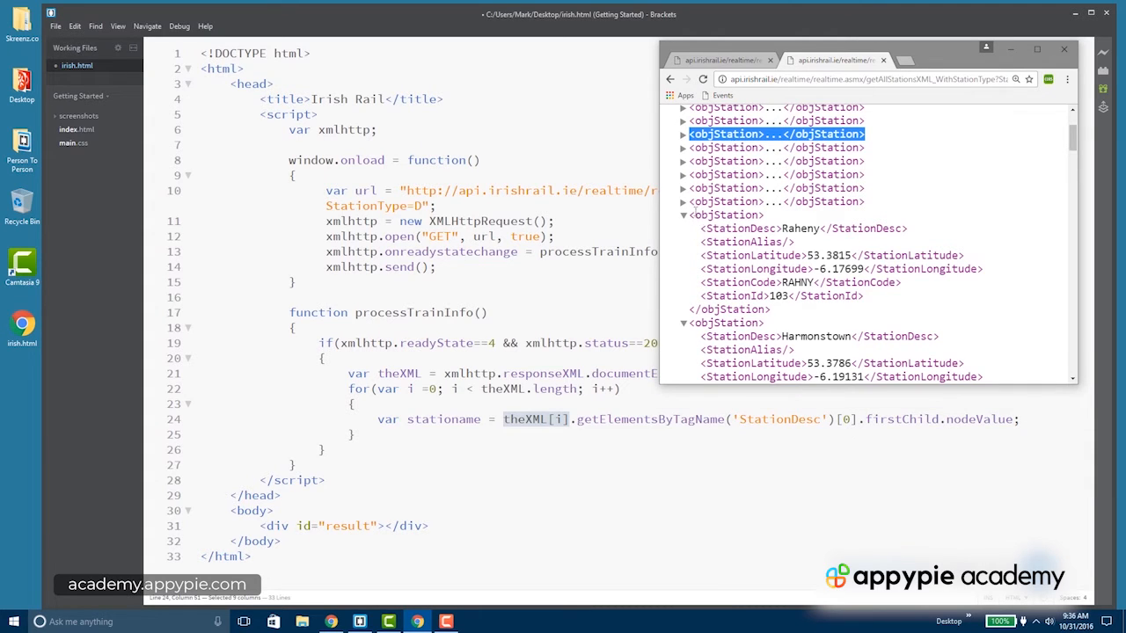
mouse_move(651, 412)
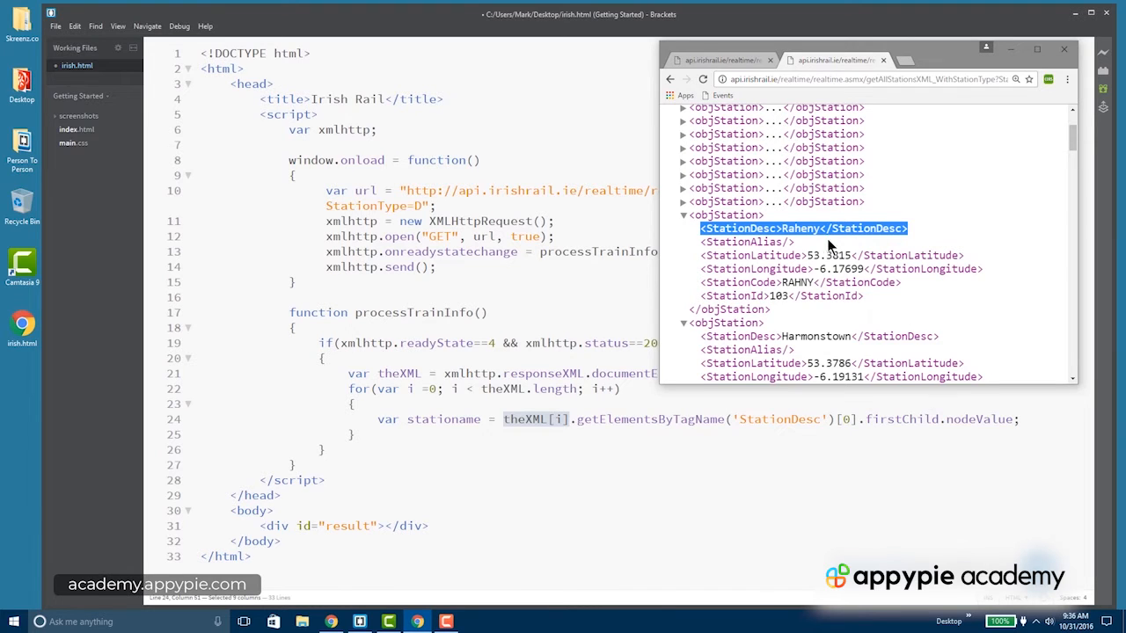
double_click(799, 228)
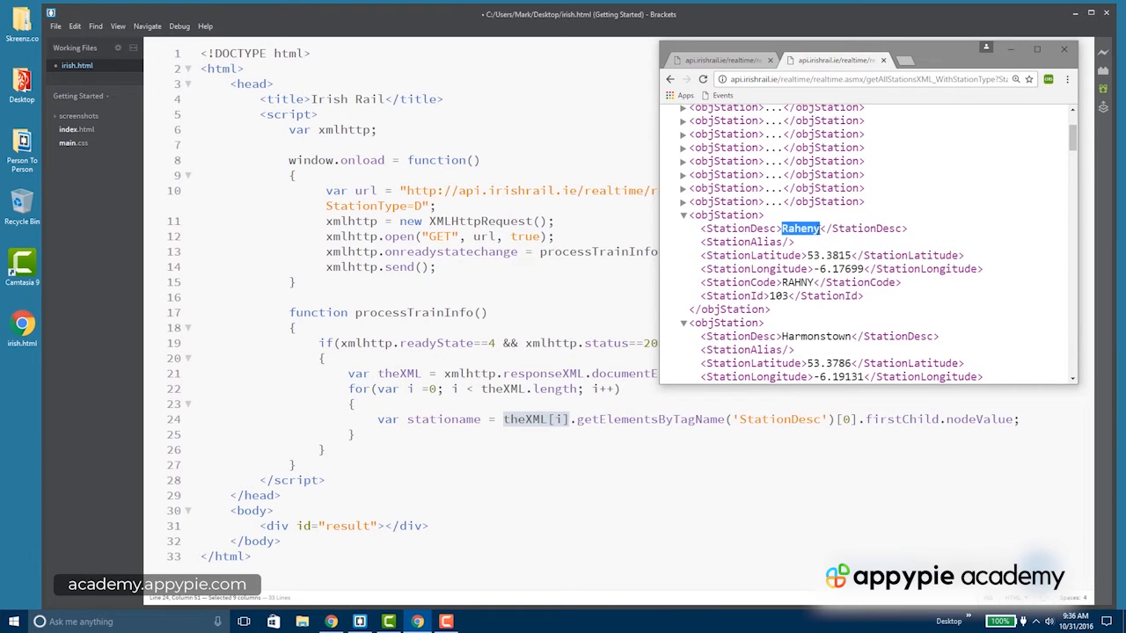
mouse_move(831, 253)
text(N)
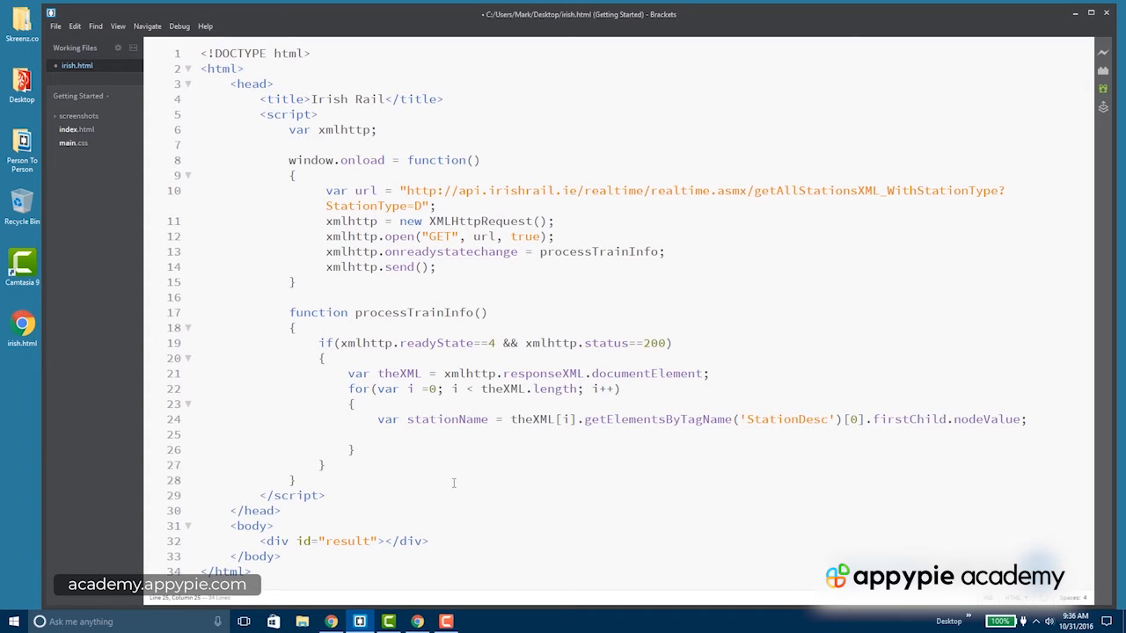
Step: Add document.getElementById('result').innerHTML += stationName + "<br/>" to the loop
text(document.getElementById()
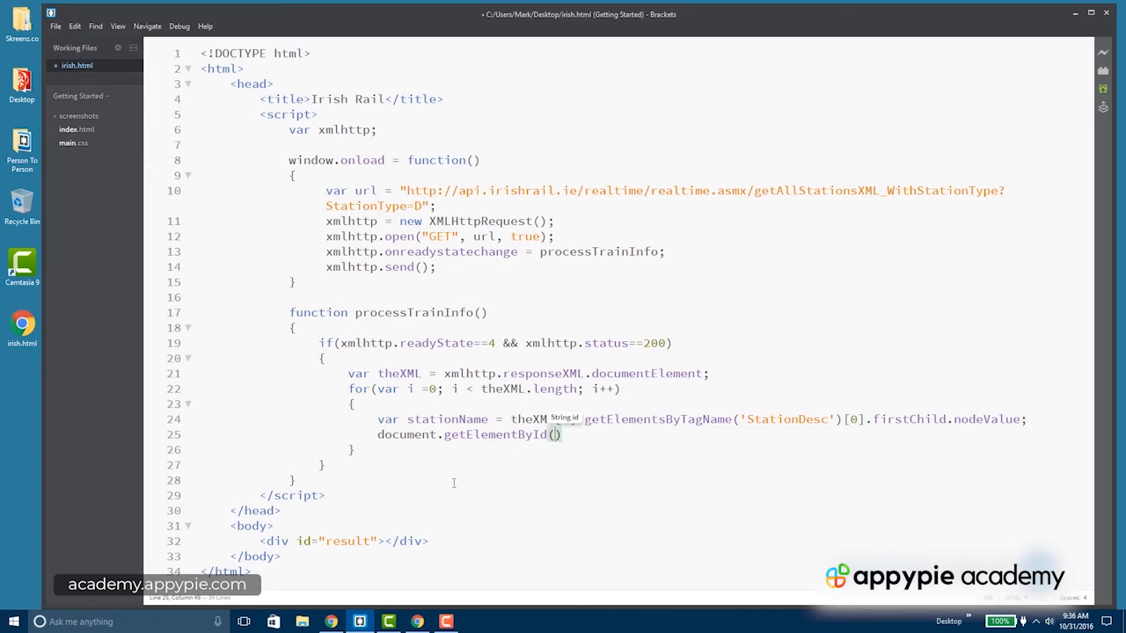
text('result')
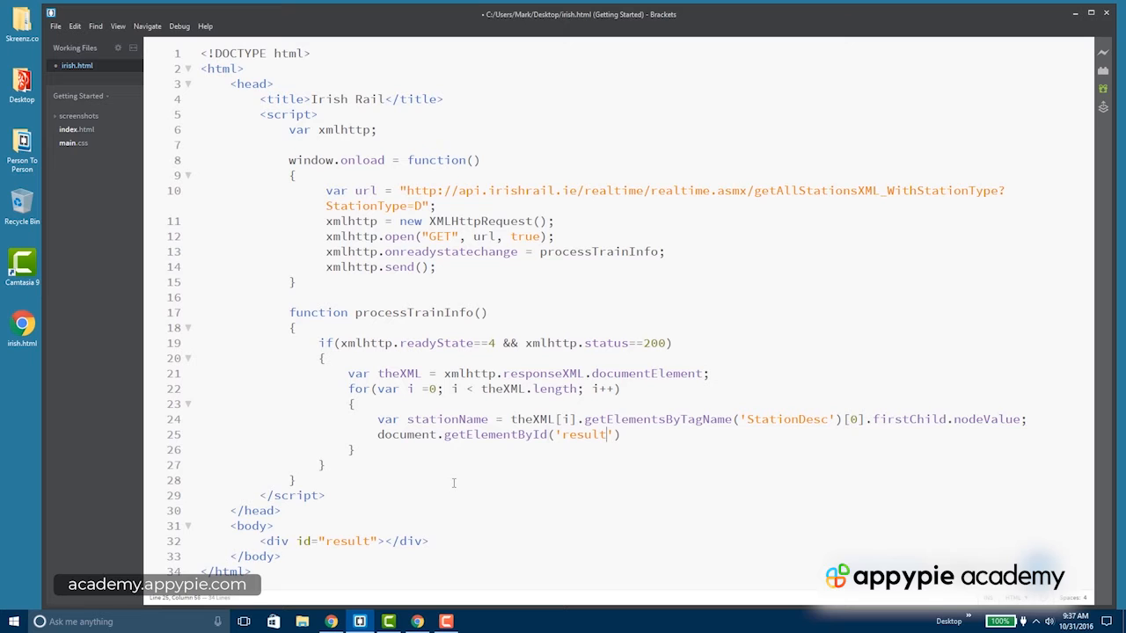
text(.inne)
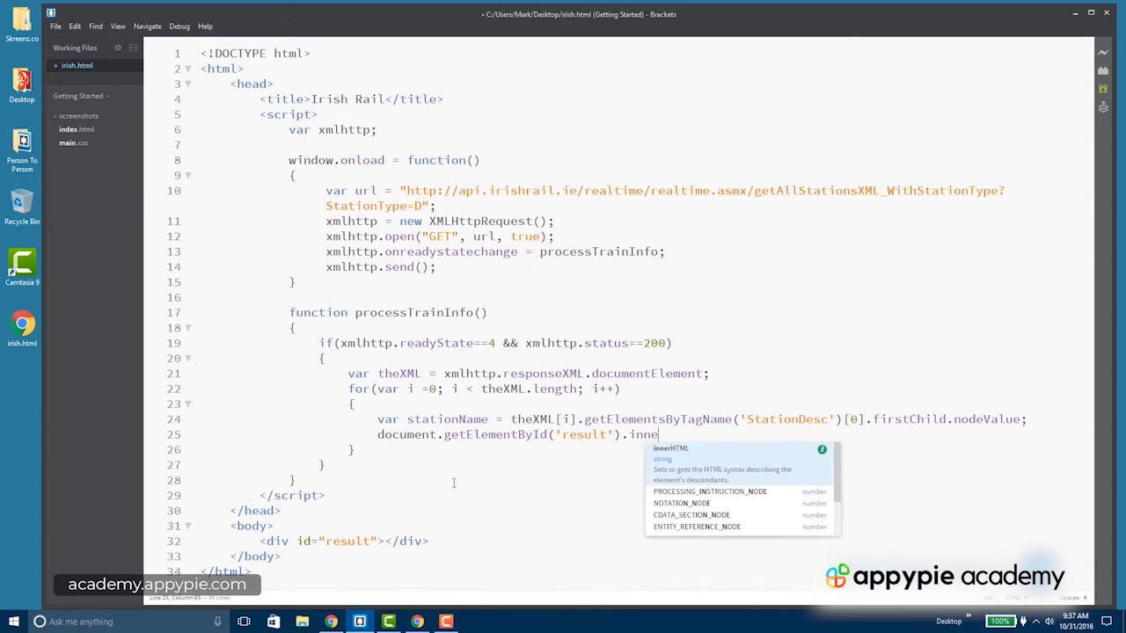
text(rHTML +)
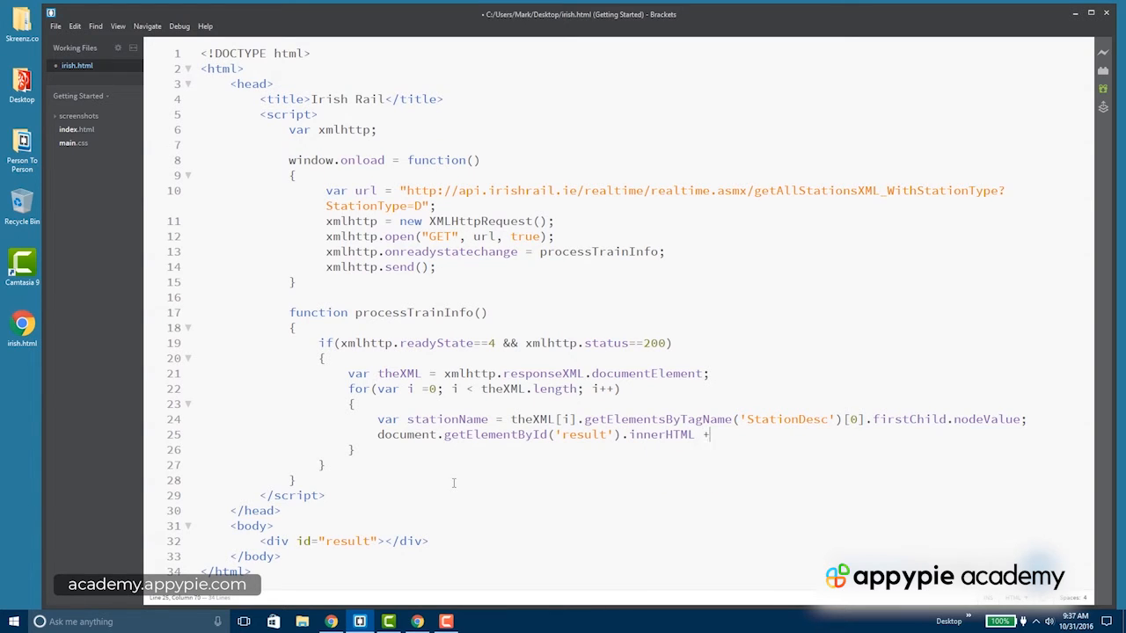
text(=)
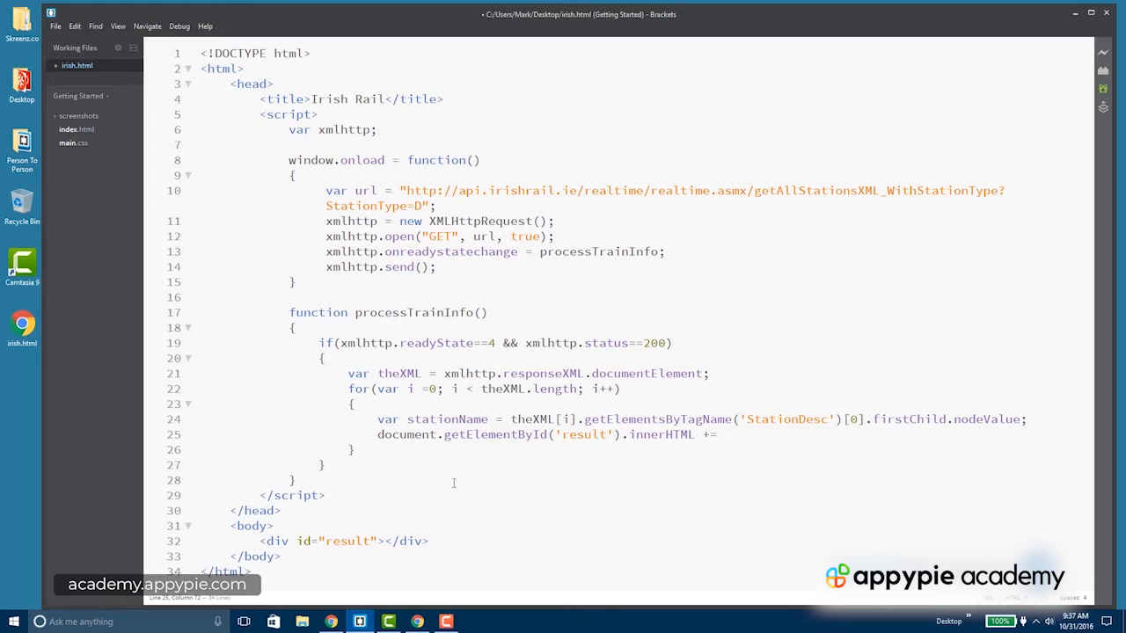
text(stationName + ")
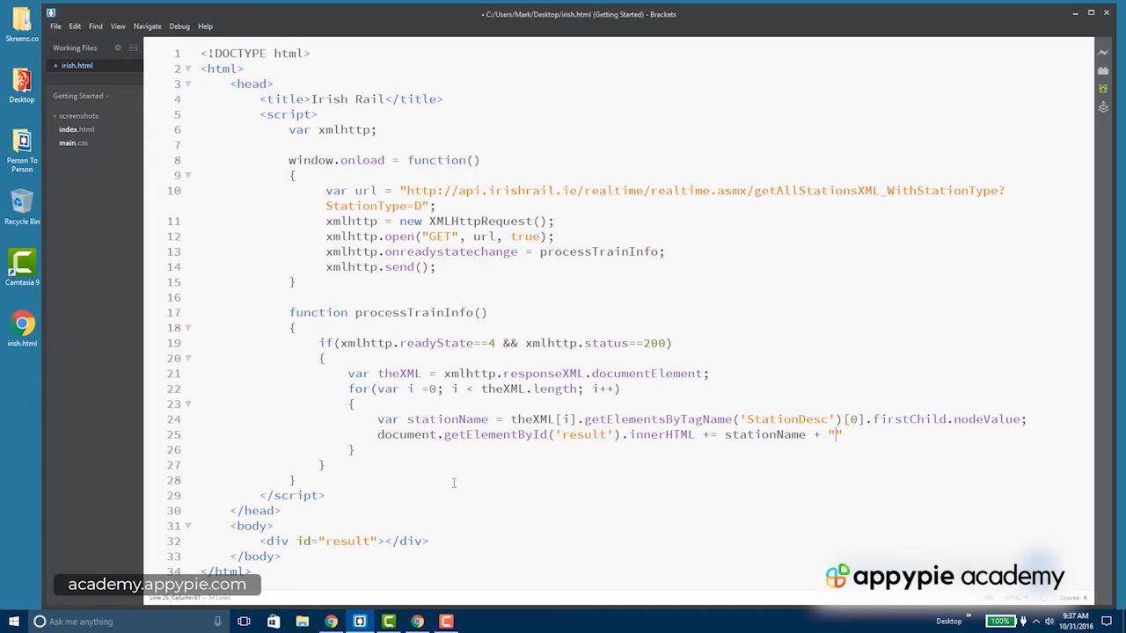
text(<)
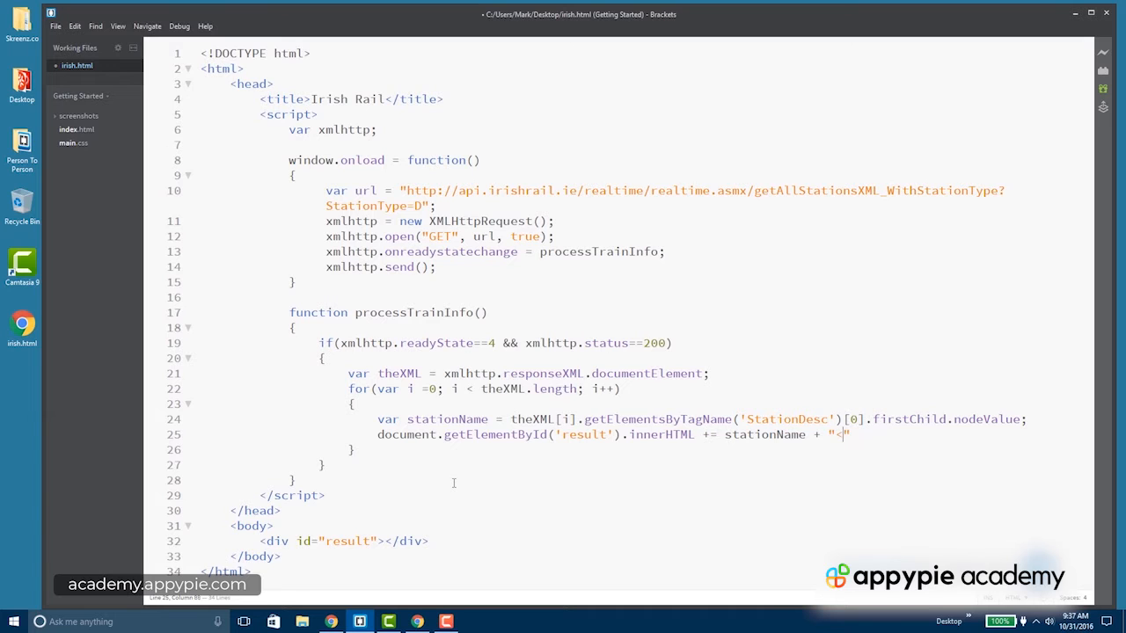
text(br/>)
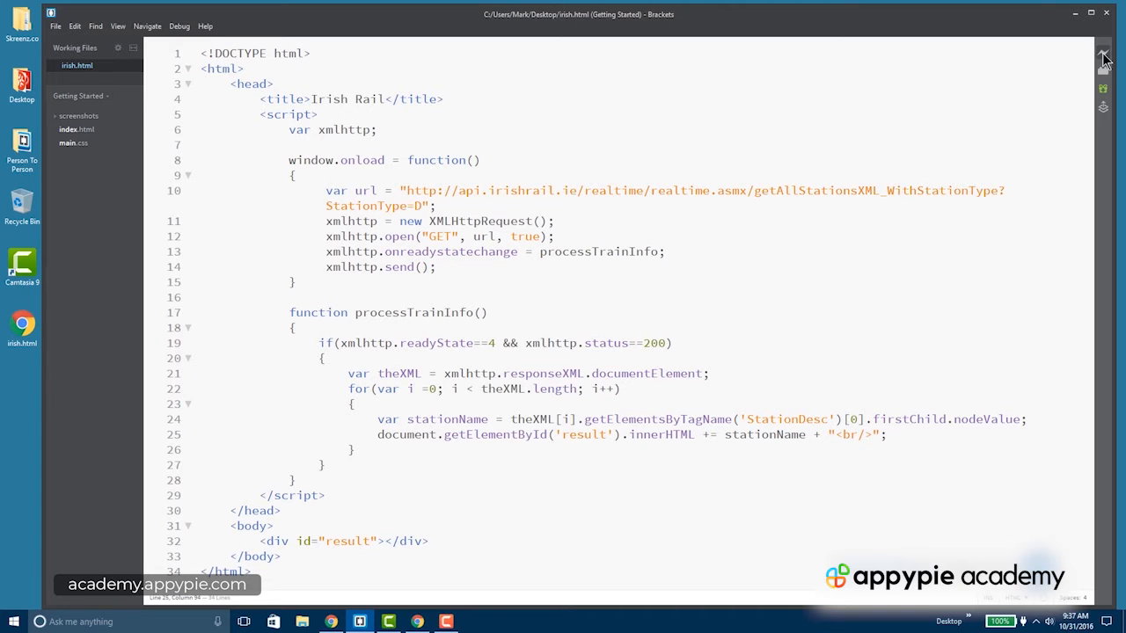
Step: Live-preview irish.html in Chrome and show the developer tools console
click(1103, 54)
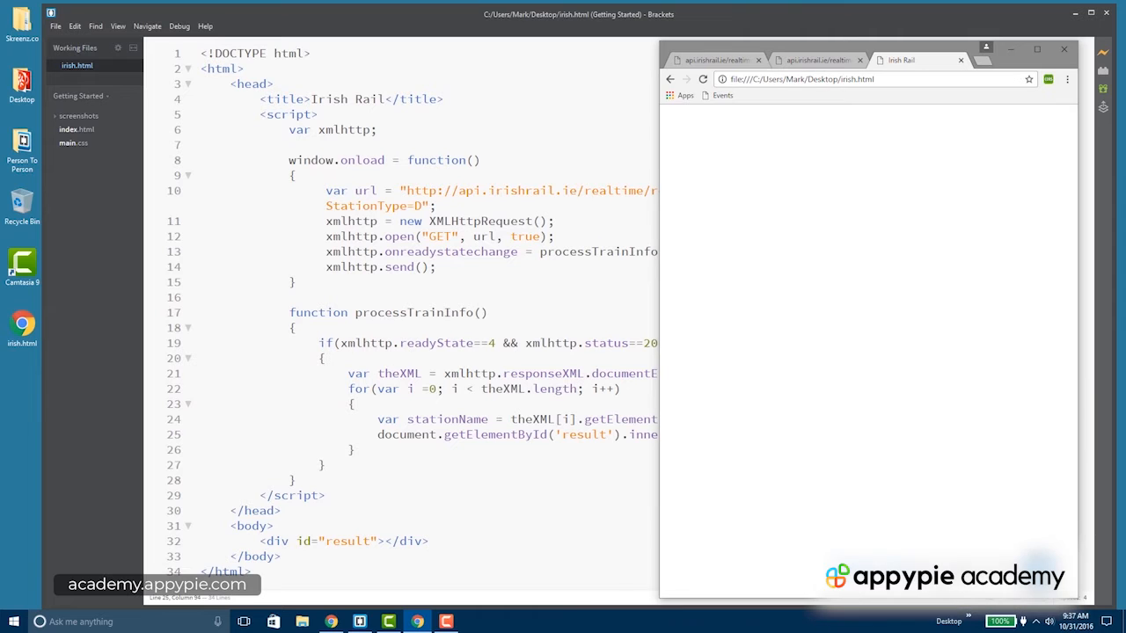
click(1067, 79)
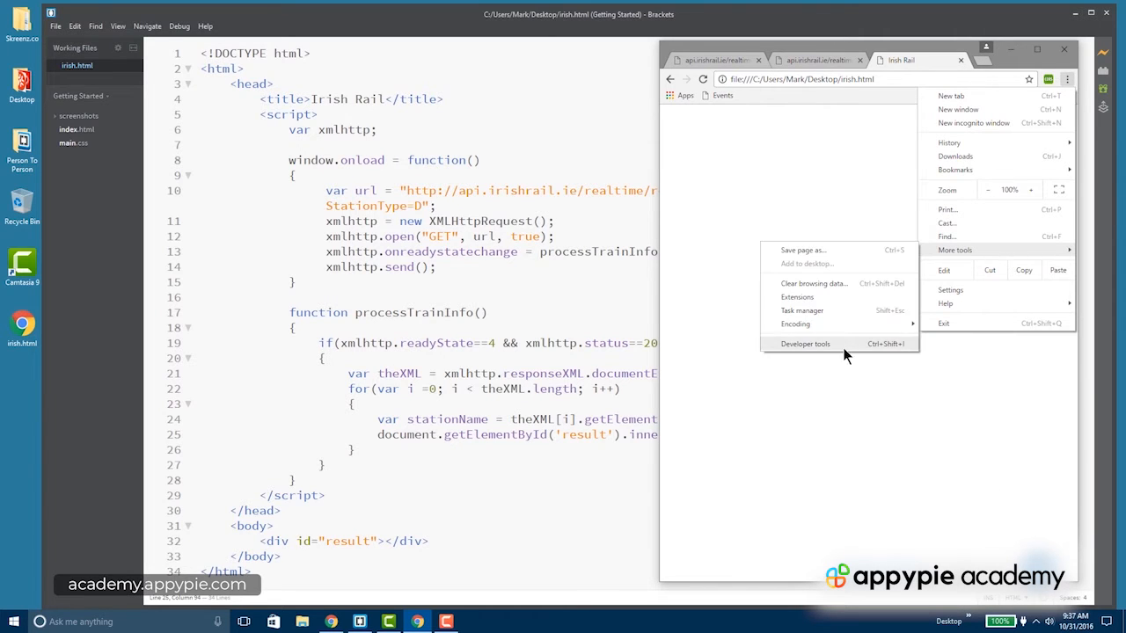
click(805, 343)
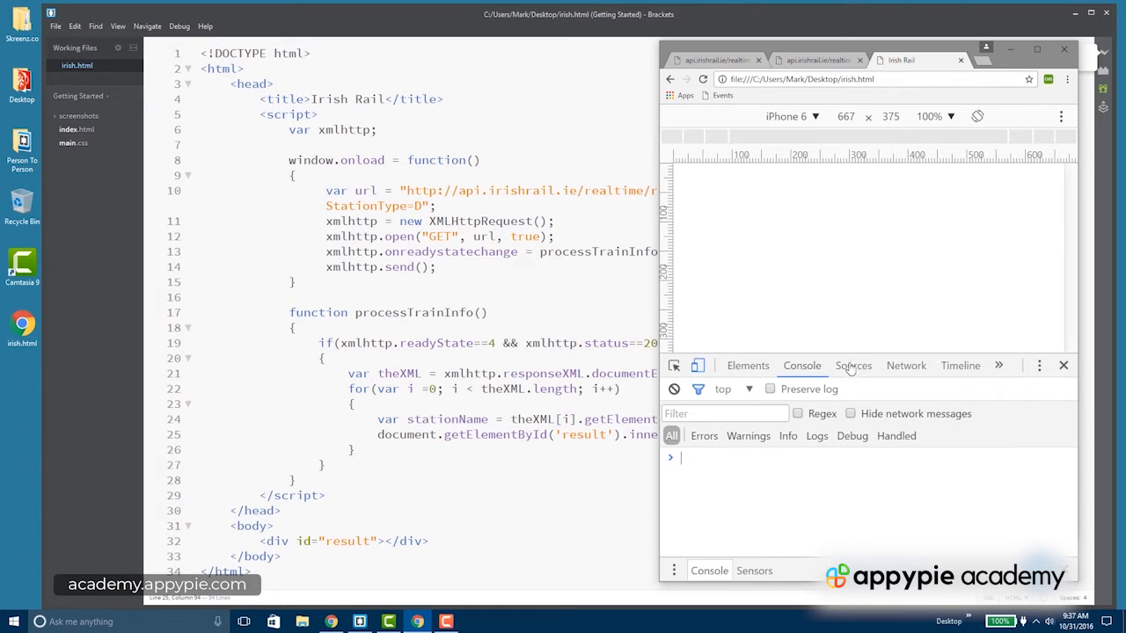
mouse_move(752, 97)
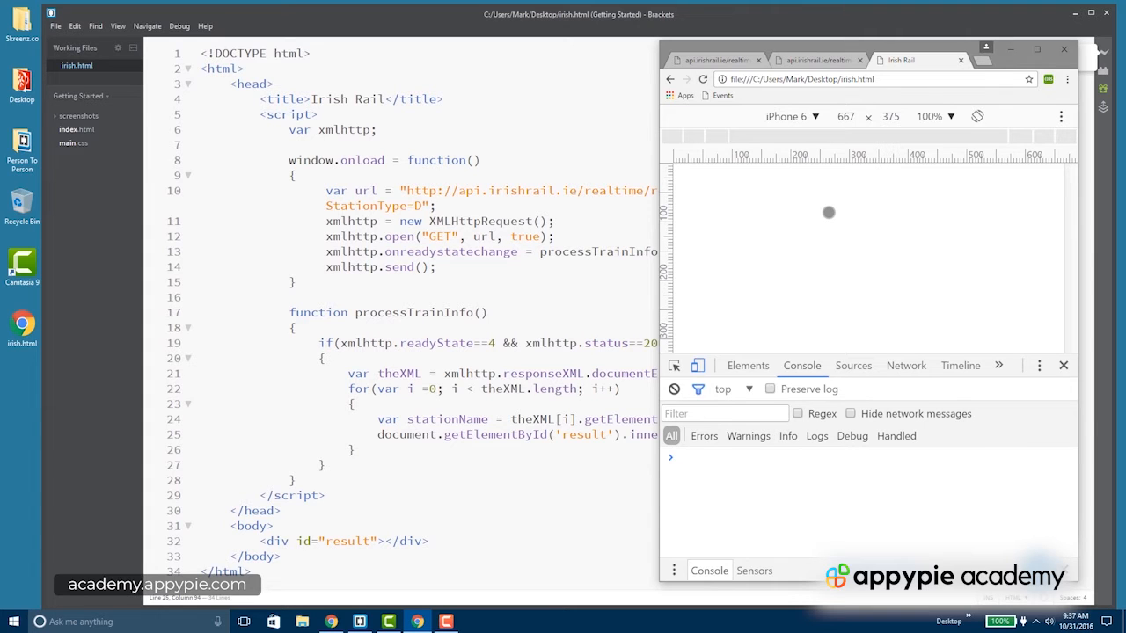
mouse_move(816, 221)
text(console.log(theXML.length);)
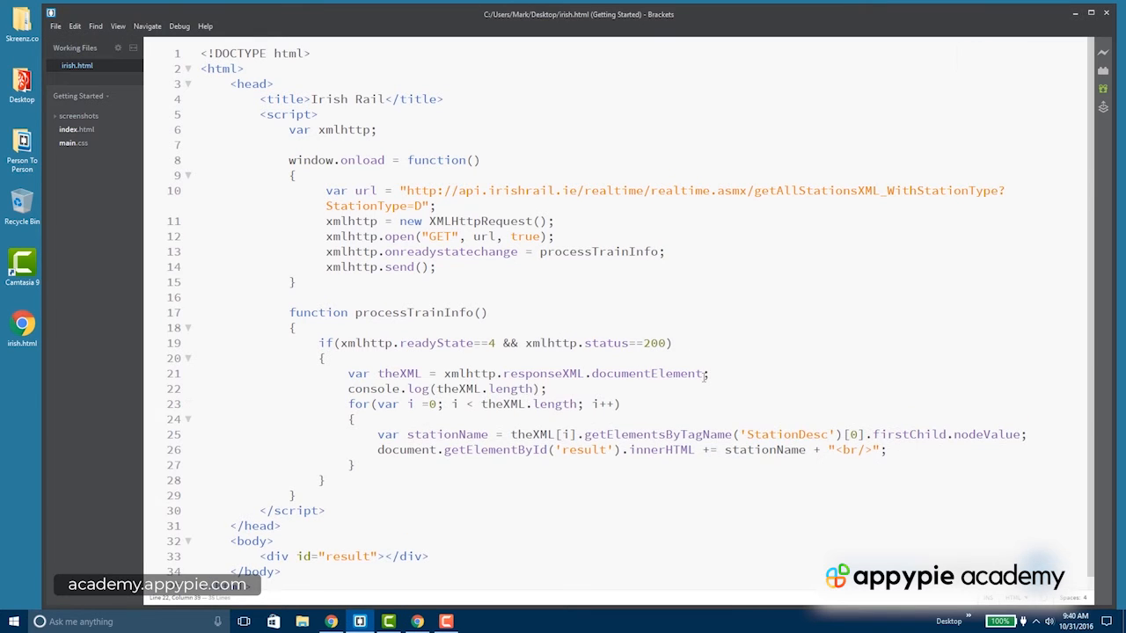
Step: Append .getElementsByTagName('objStation') to documentElement in the theXML assignment
text(.)
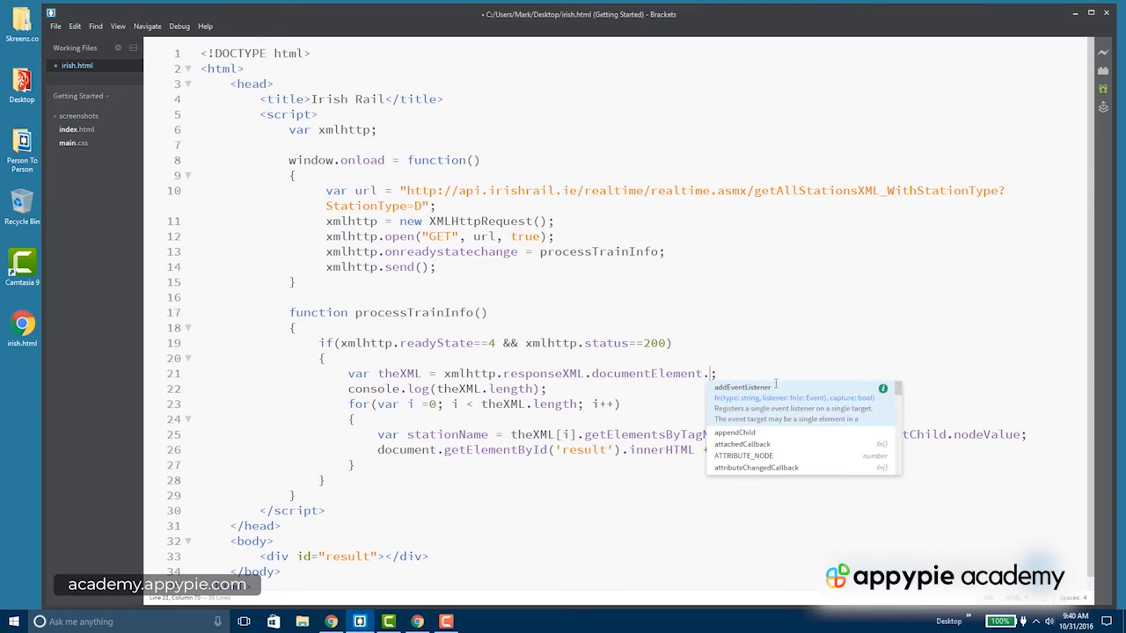
text(getElementsByTagName(')
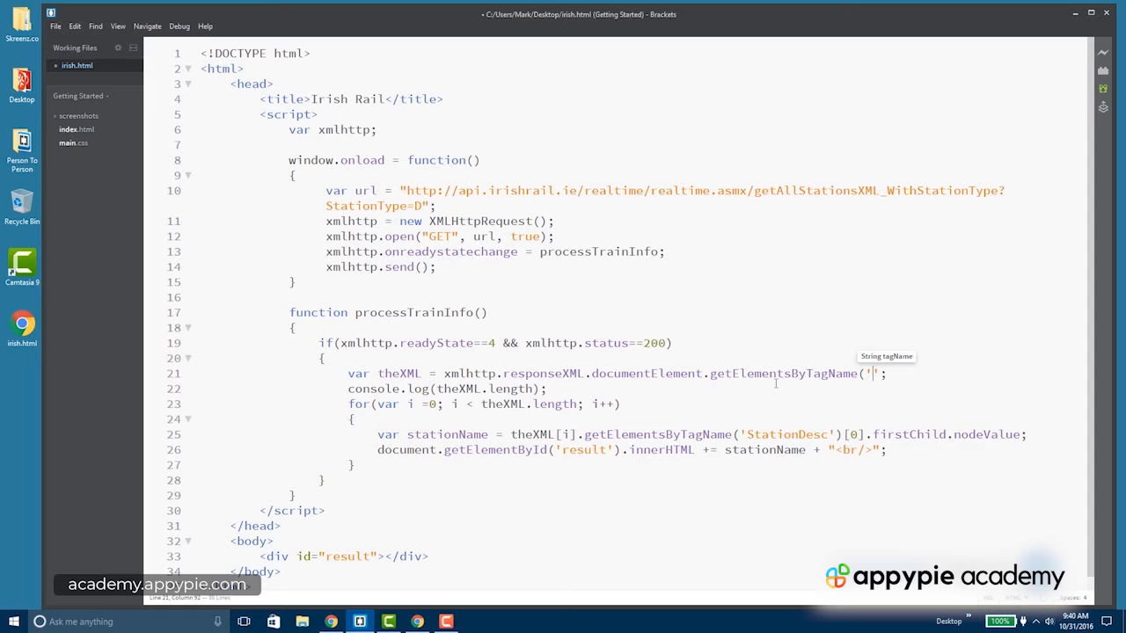
click(417, 622)
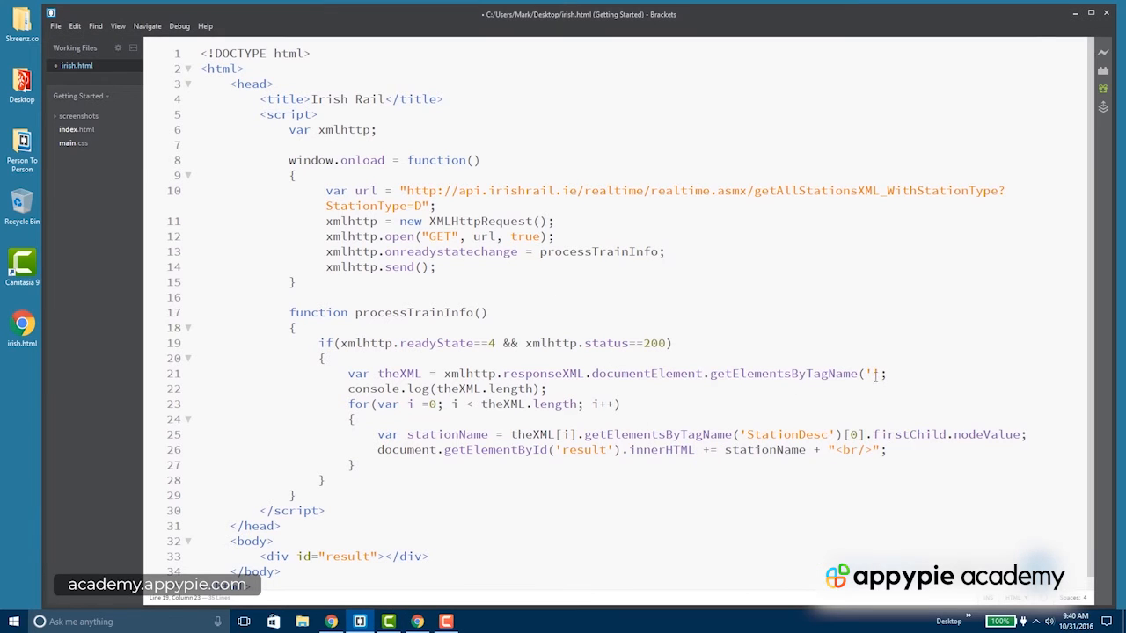
text(objStation)
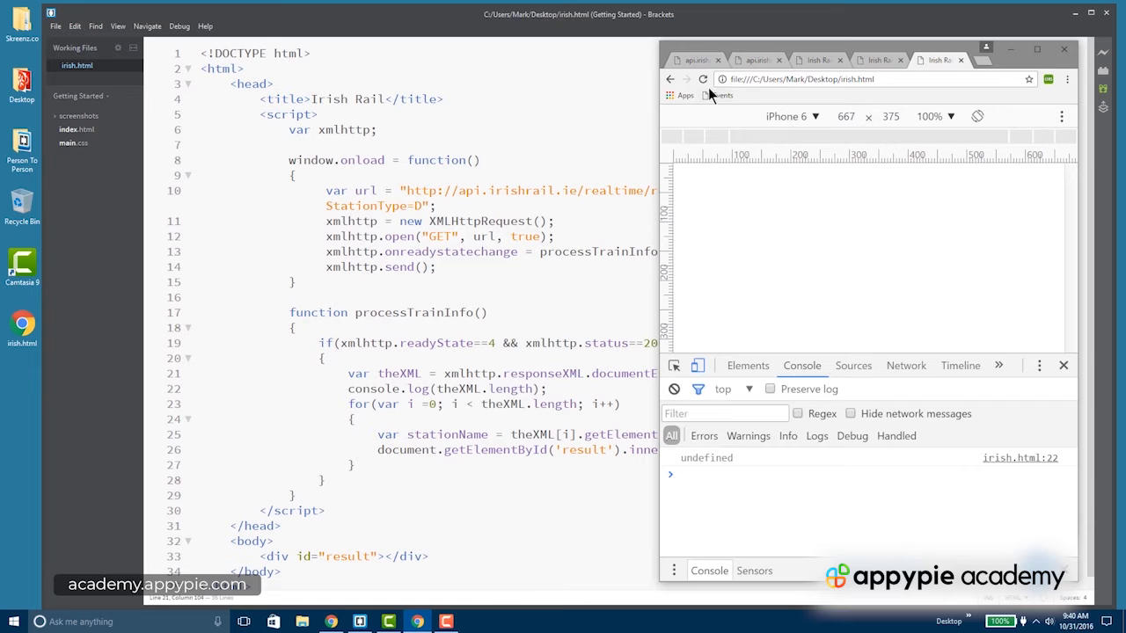
Step: Reload irish.html in Chrome to rerun the updated script
click(703, 79)
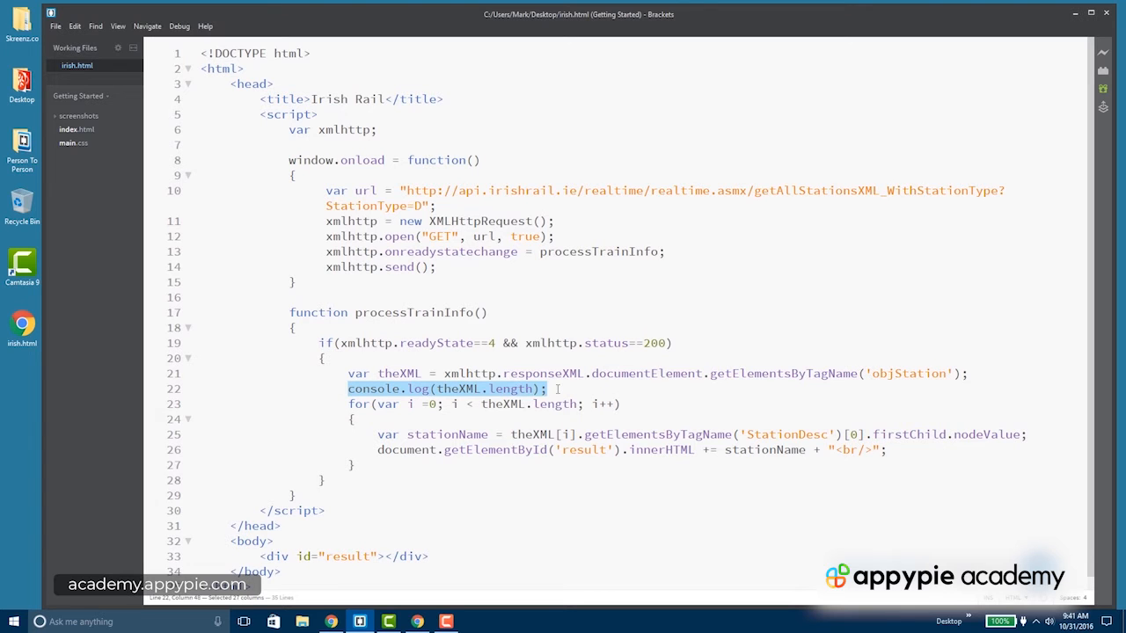
Step: Delete the blank line 22 before the loop, glancing at the XML feed in Chrome
key(Delete)
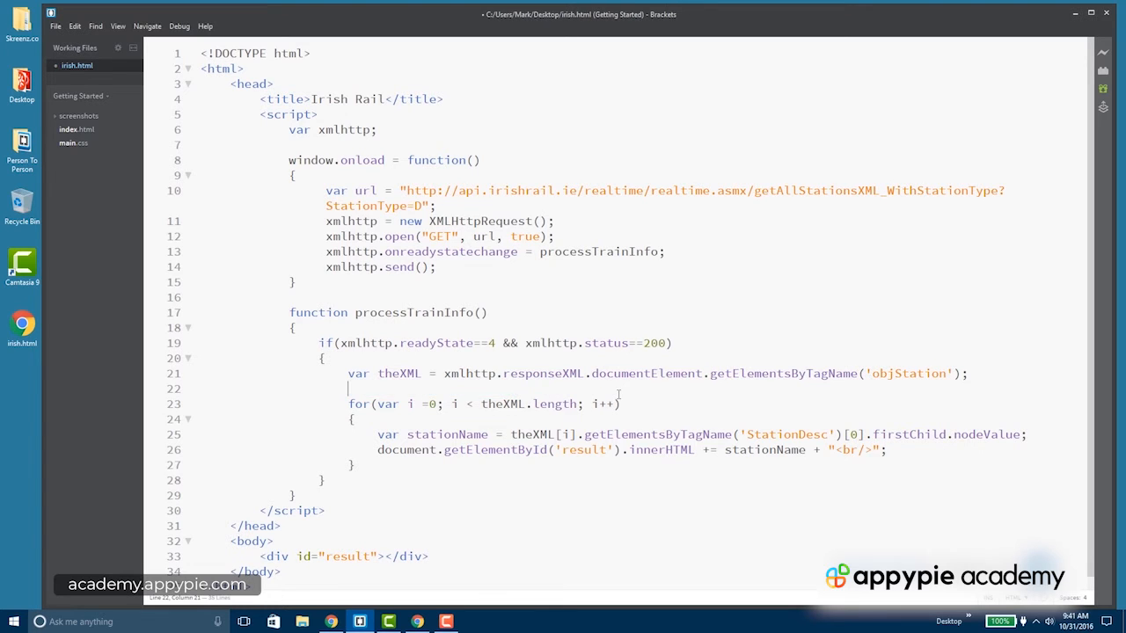
key(Backspace)
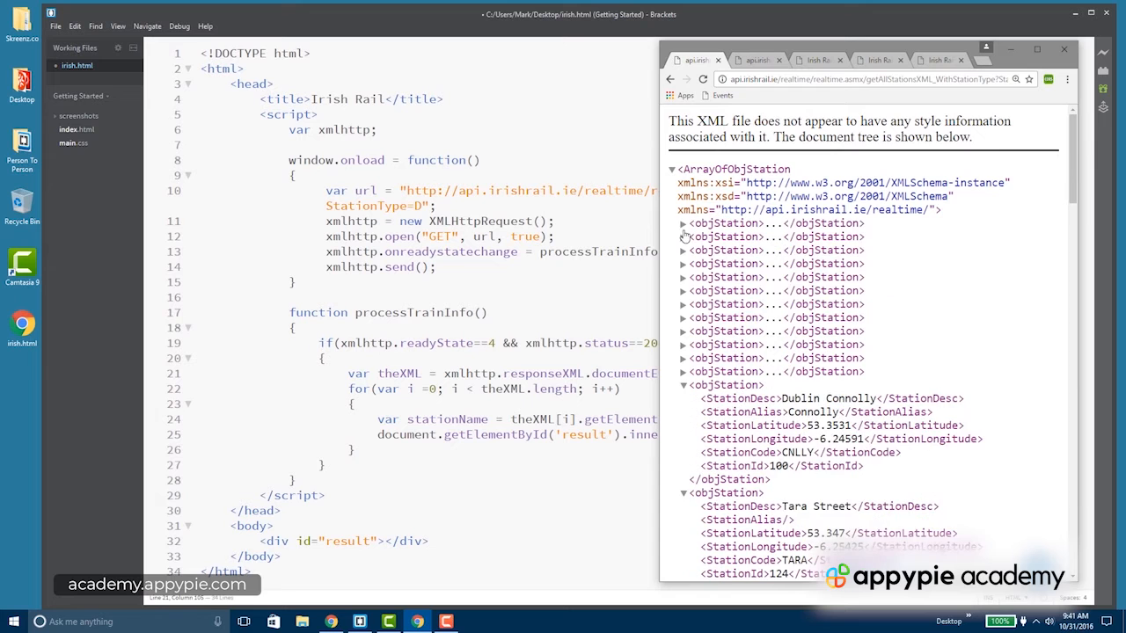
click(683, 250)
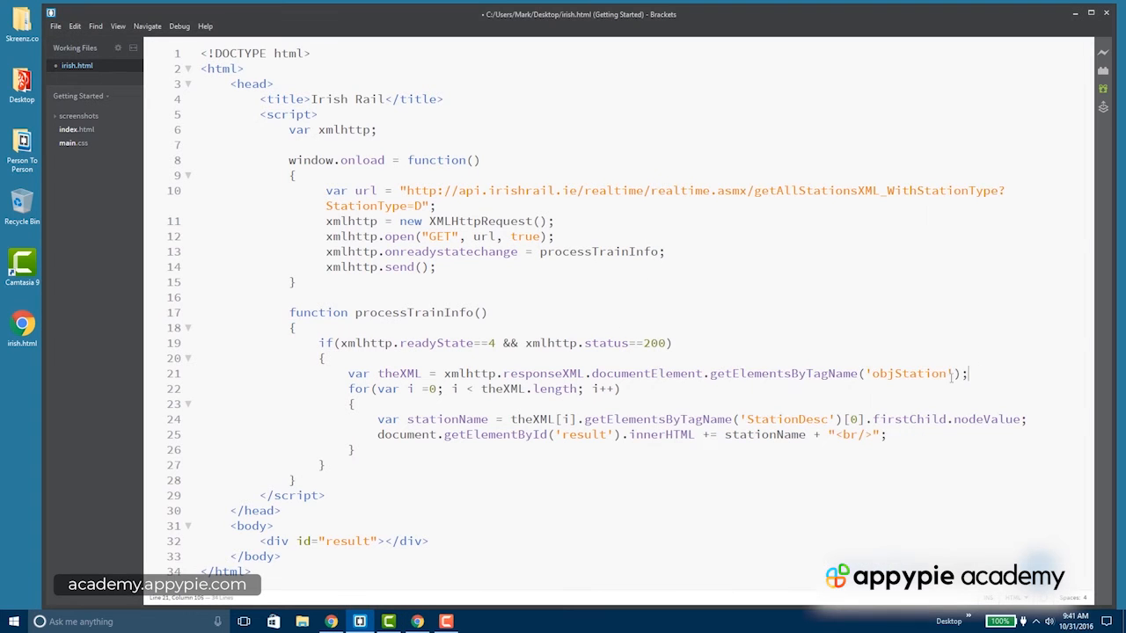
double_click(398, 372)
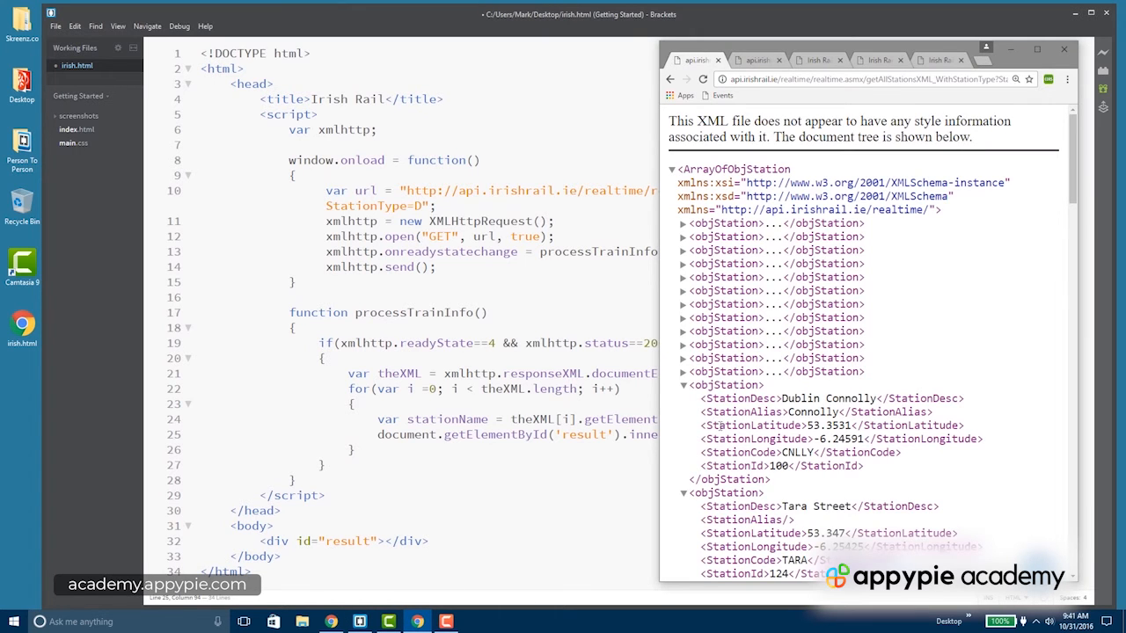
double_click(752, 425)
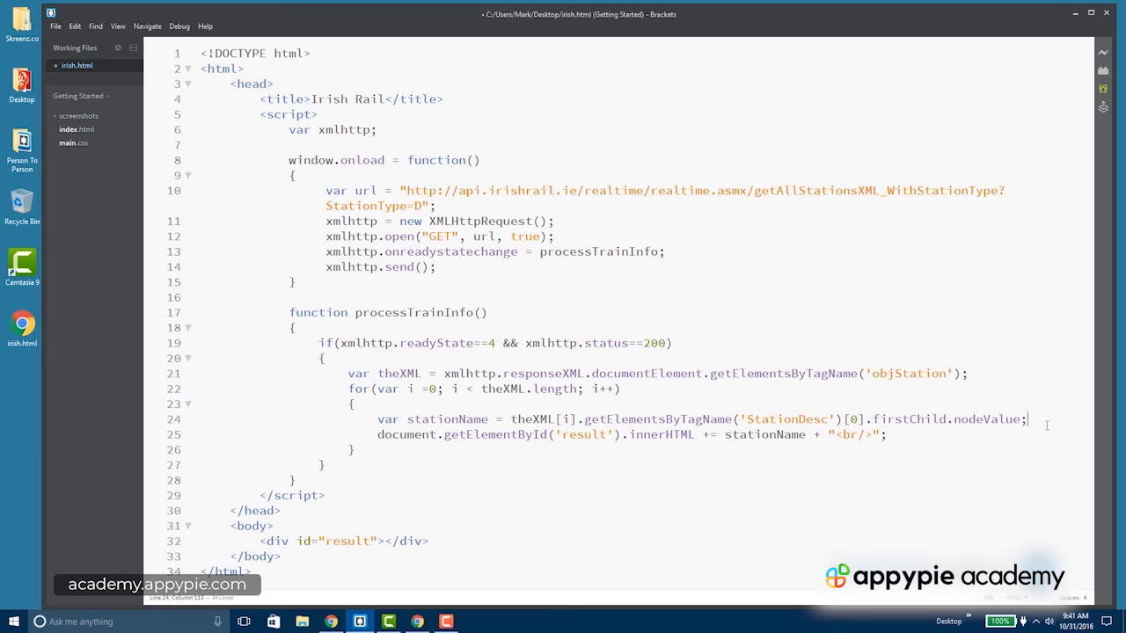
Step: Begin a var lat = theXML[i].getElementsByTagName(...) line below stationName
text(v)
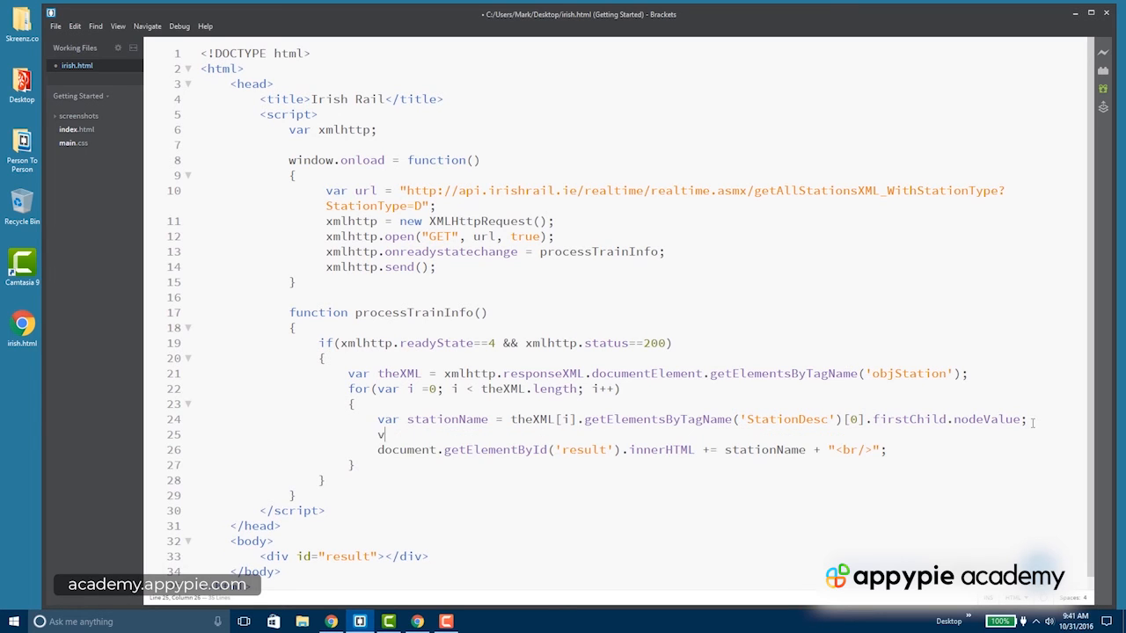
text(ar lat =)
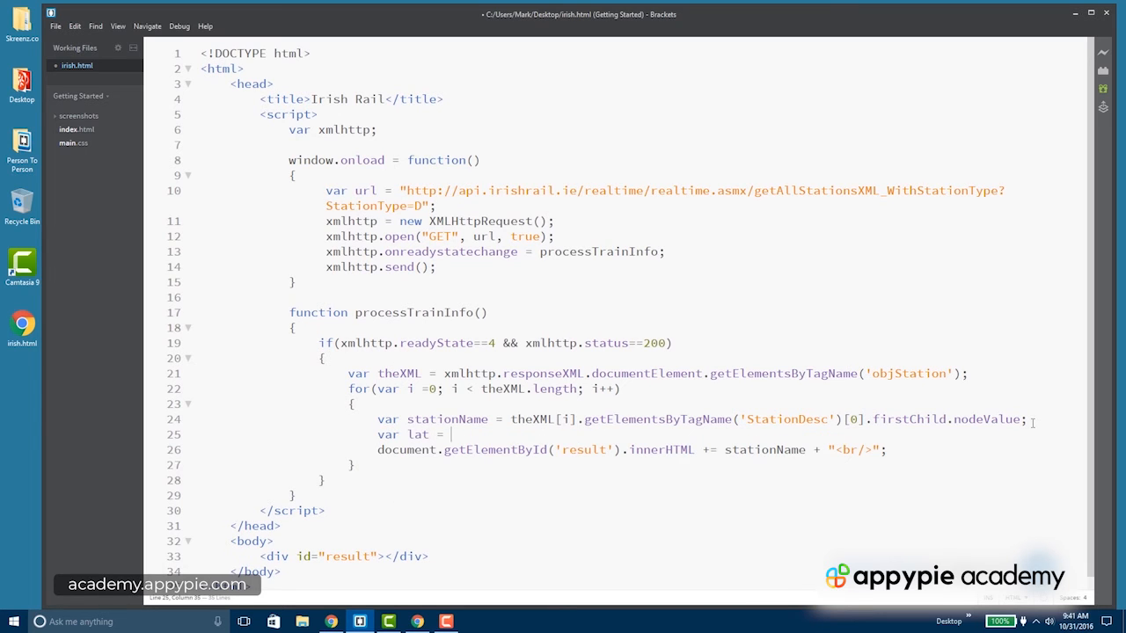
text(theXML[])
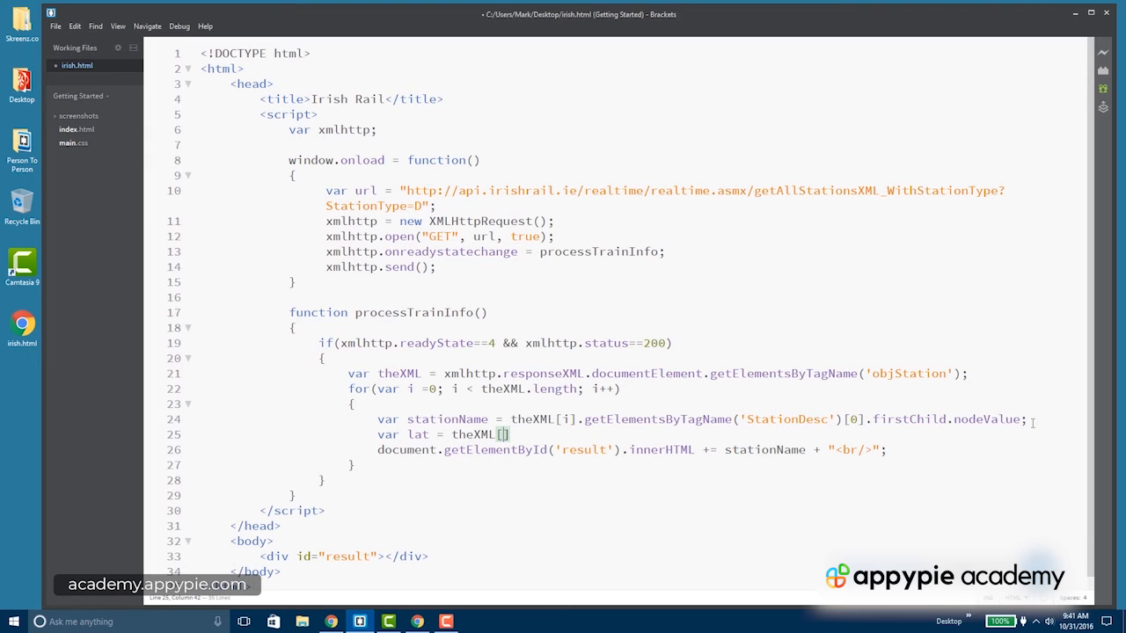
text(i)
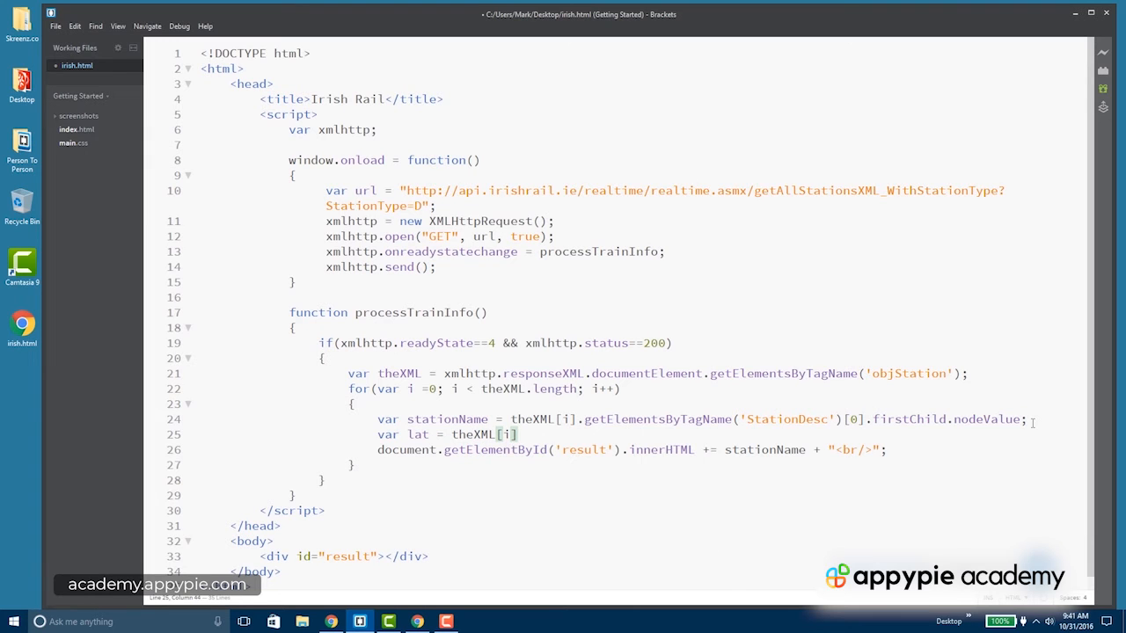
text(.getA)
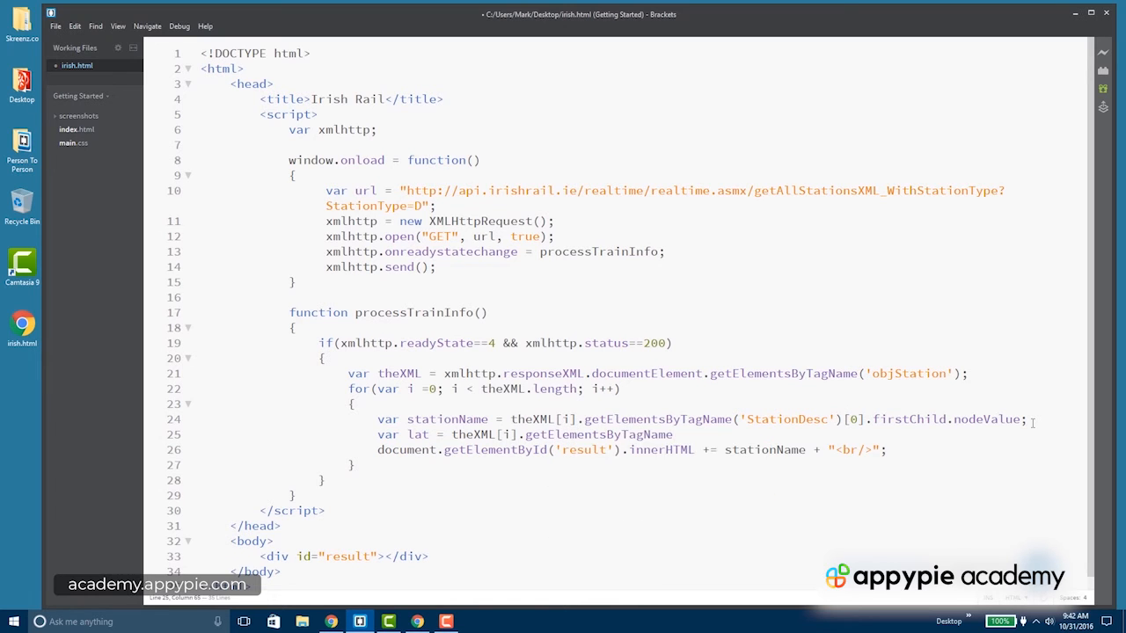
text(())
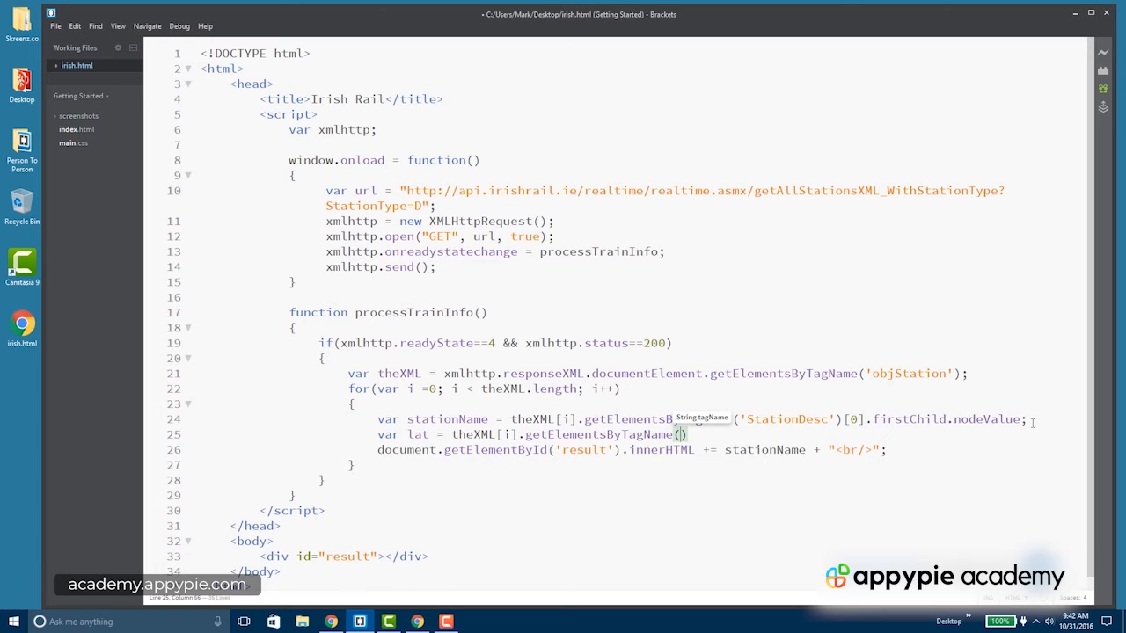
text('objStation')
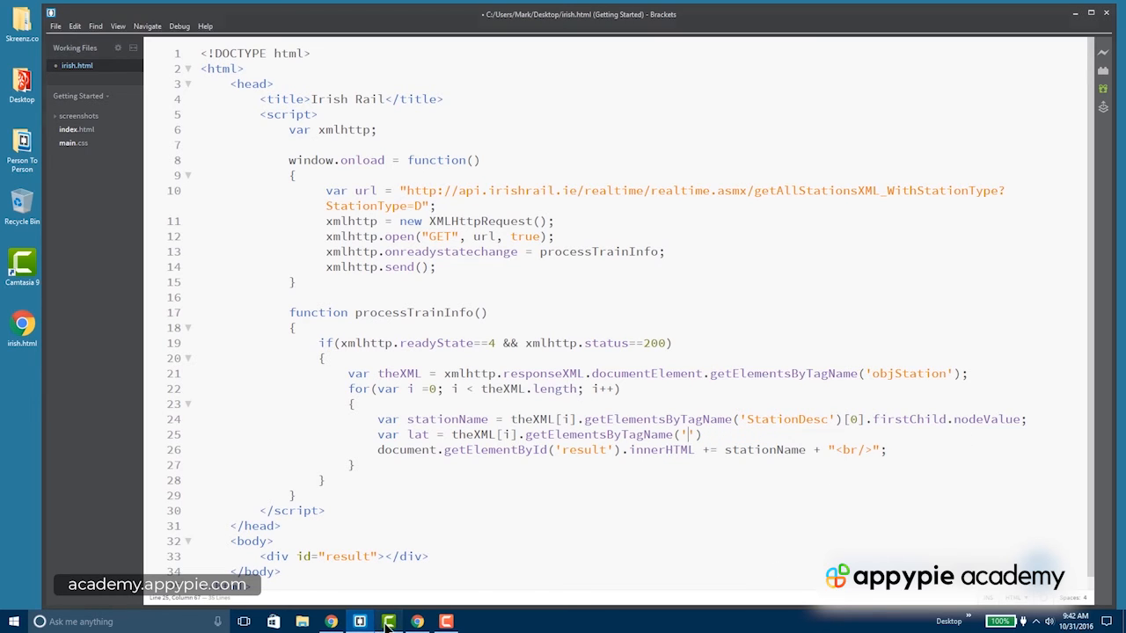
Step: Copy the StationLatitude tag name from the feed and finish lat with [0].firstChild.nodeValue
click(388, 622)
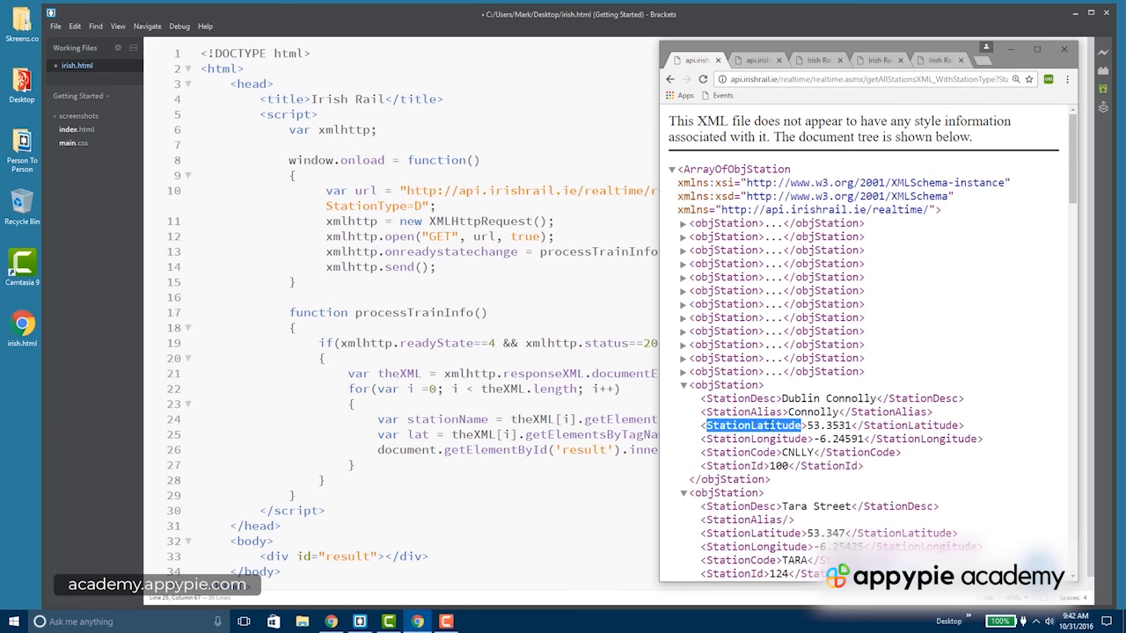
right_click(754, 425)
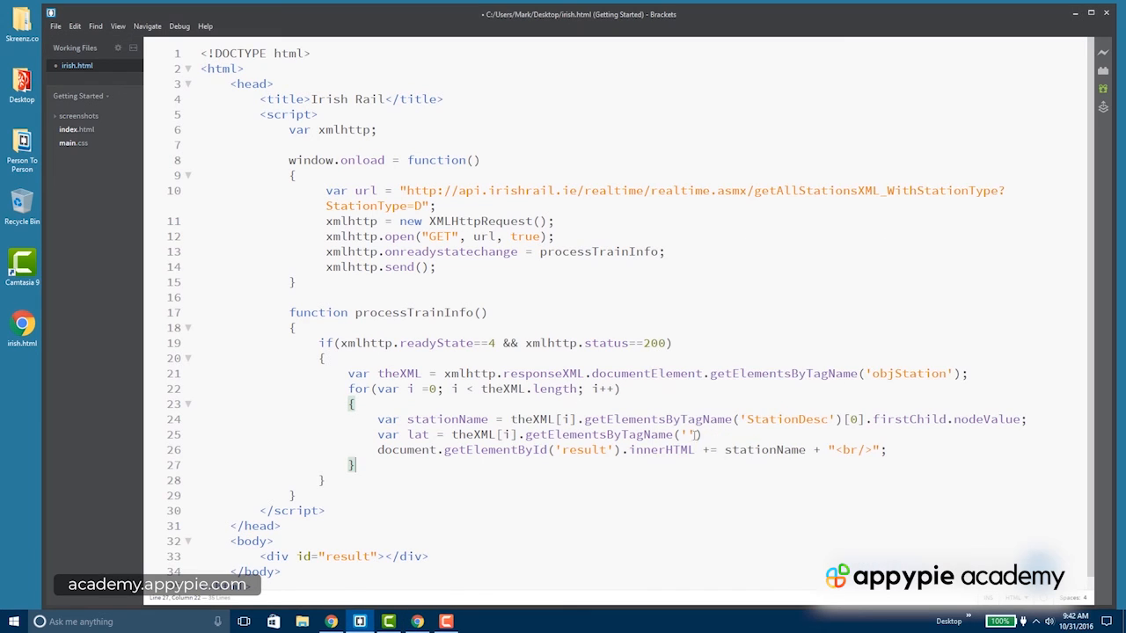
text(StationLatitude)
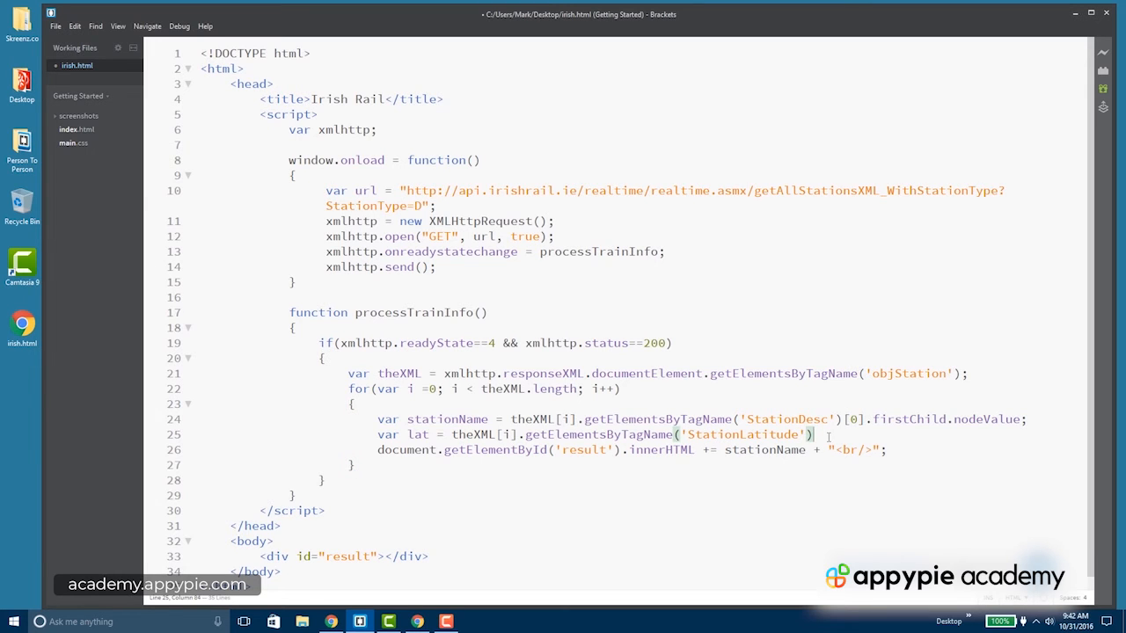
text([0])
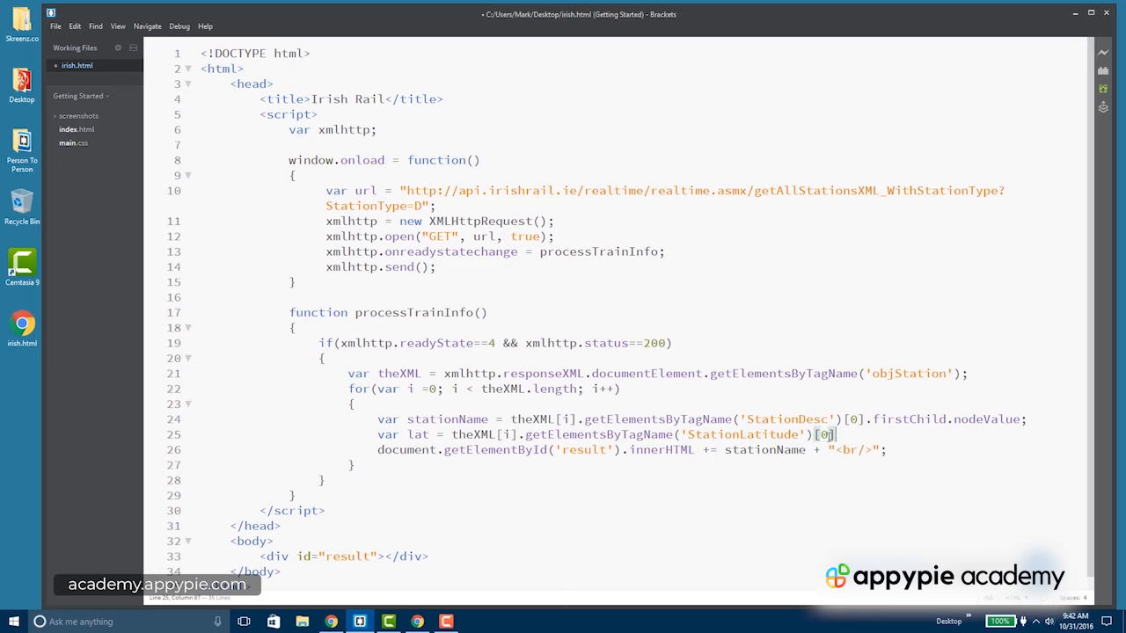
text(.firstChild)
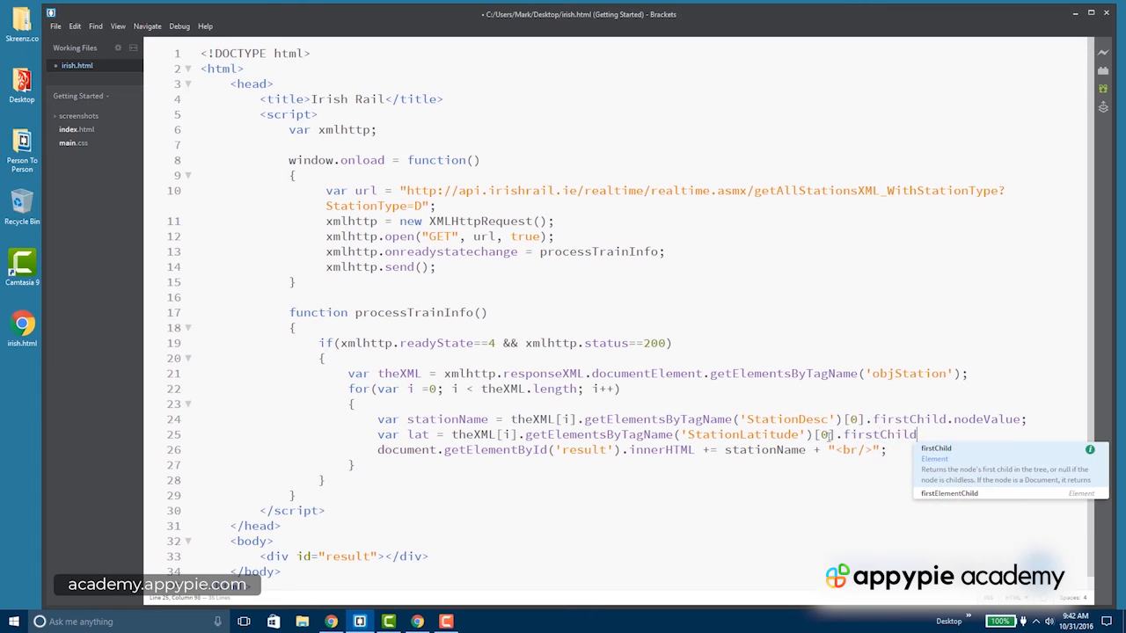
text(.nodeValue;)
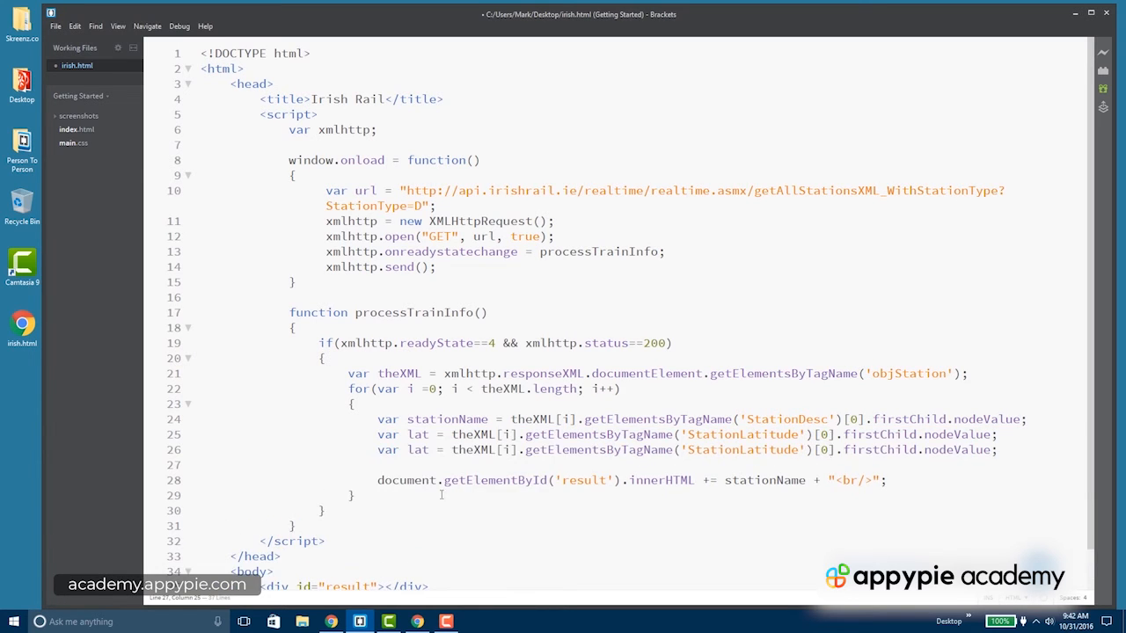
Step: Add the longitude and stationID variables reading StationLongitude and StationId
text(longitude)
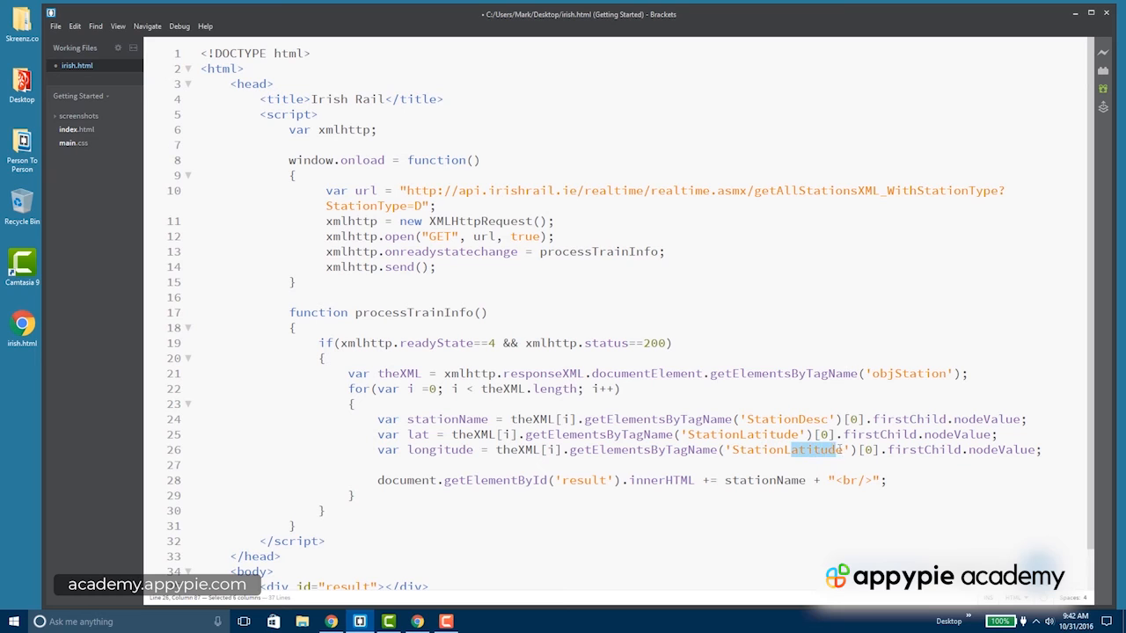
text(Longitude)
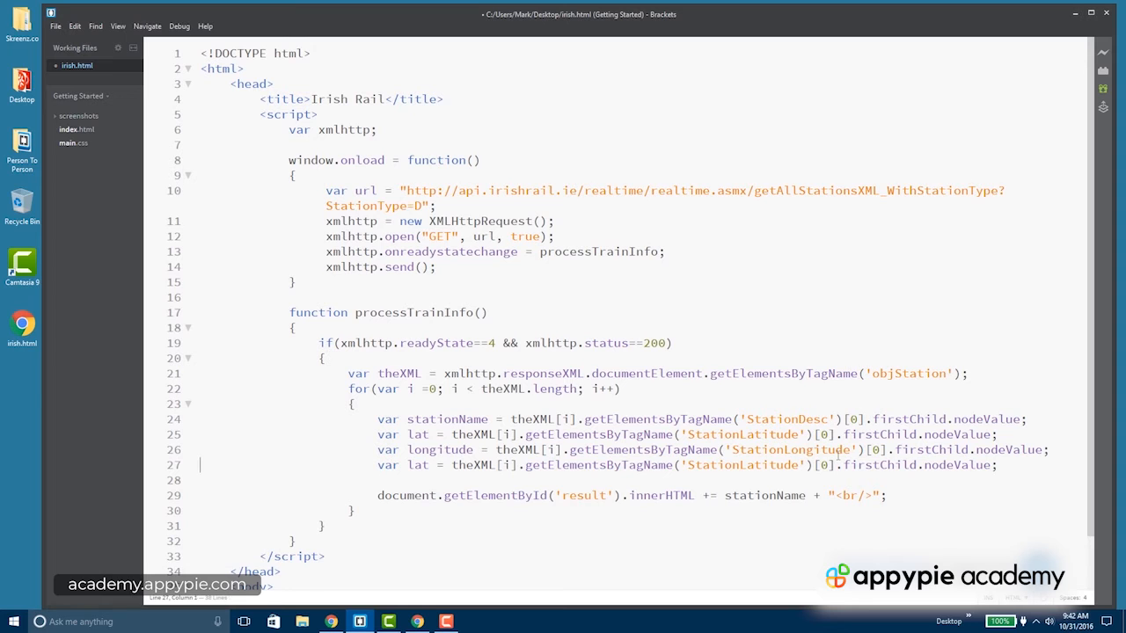
text(St)
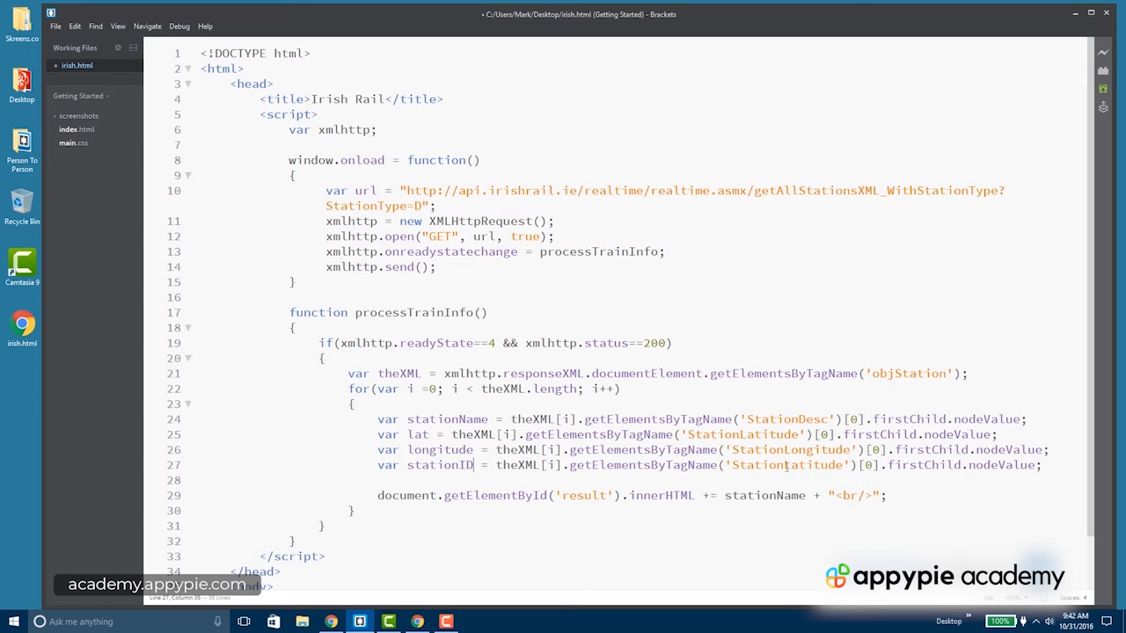
key(BackSpace)
text(I)
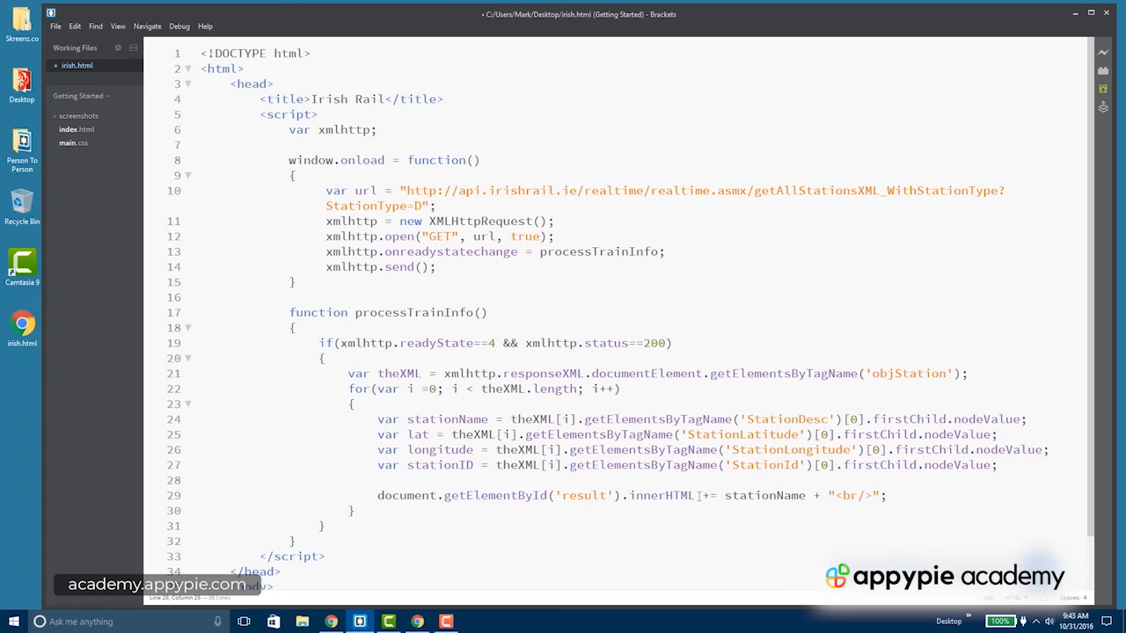
Step: Replace '+= stationName + "<br/>"' on the result div with '= out', declaring an out variable
drag(698, 495, 884, 495)
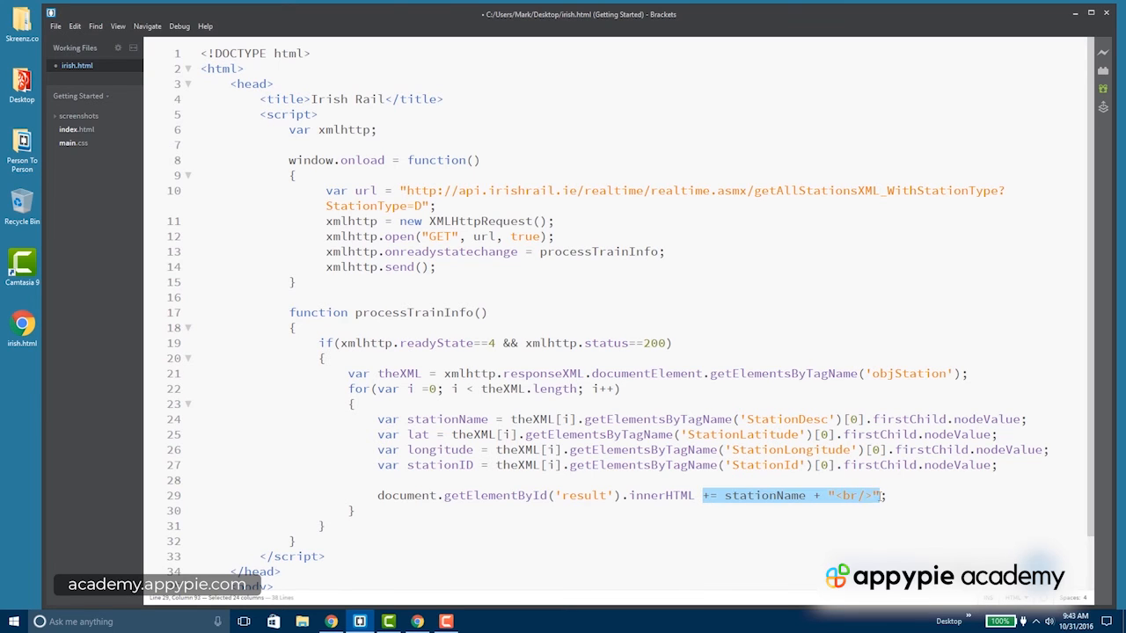
click(713, 495)
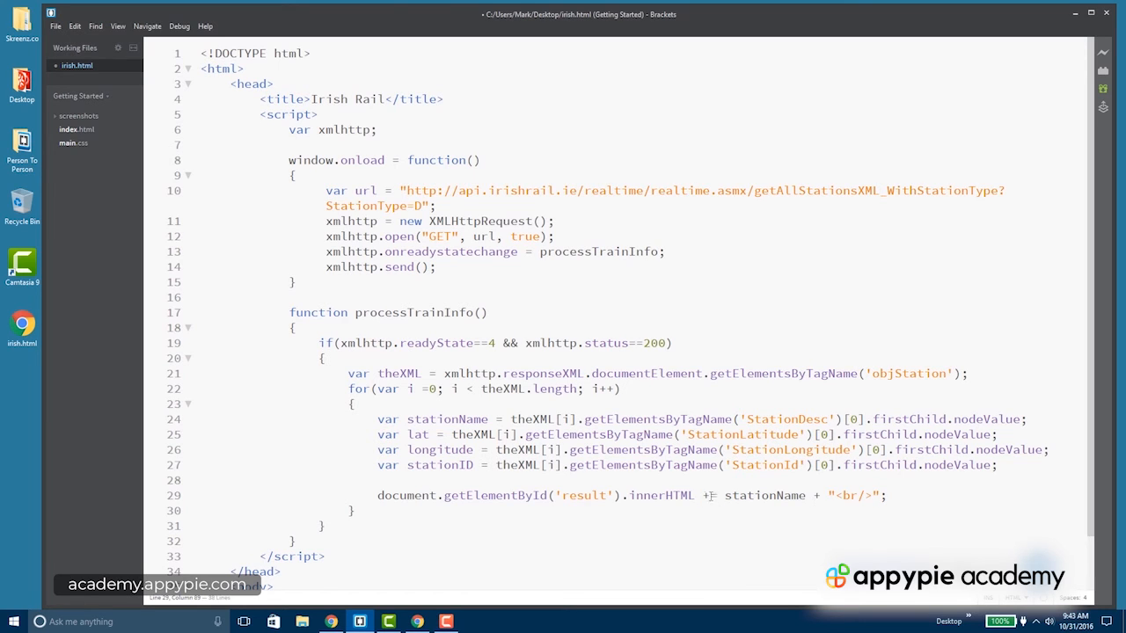
drag(717, 495, 866, 496)
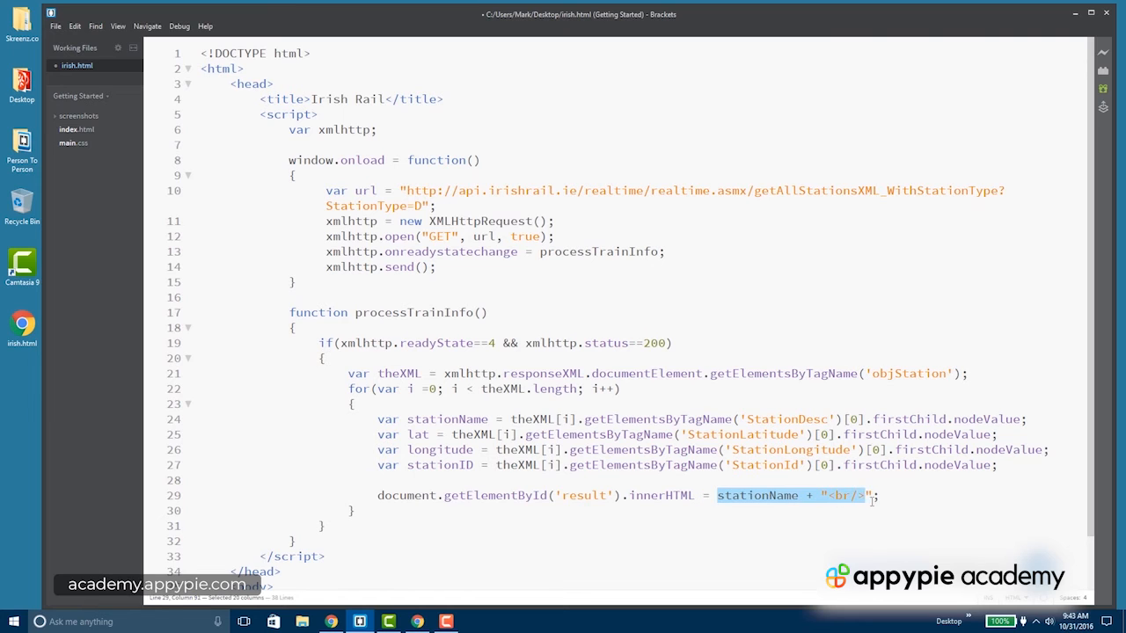
text(out =)
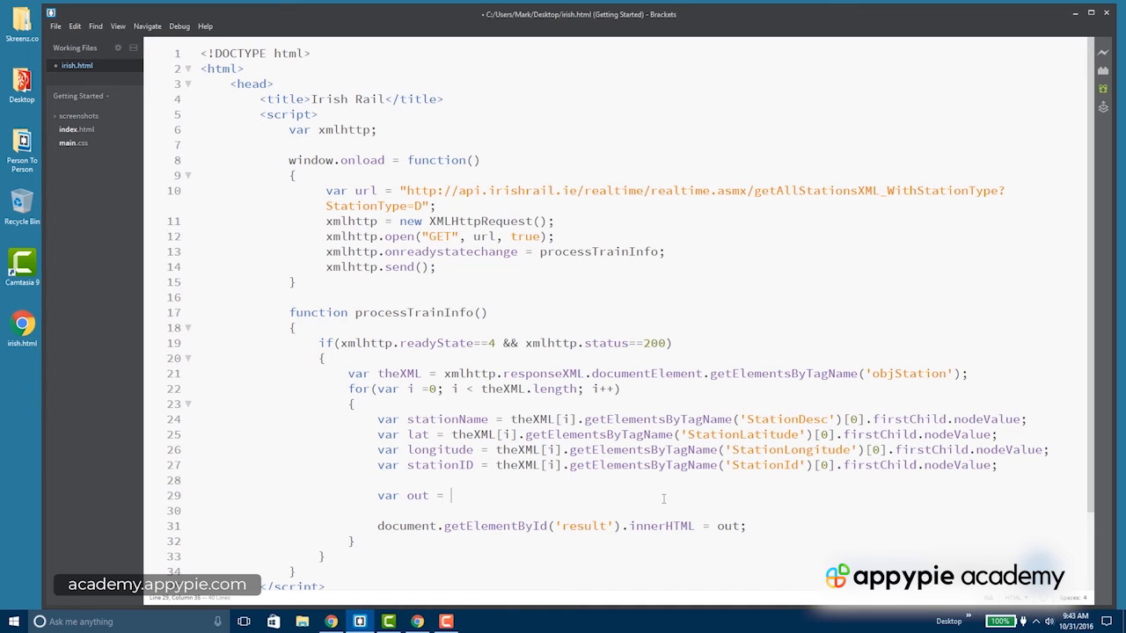
Step: Start out with the emphasised station name followed by a line break
text("<em>")
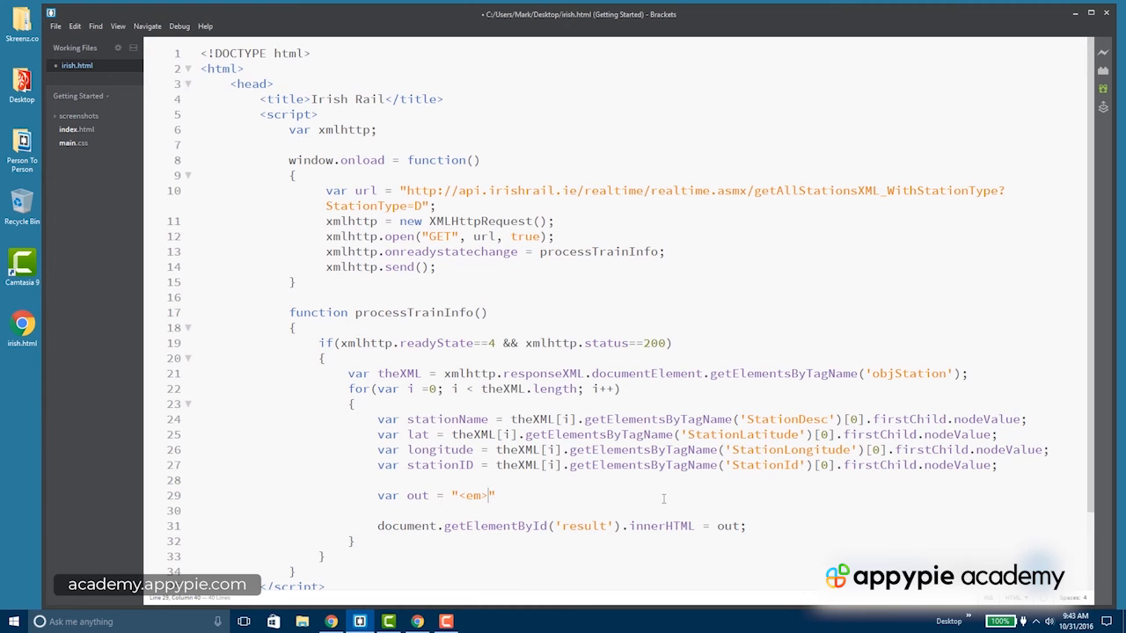
text(+)
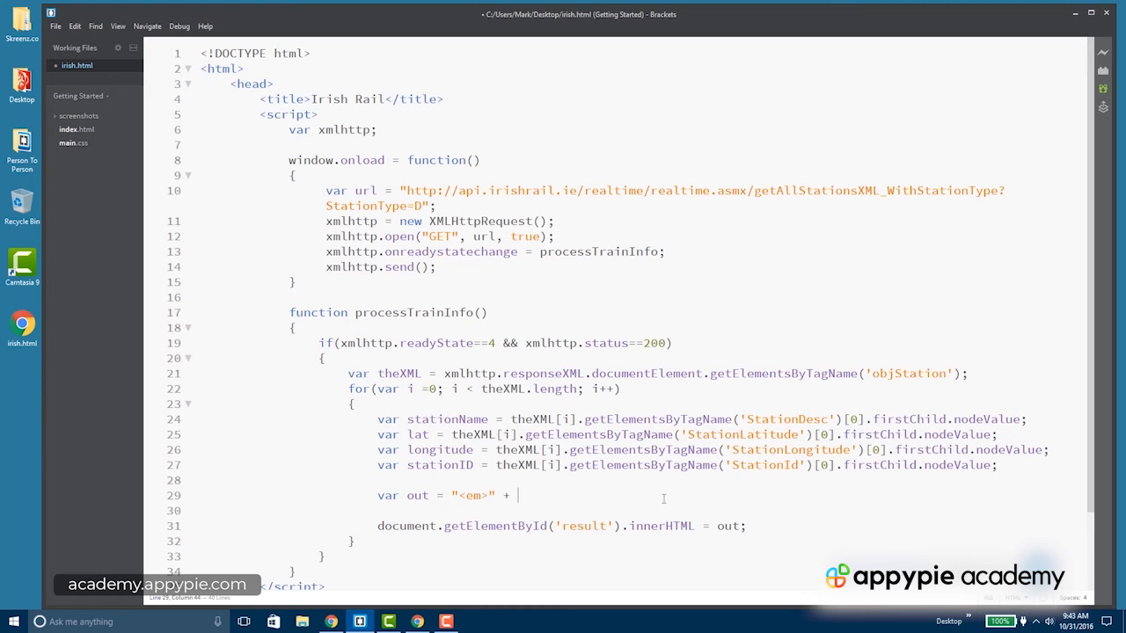
text(stationName + ")
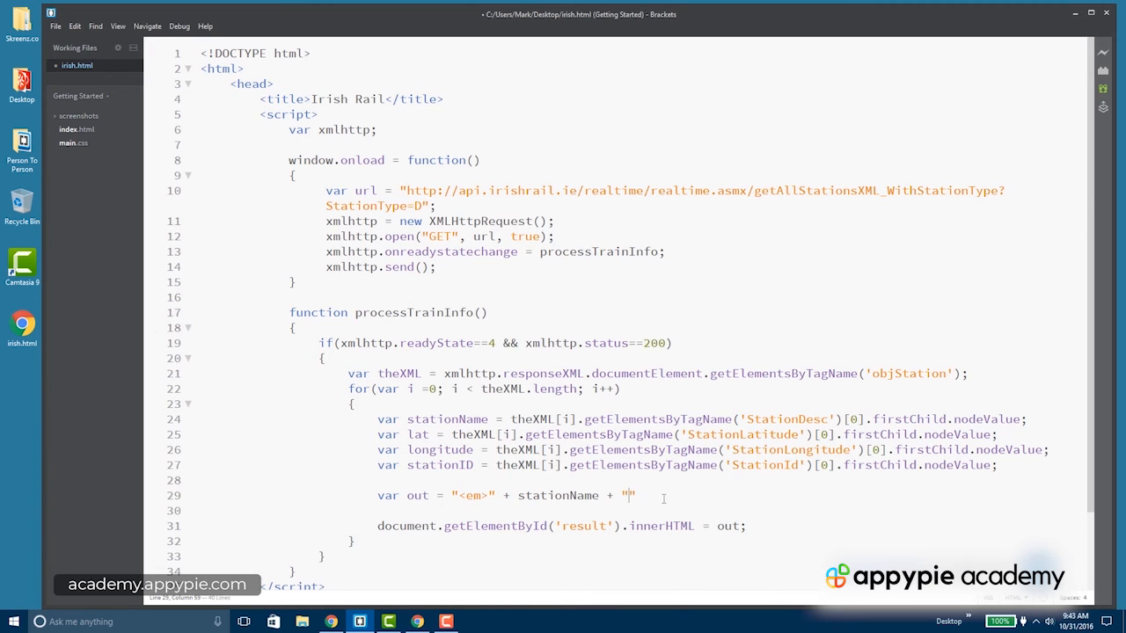
text(</em>)
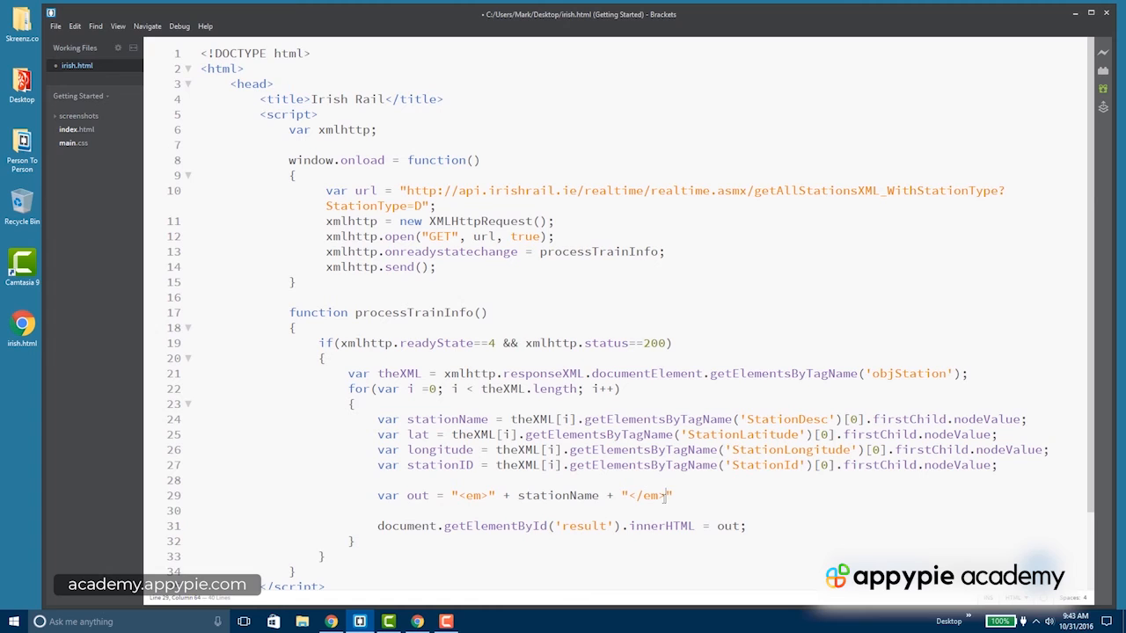
text(<br/>)
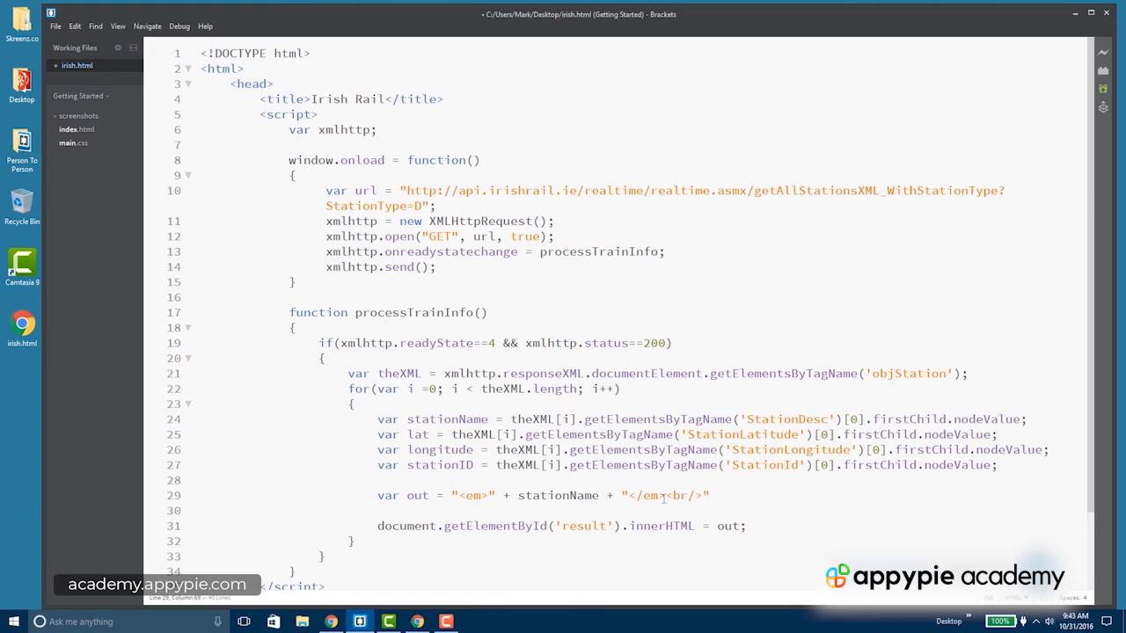
Step: Append Latitude and Longitude lines, each ending with <br/>, to out
text(out)
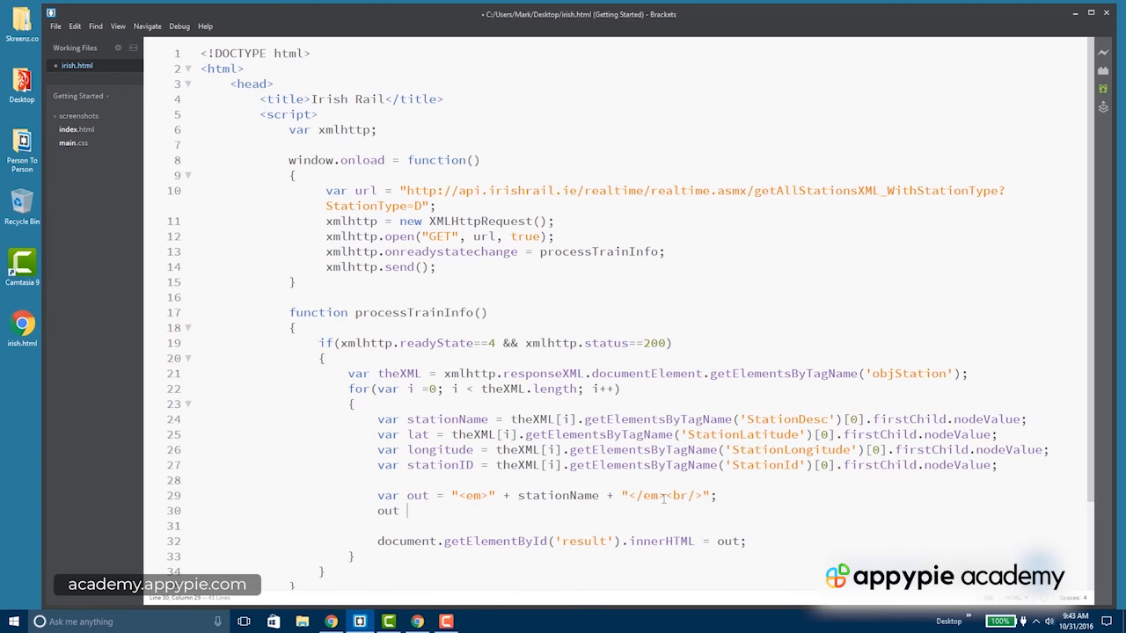
text(+= "")
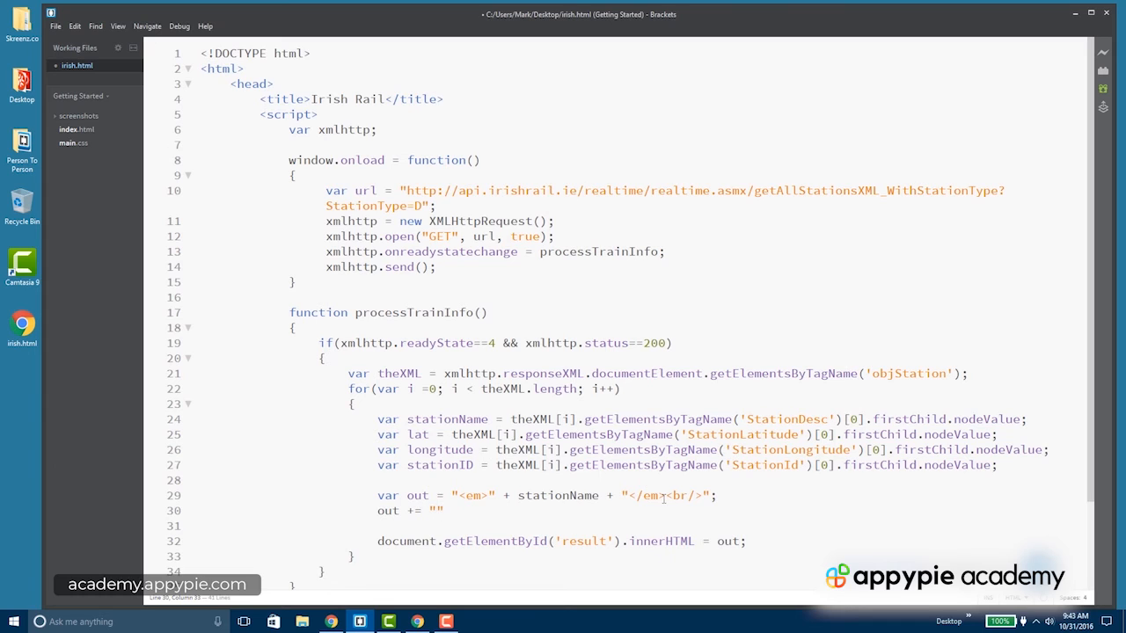
text(Latitude:)
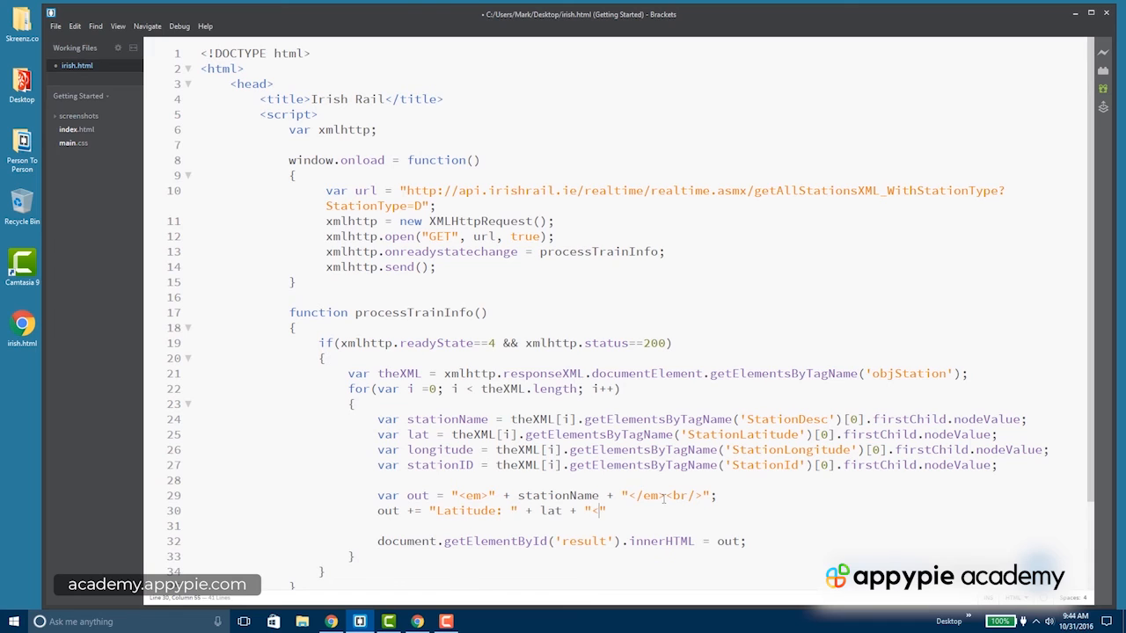
text(br/>)
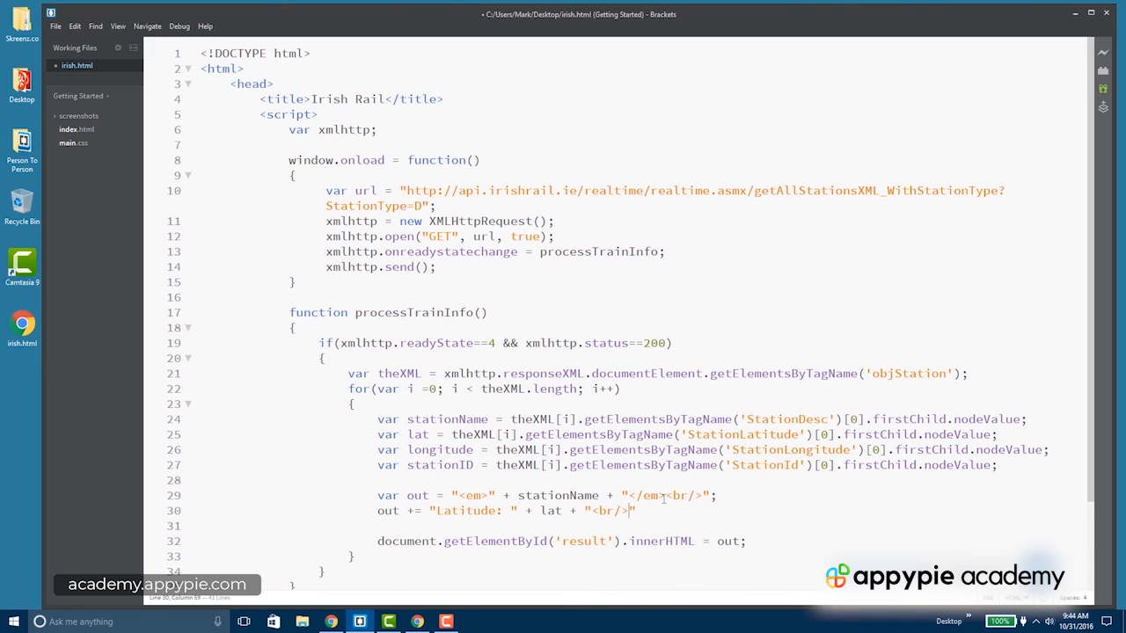
text(out += ")
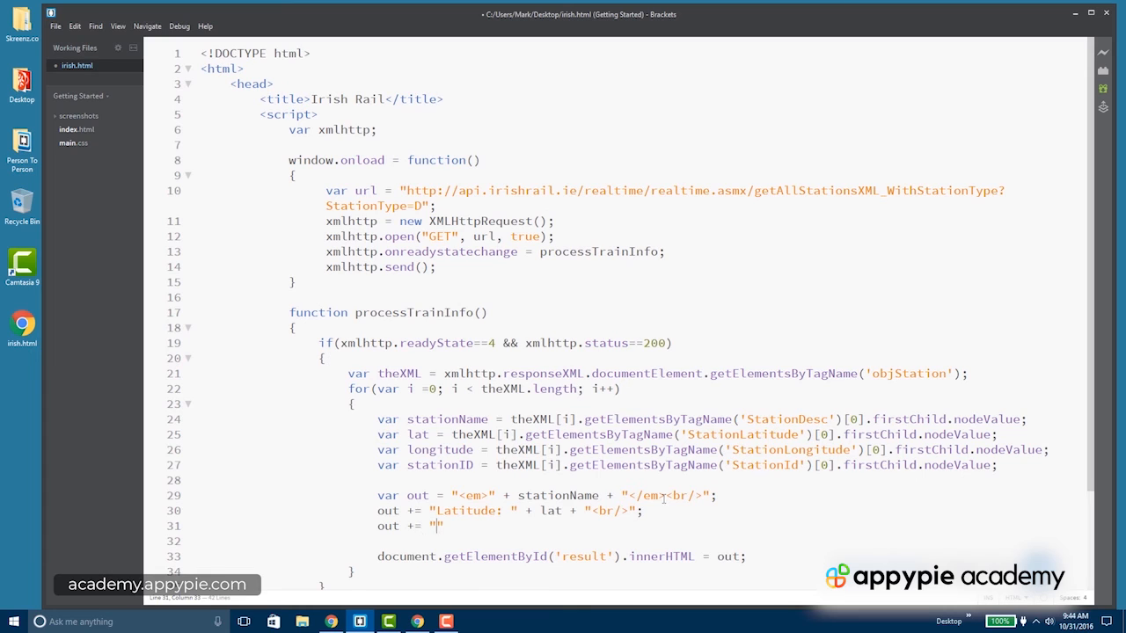
text(Longitudd)
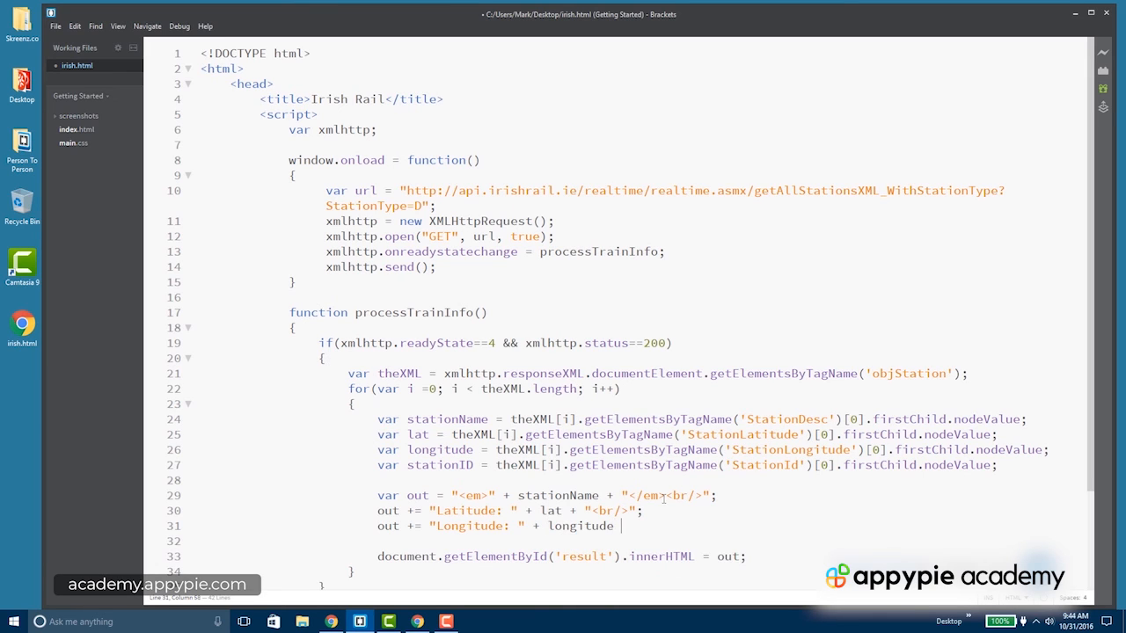
text(",")
text(out +)
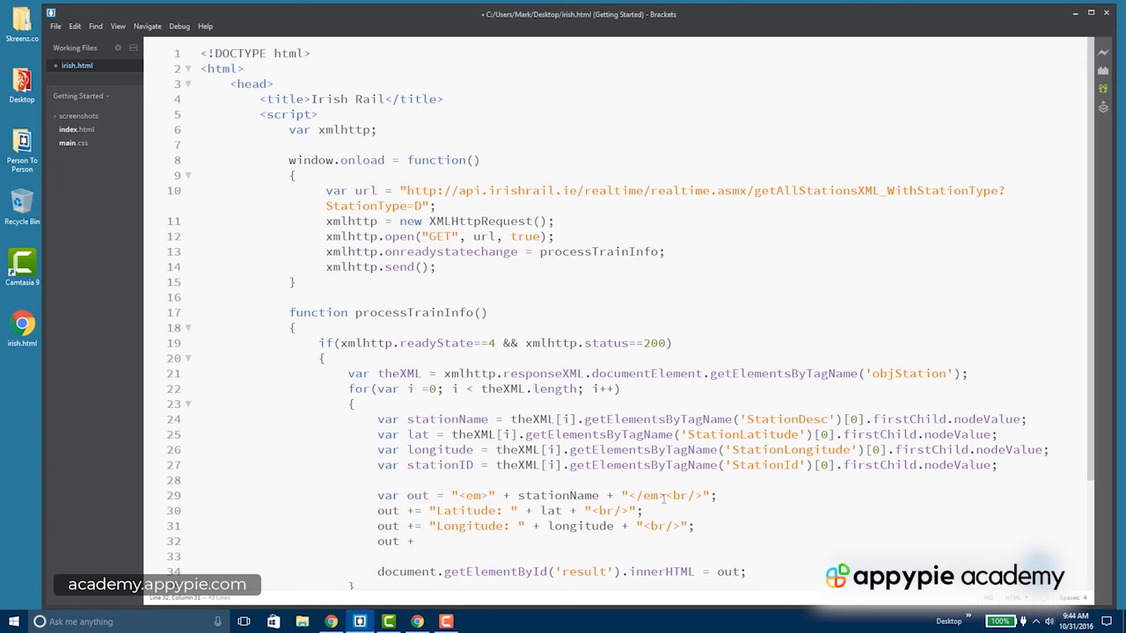
Step: Append a Station Id line with stationID and a line break, then save
text(Station Id: ")
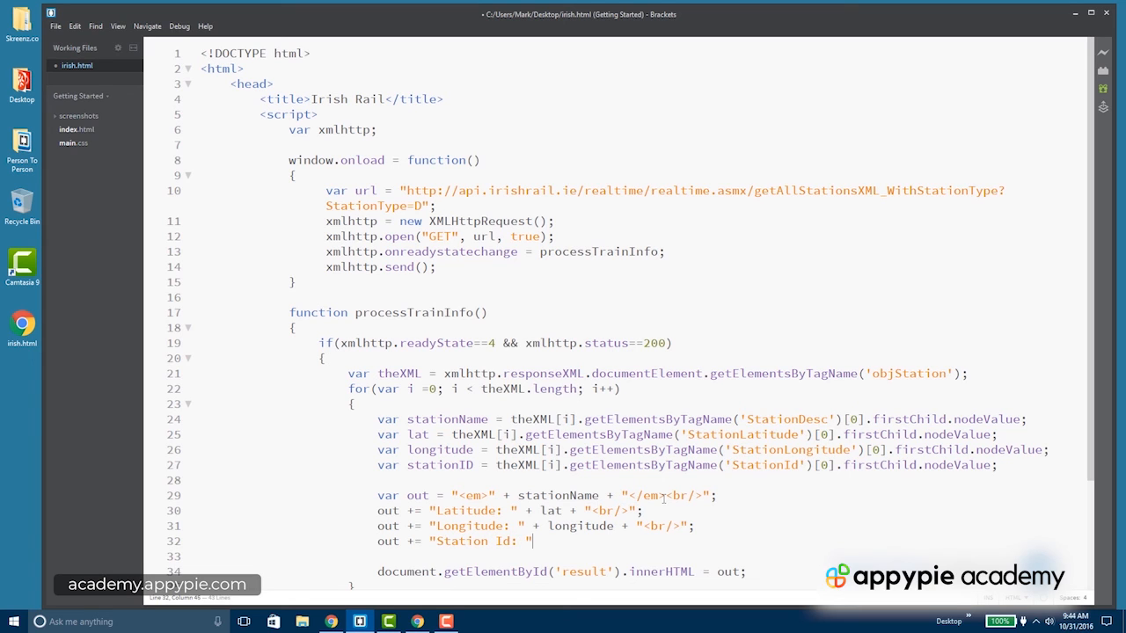
text(+)
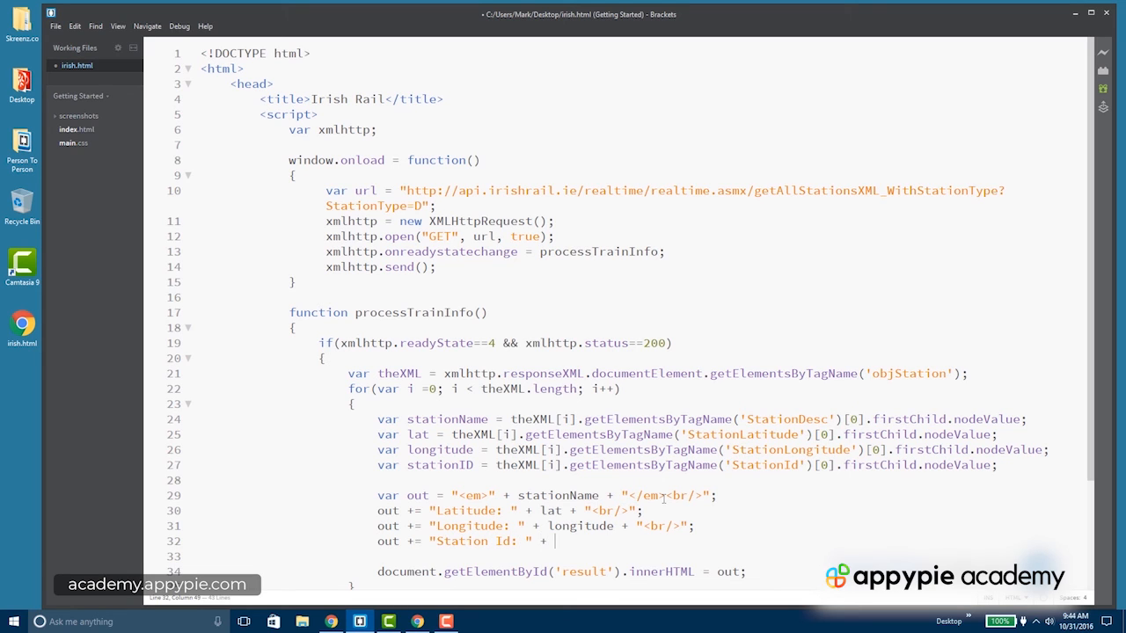
text(stationID)
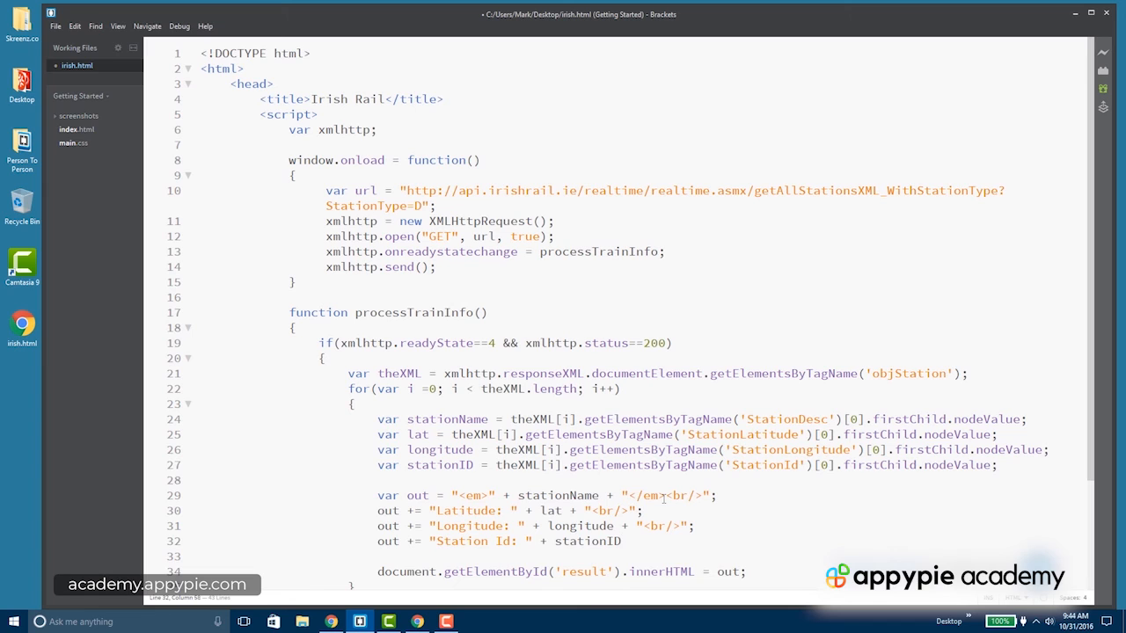
text(+)
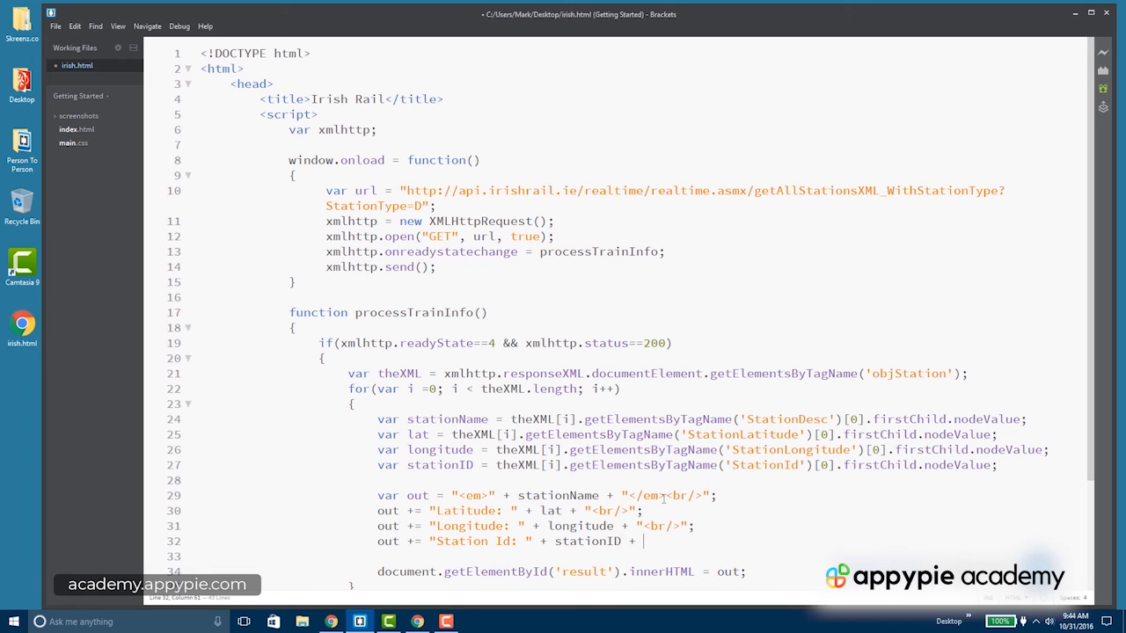
text("<b/>")
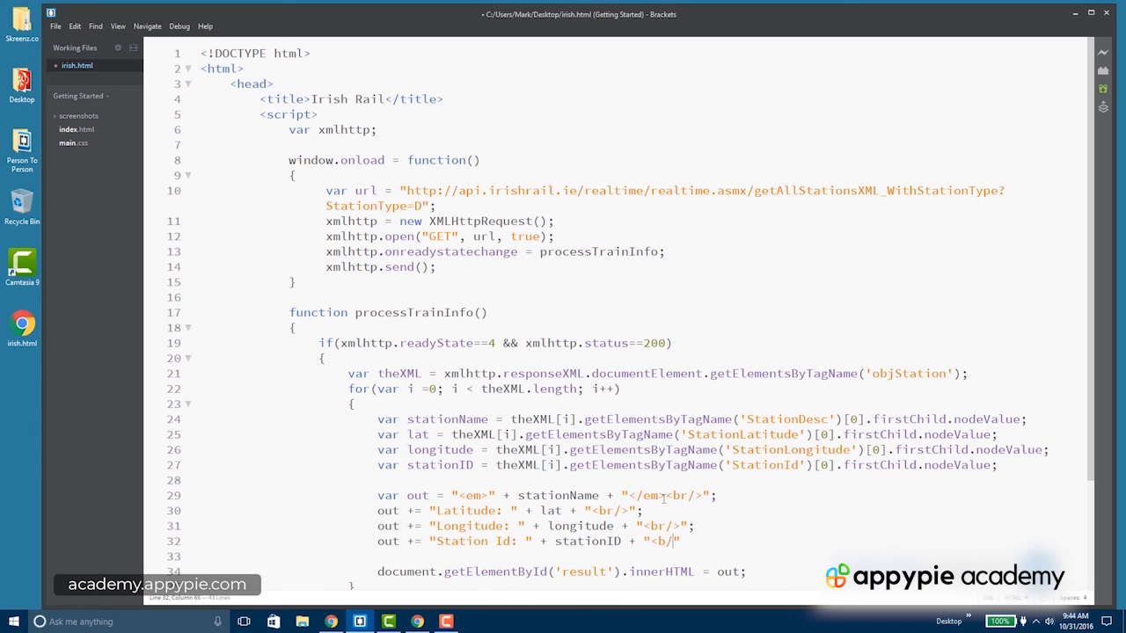
text(r>)
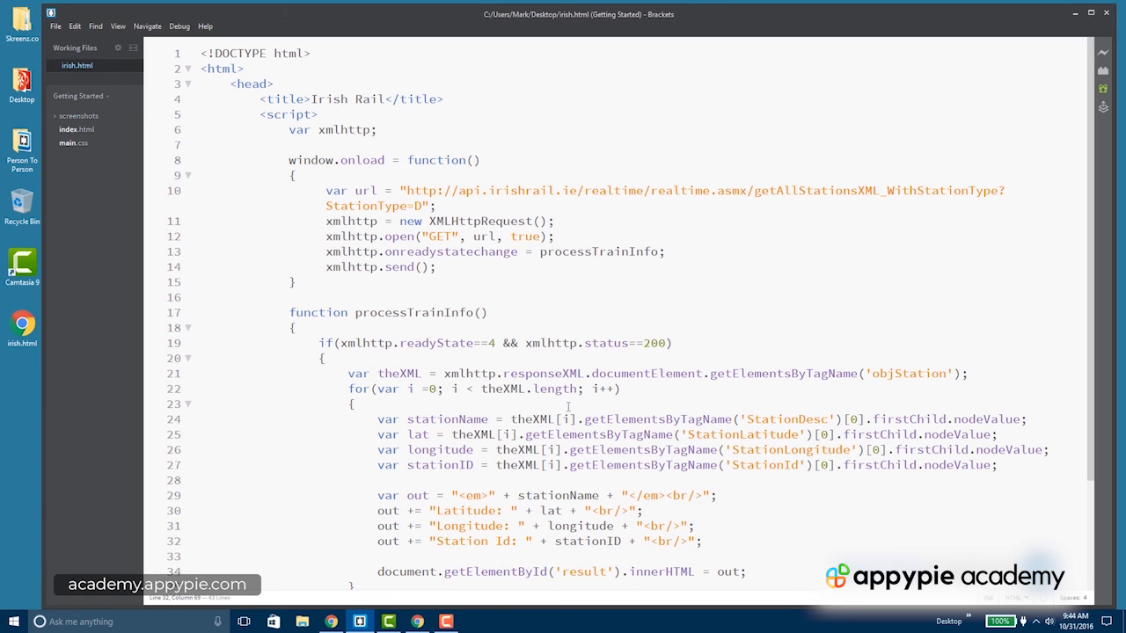
mouse_move(641, 571)
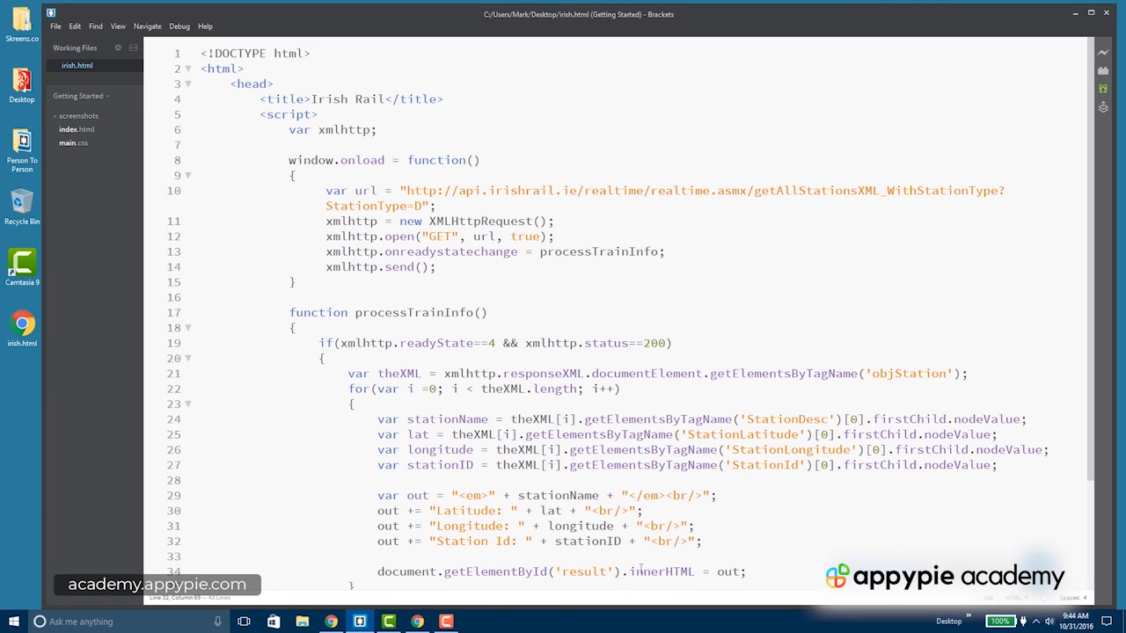
scroll(down, 3)
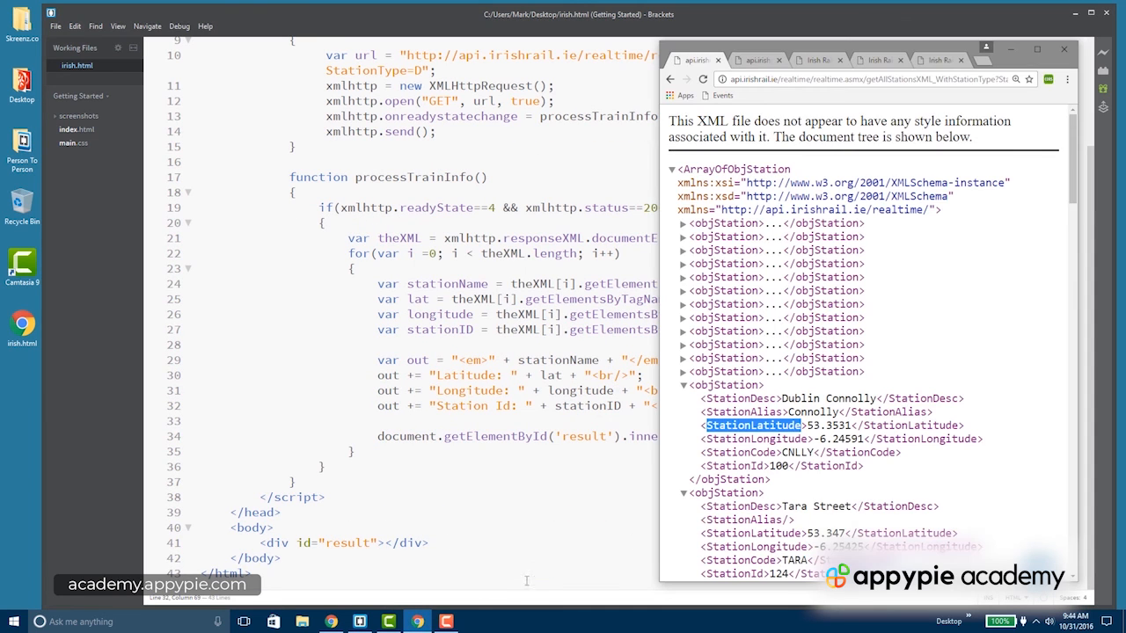
click(939, 58)
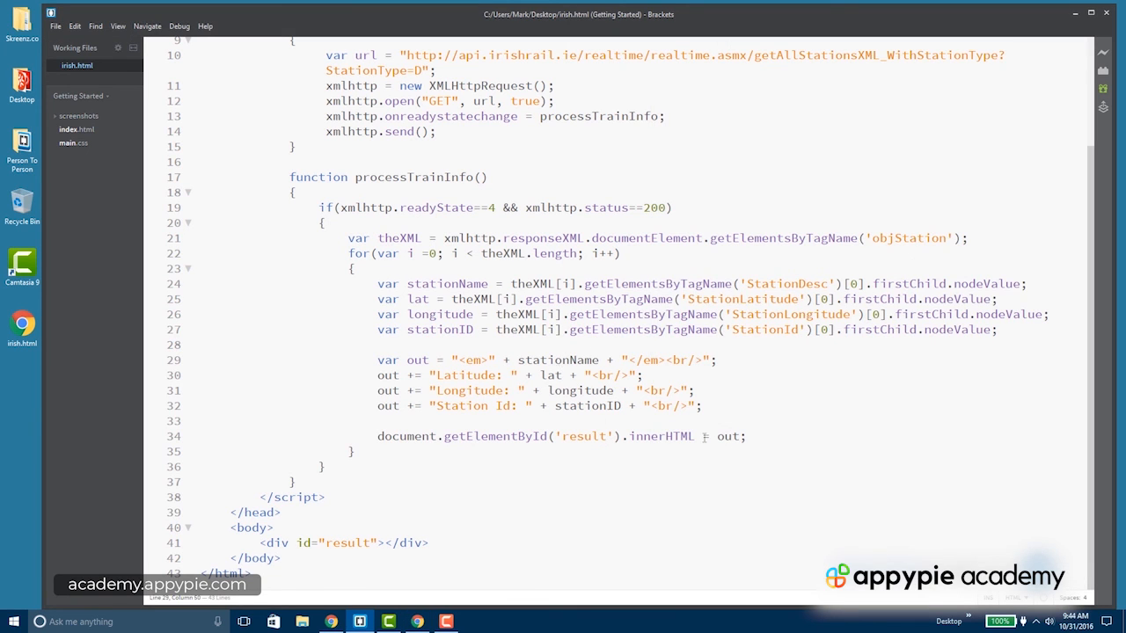
Step: Change the result div assignment to 'innerHTML += out' and select the getElementsByTagName('objStation') call
text(+)
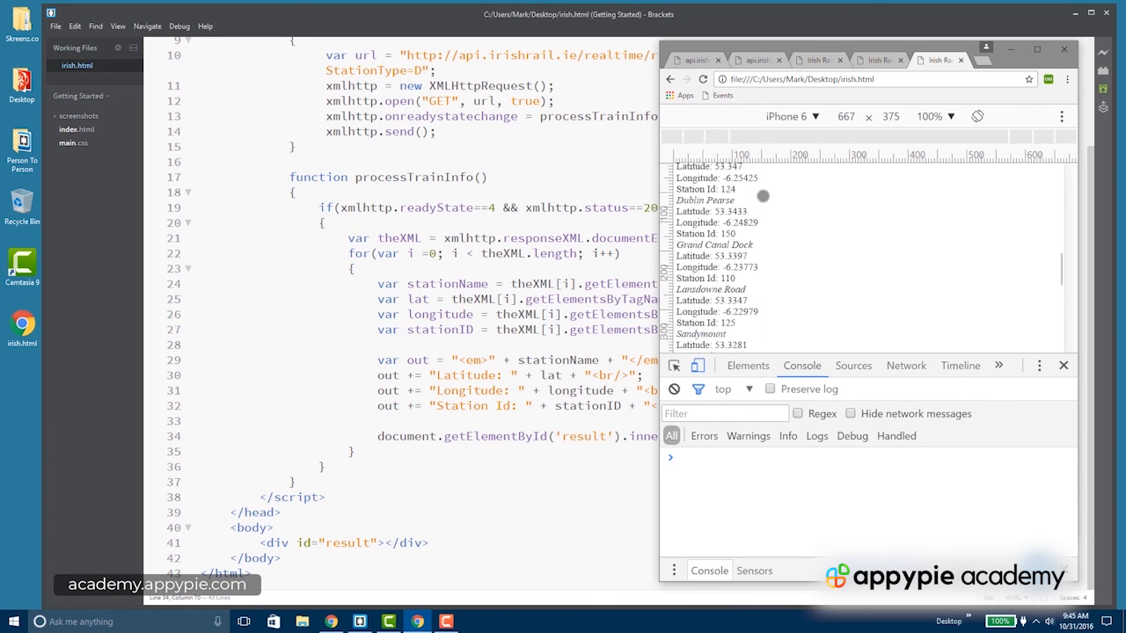
scroll(down, 3)
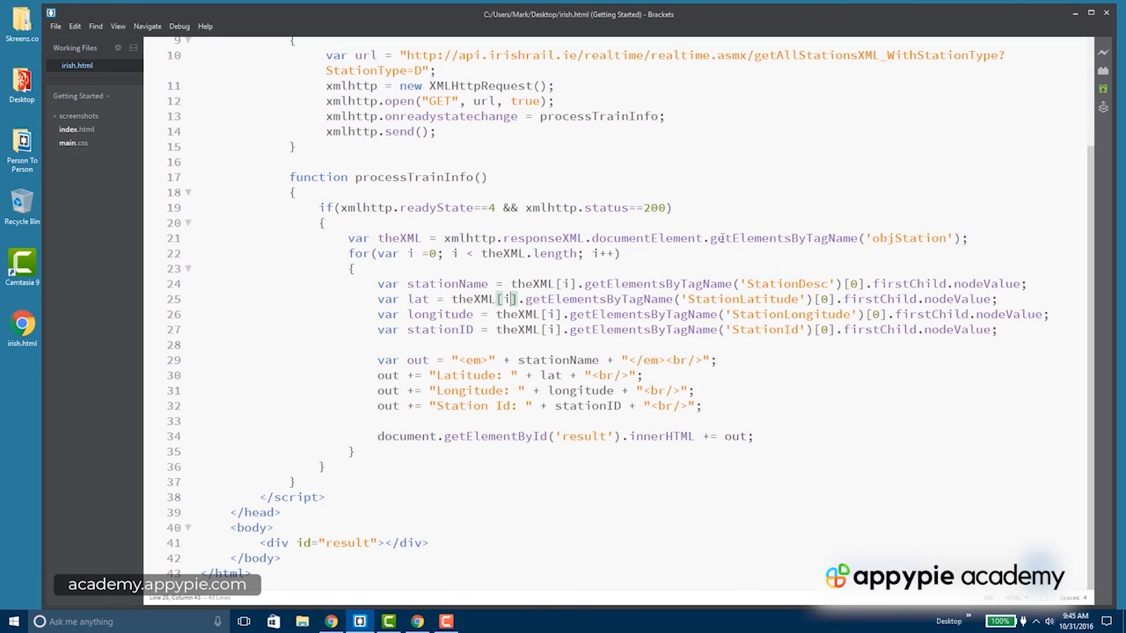
drag(714, 238, 965, 238)
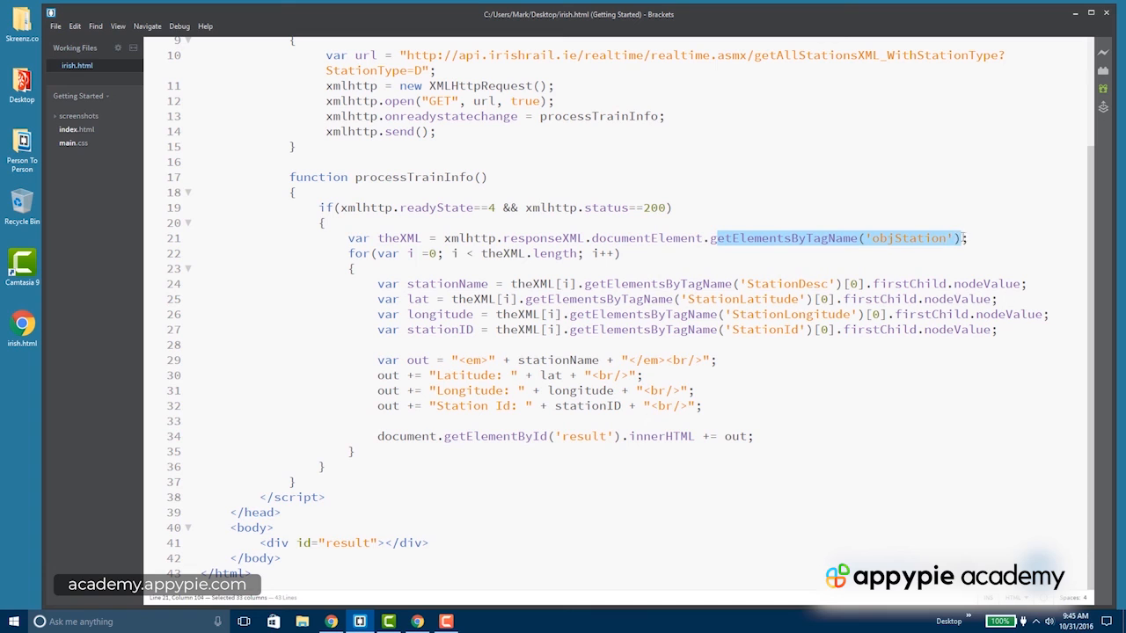